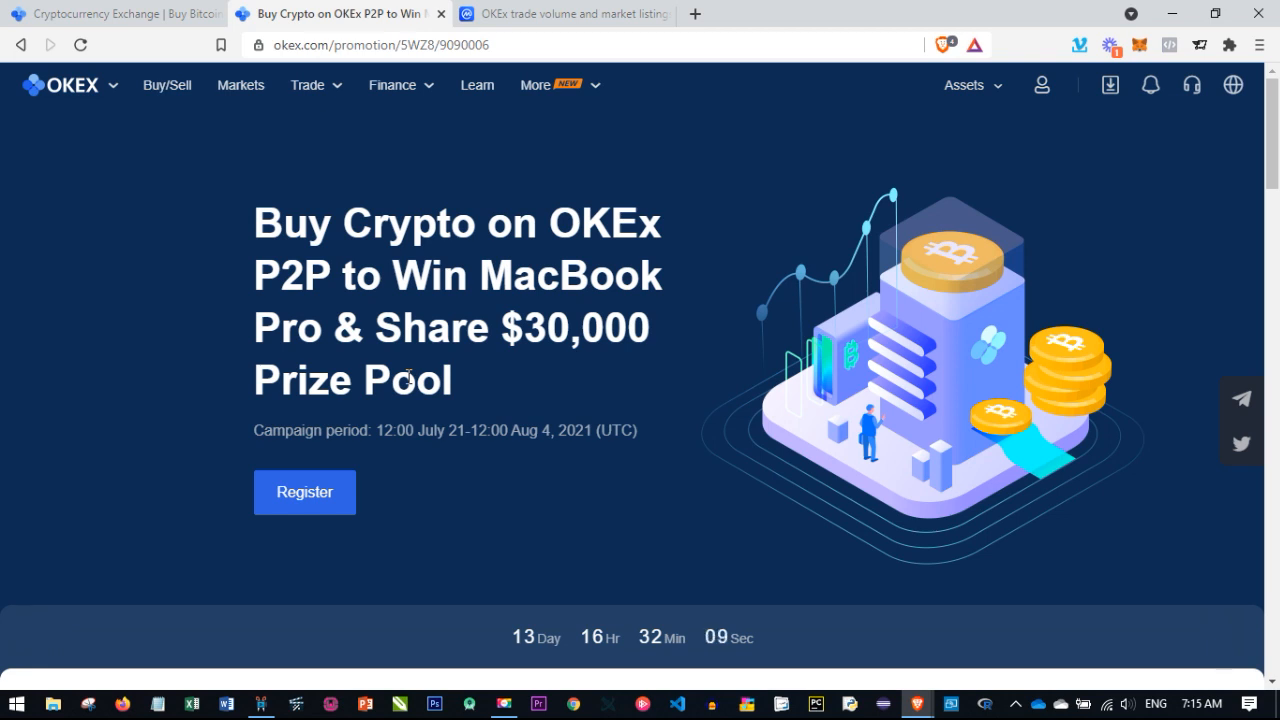
mouse_move(616, 559)
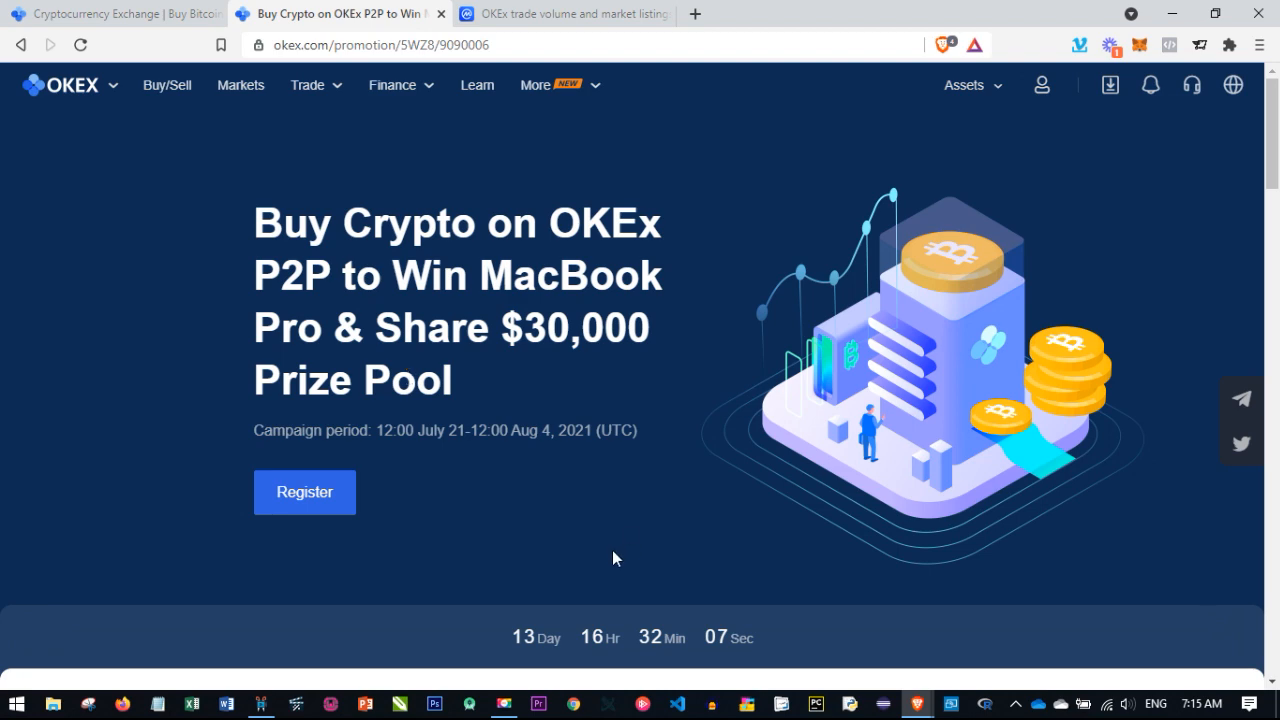
Scroll the promotion page, then open the other products and services menu
scroll("down", 3)
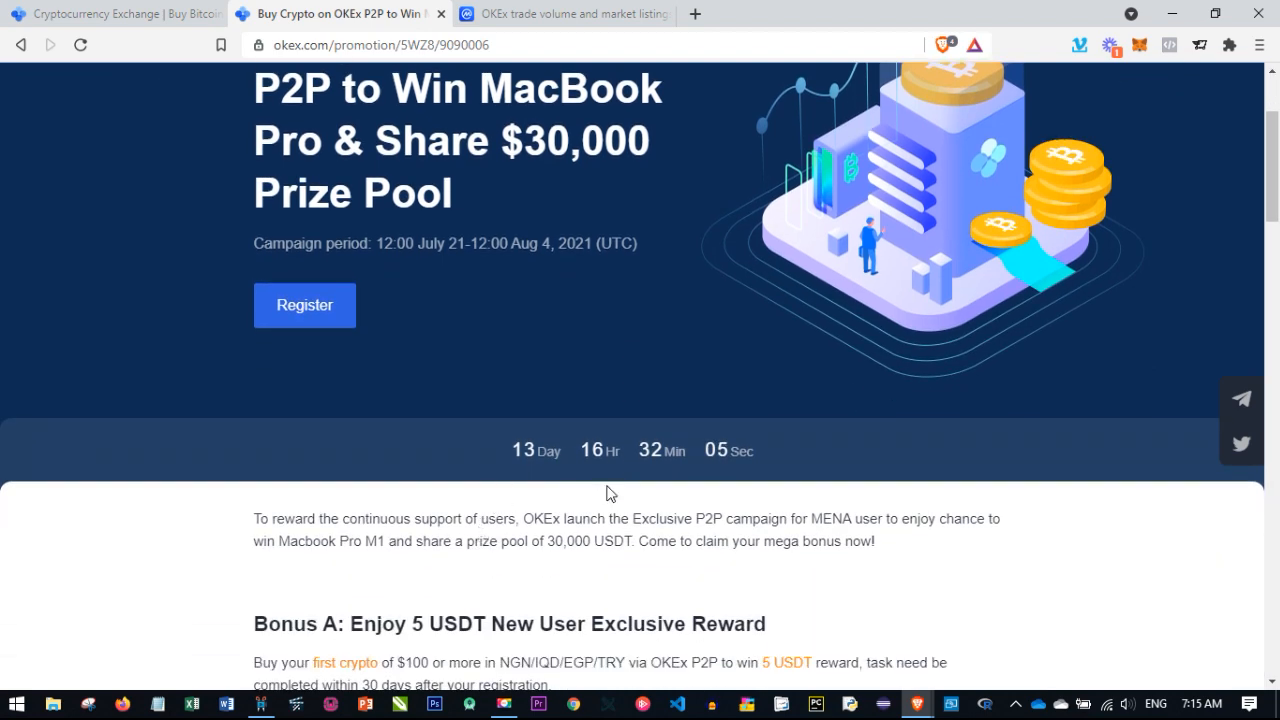
mouse_move(530, 483)
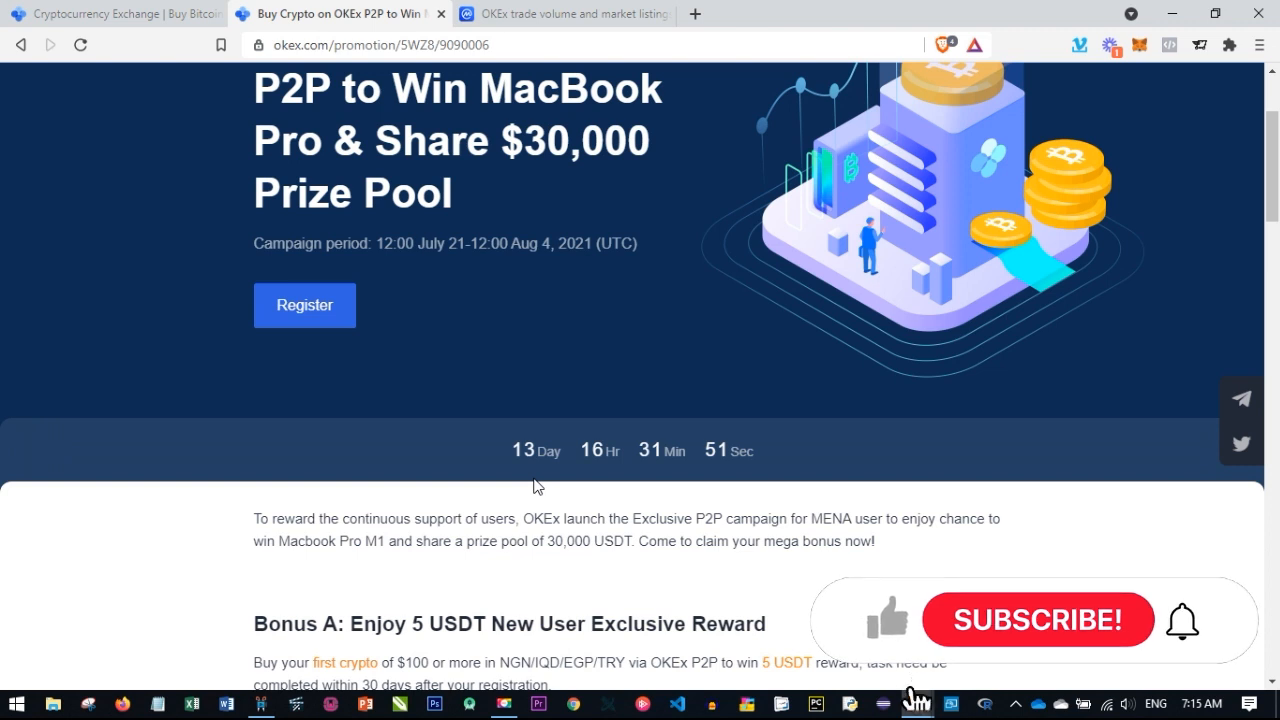
mouse_move(1043, 634)
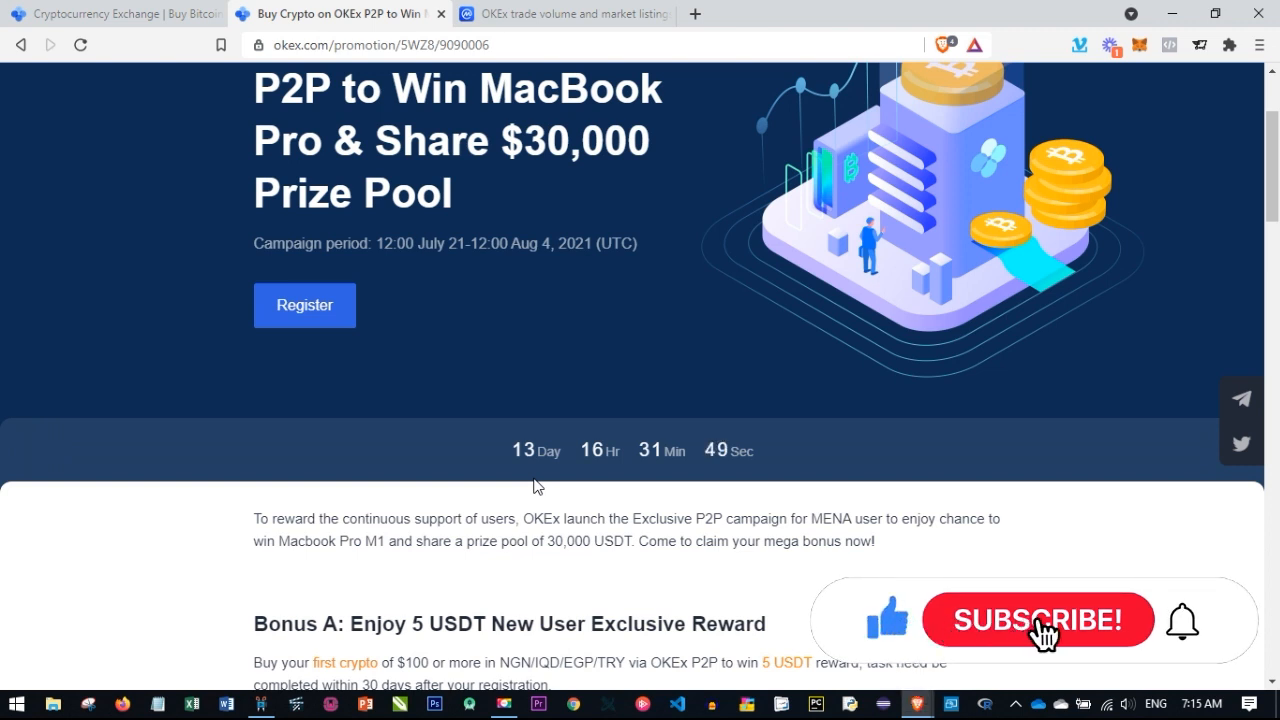
left_click(1035, 621)
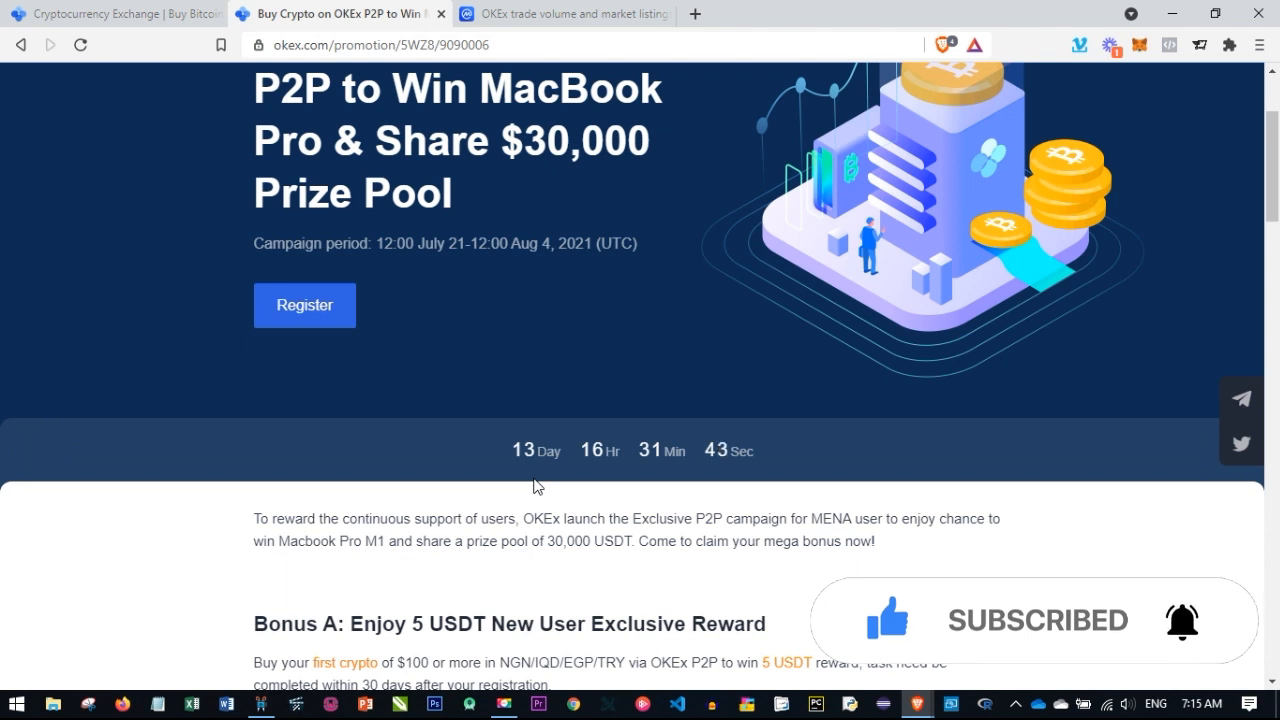
scroll("down", 3)
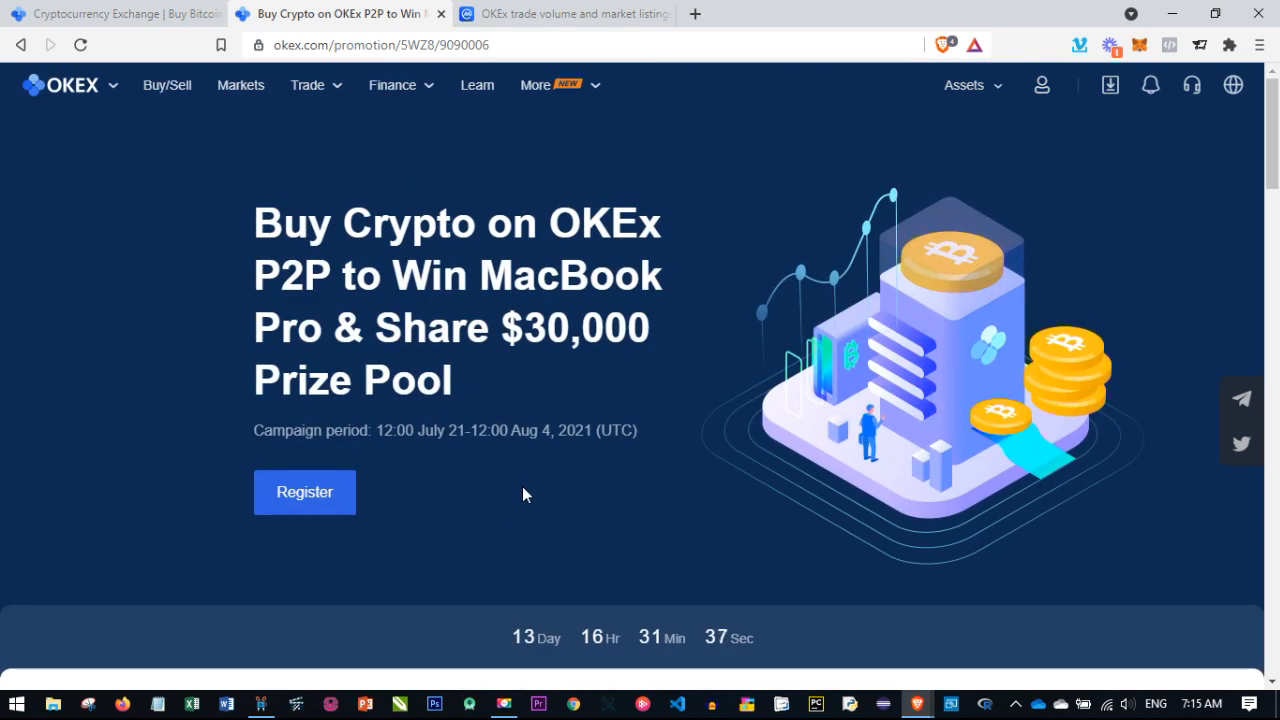
scroll("down", 3)
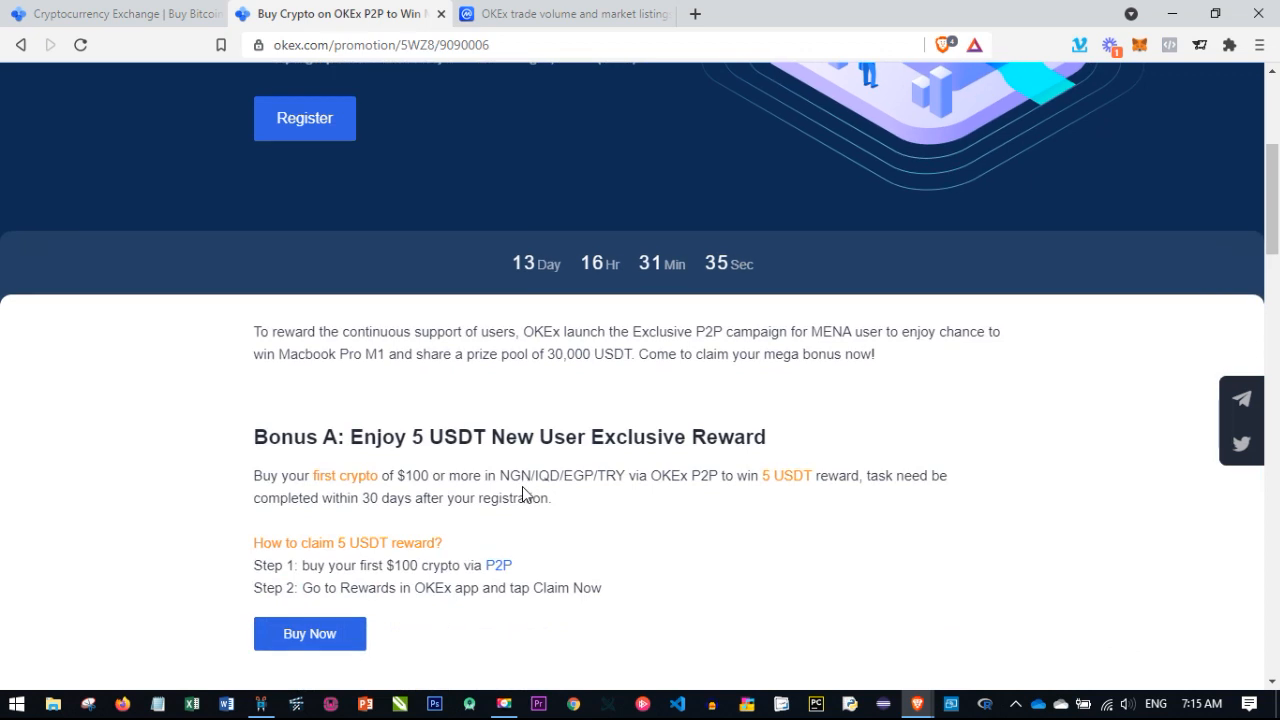
scroll("up", 3)
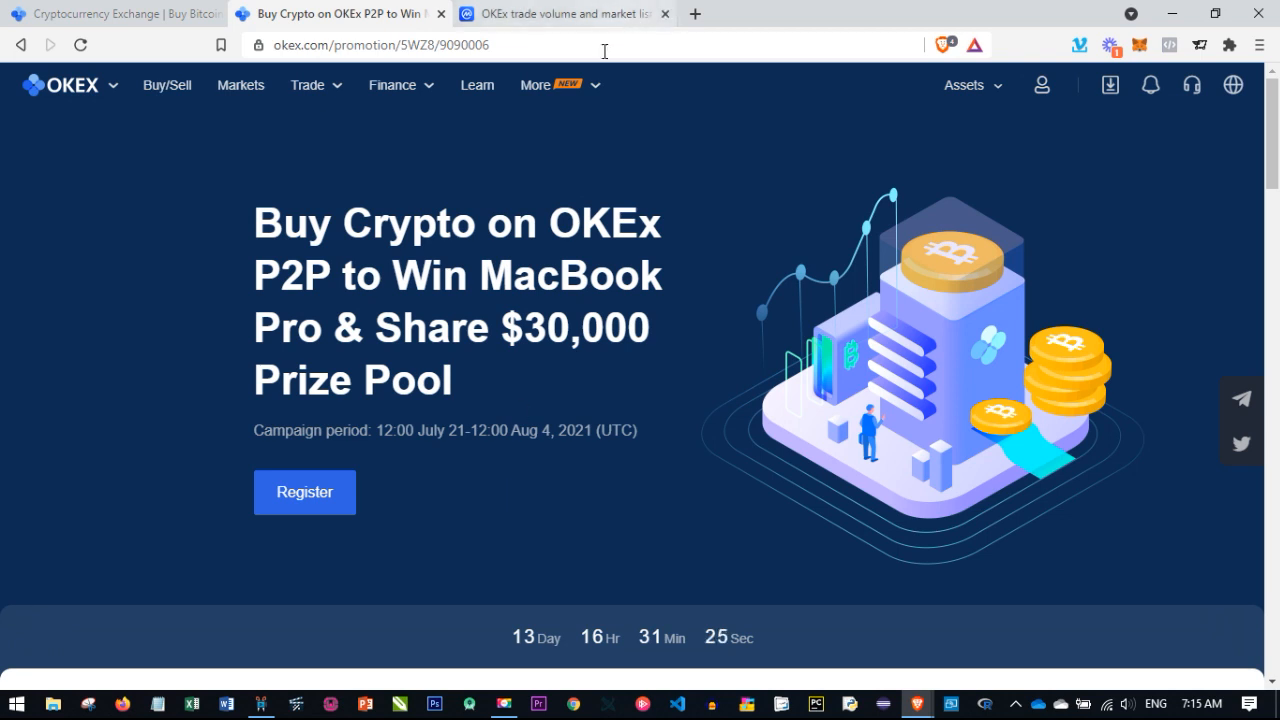
left_click(535, 85)
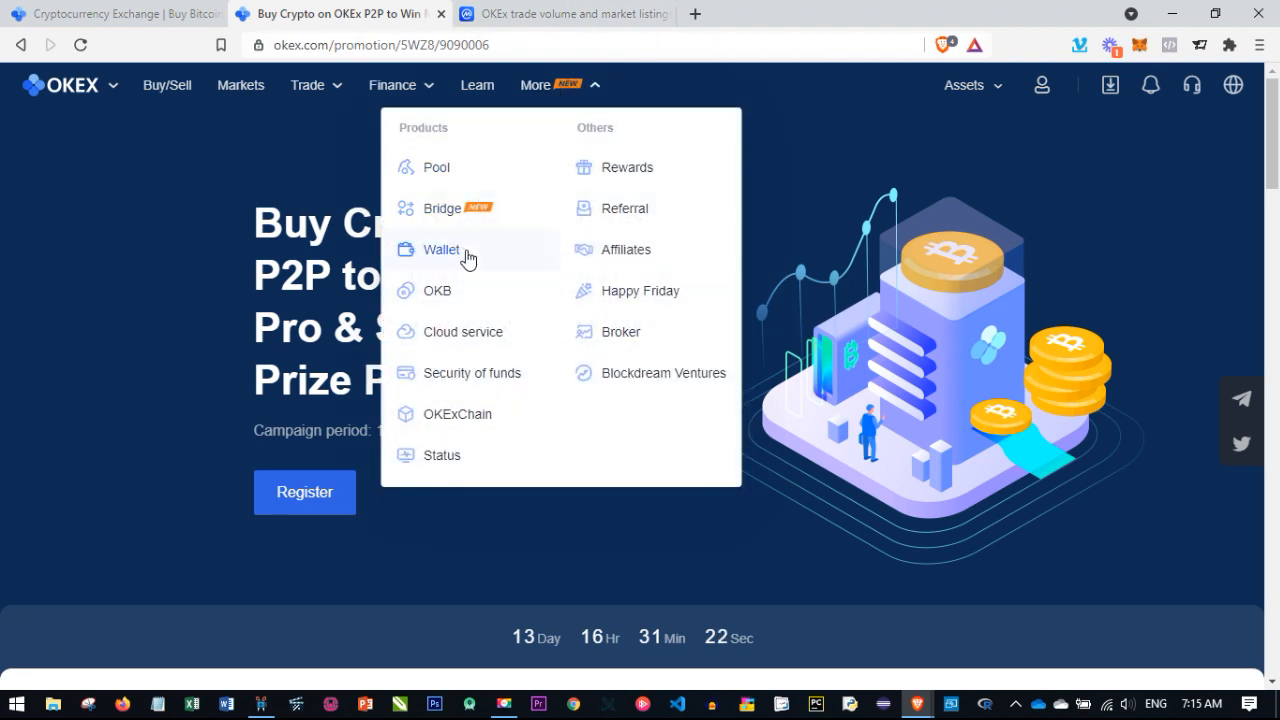
mouse_move(474, 373)
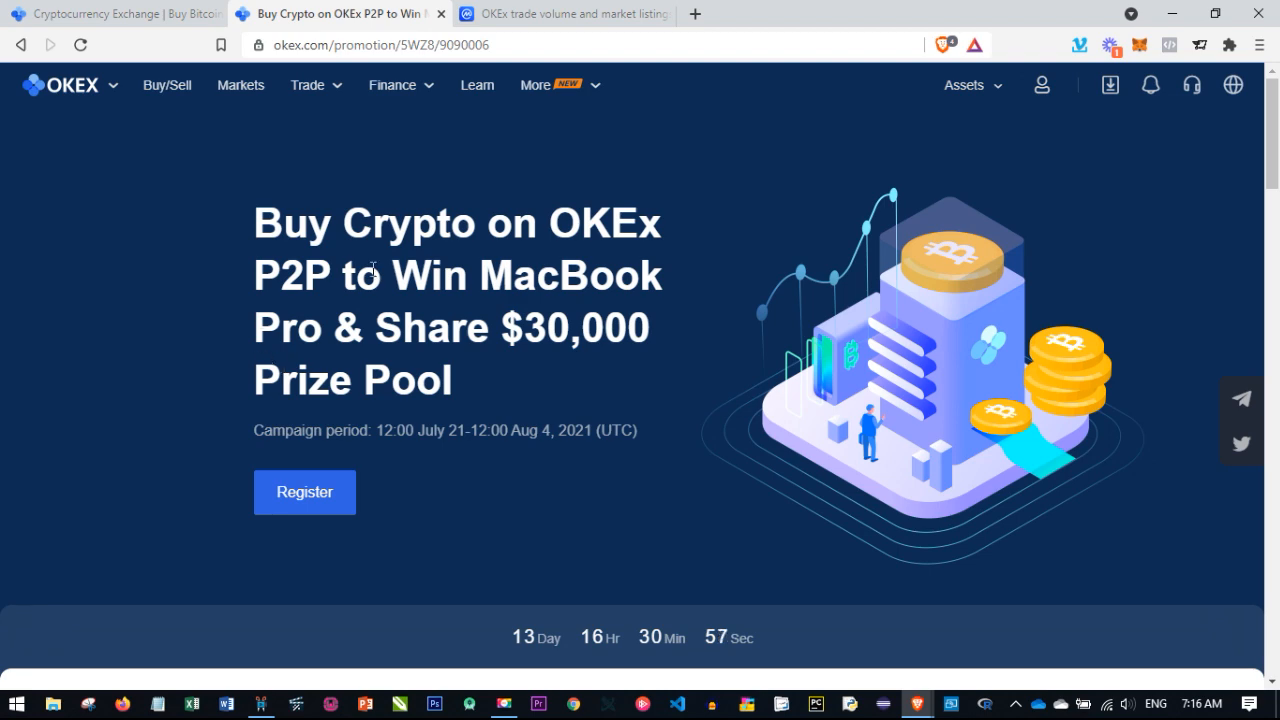
Scroll up and down through the P2P promotion campaign sections
scroll("down", 3)
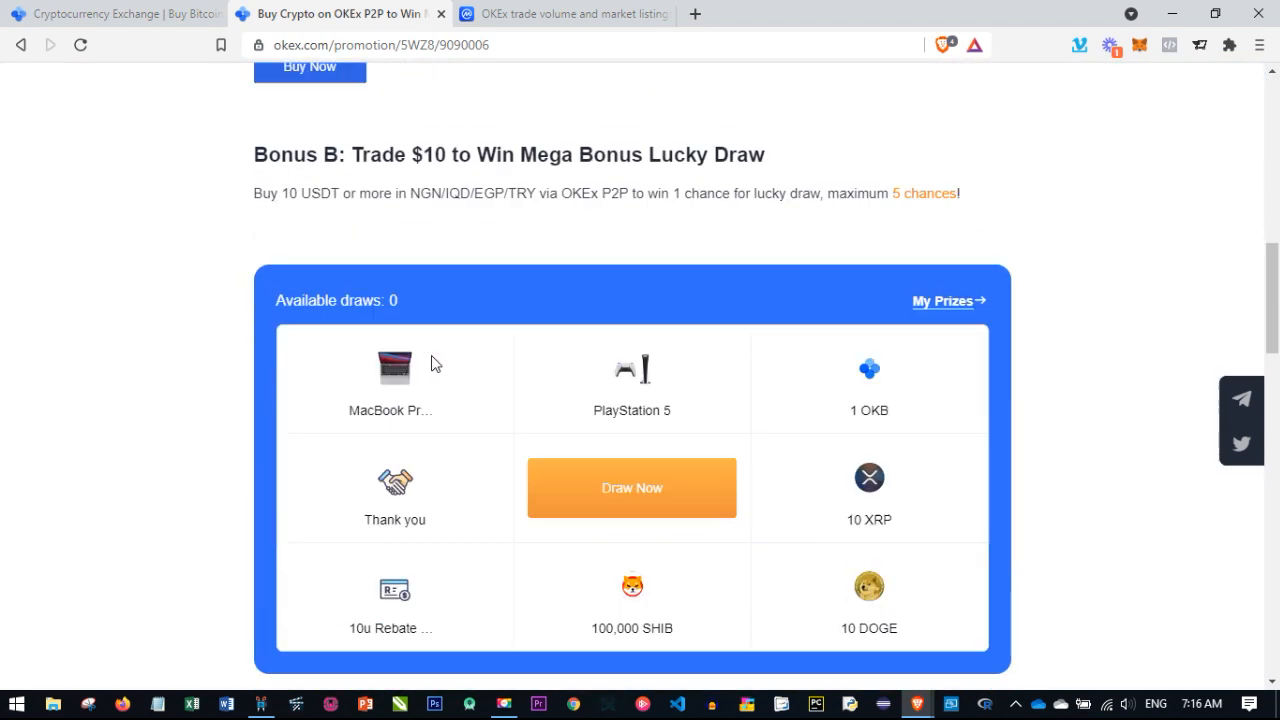
scroll("down", 3)
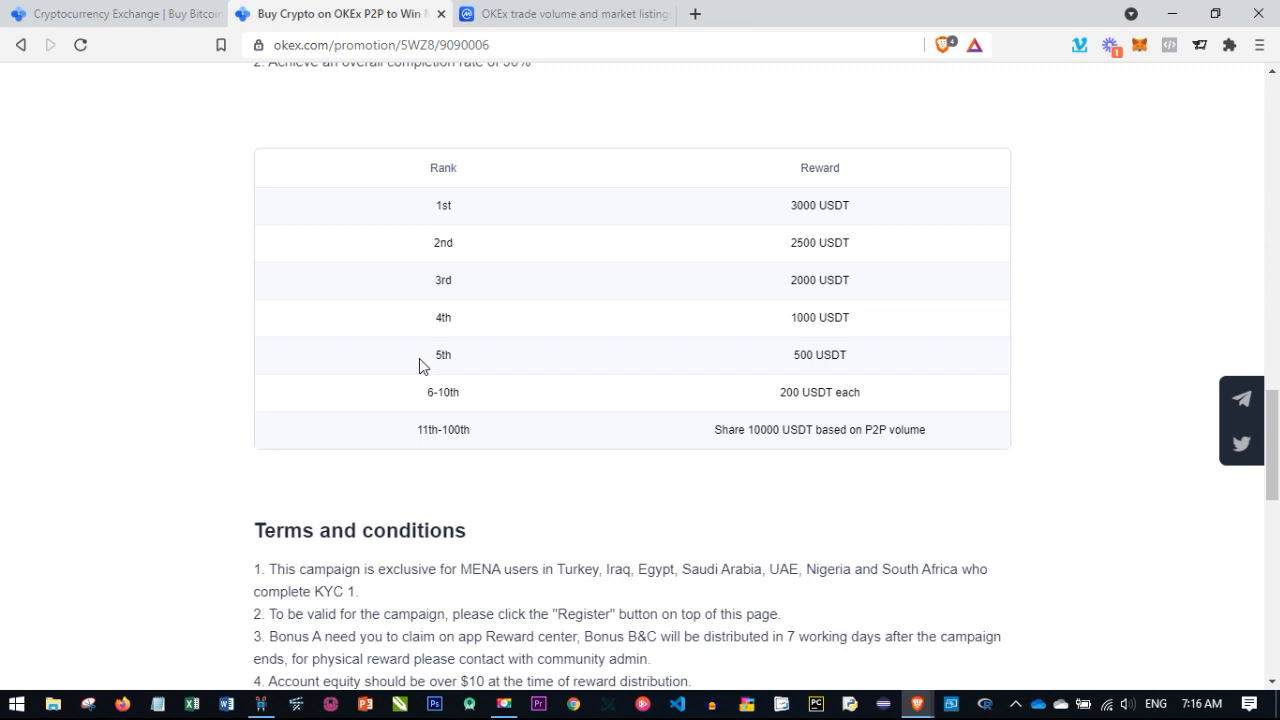
scroll("up", 3)
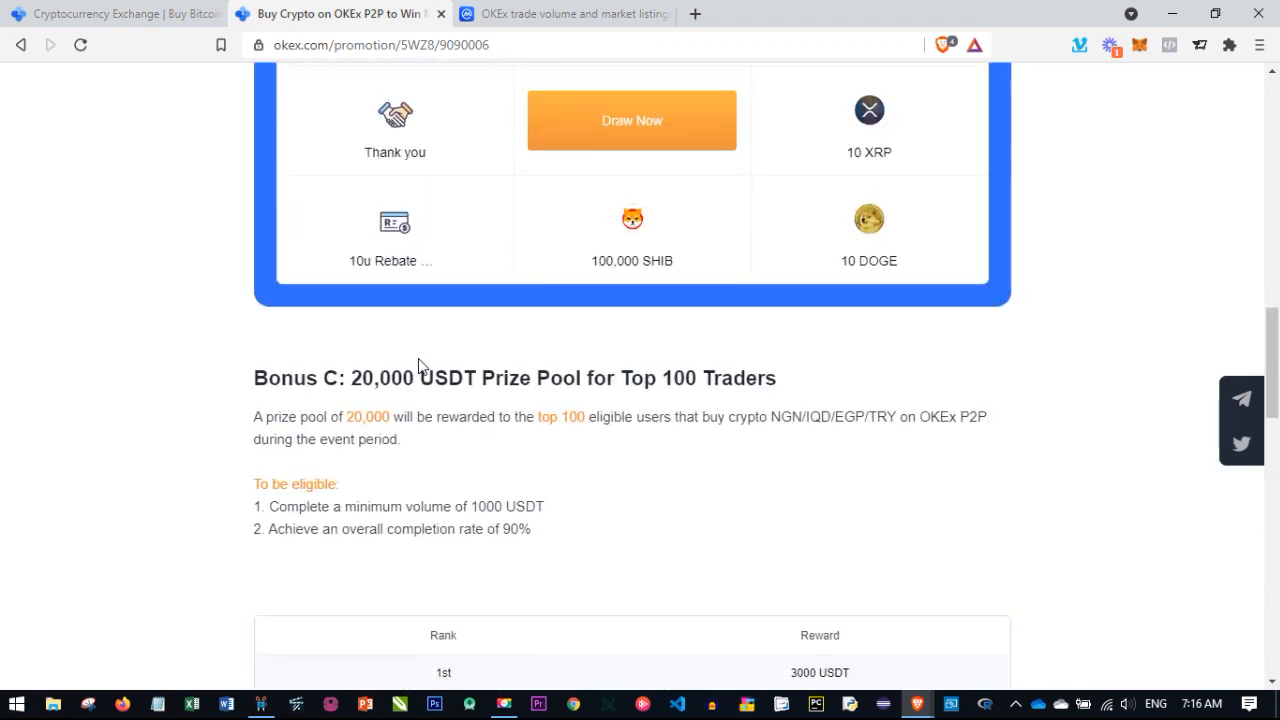
scroll("up", 3)
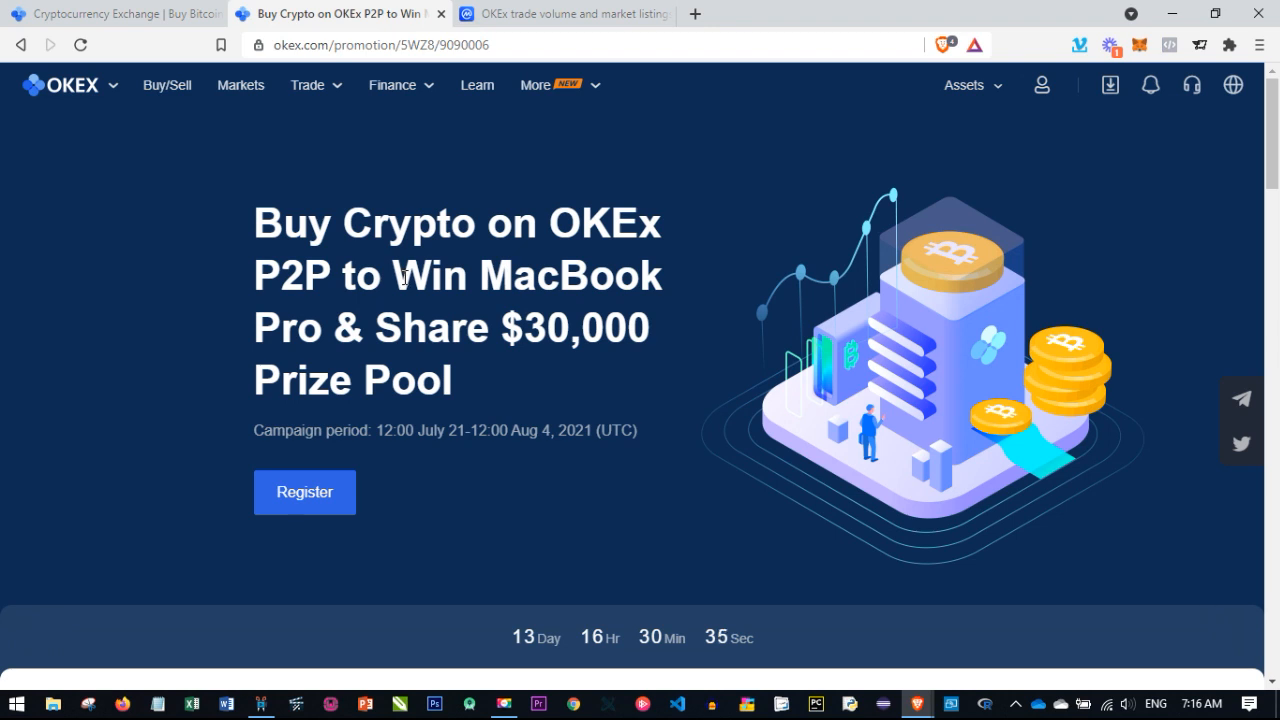
mouse_move(346, 310)
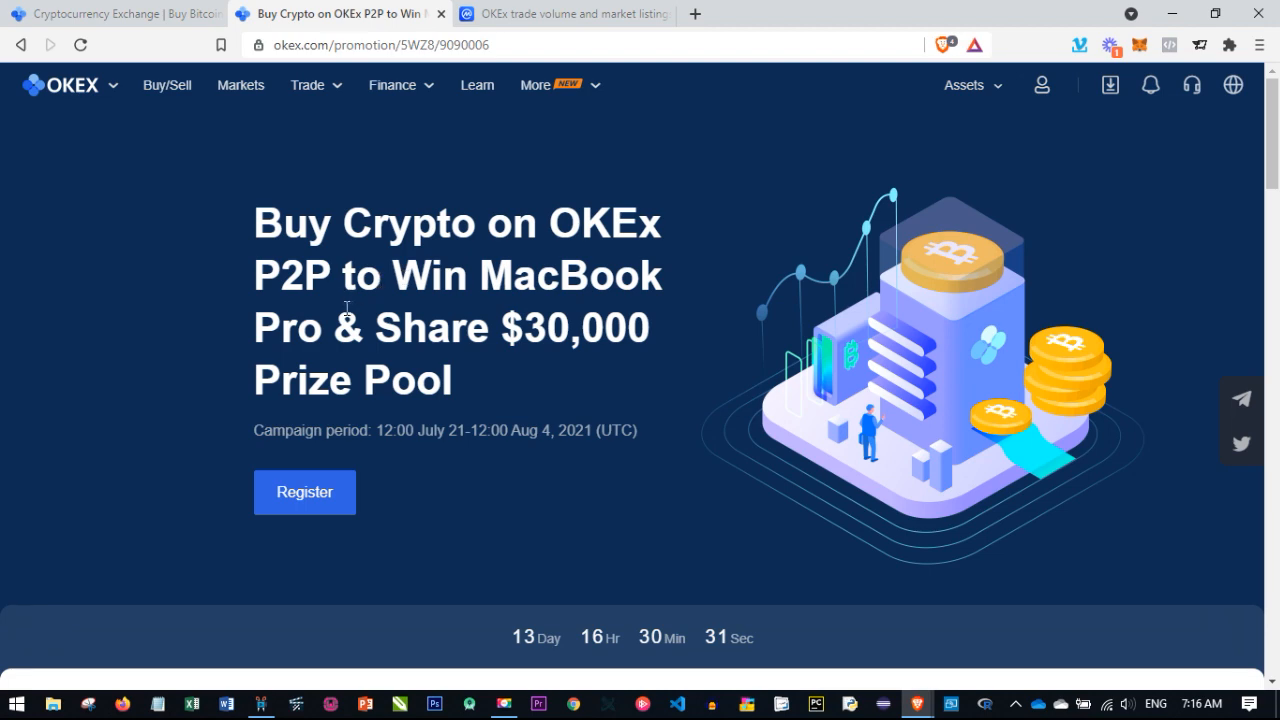
scroll("down", 3)
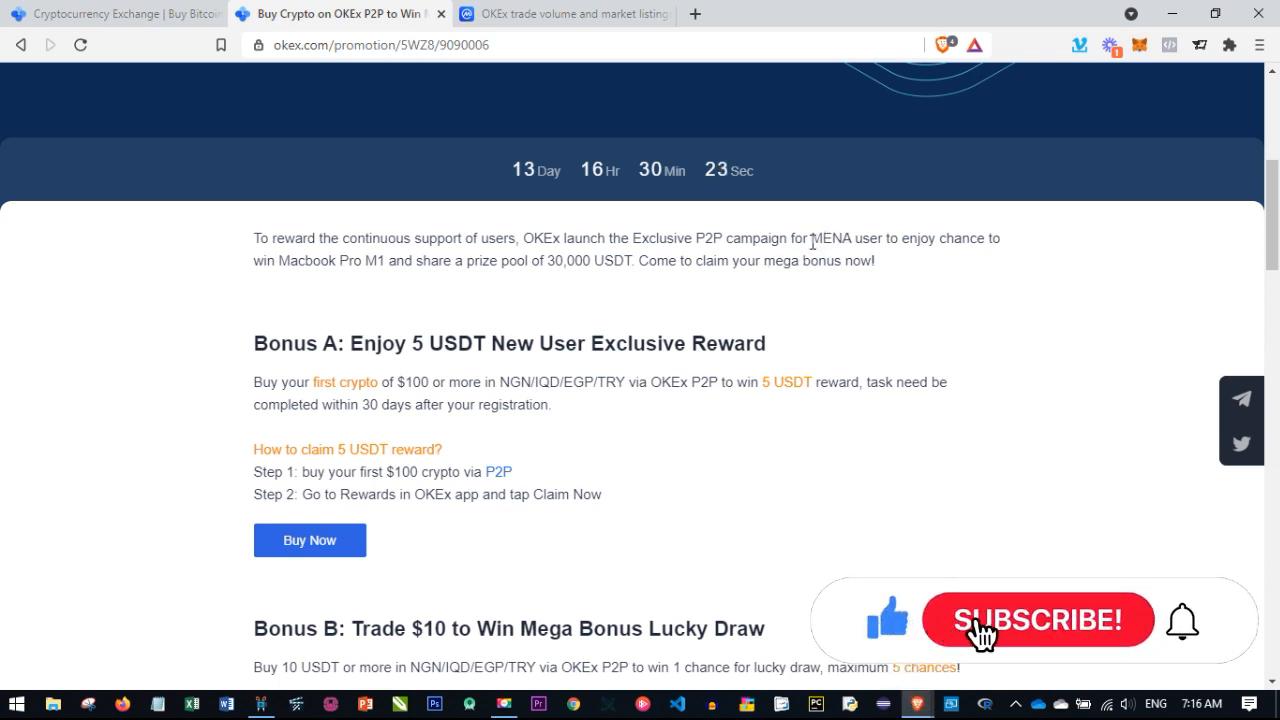
left_click(1040, 620)
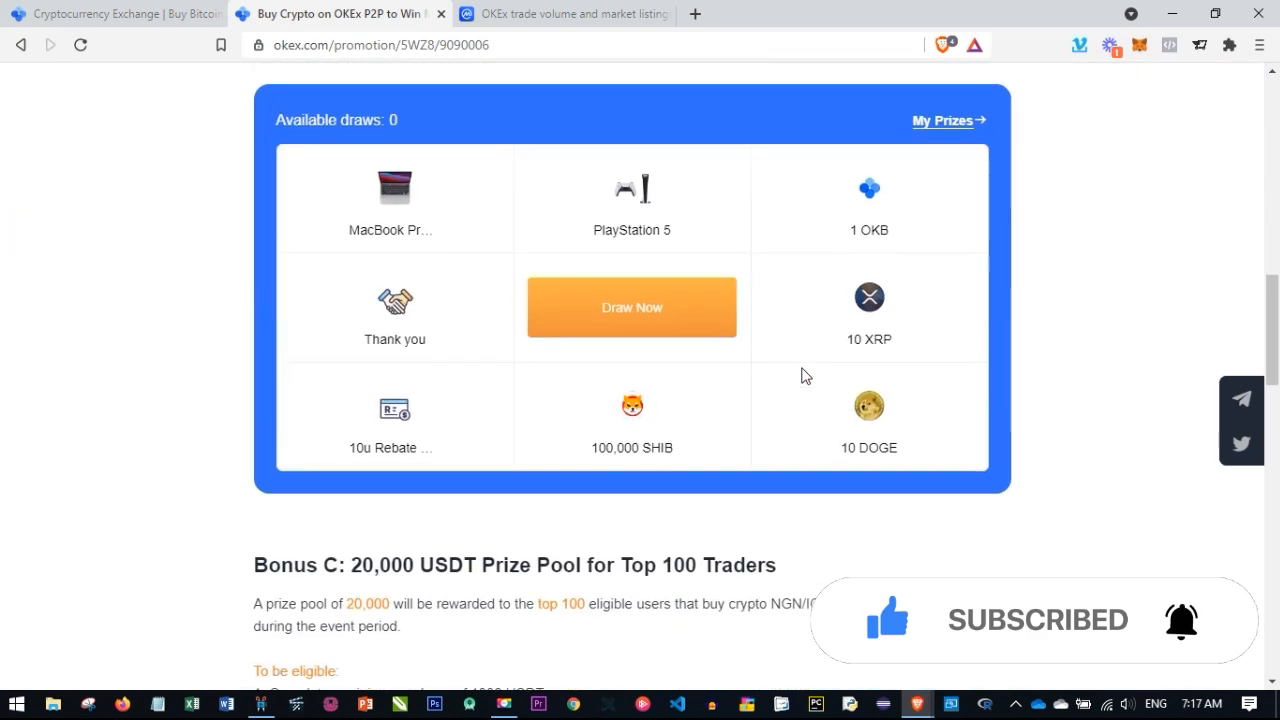
scroll("down", 3)
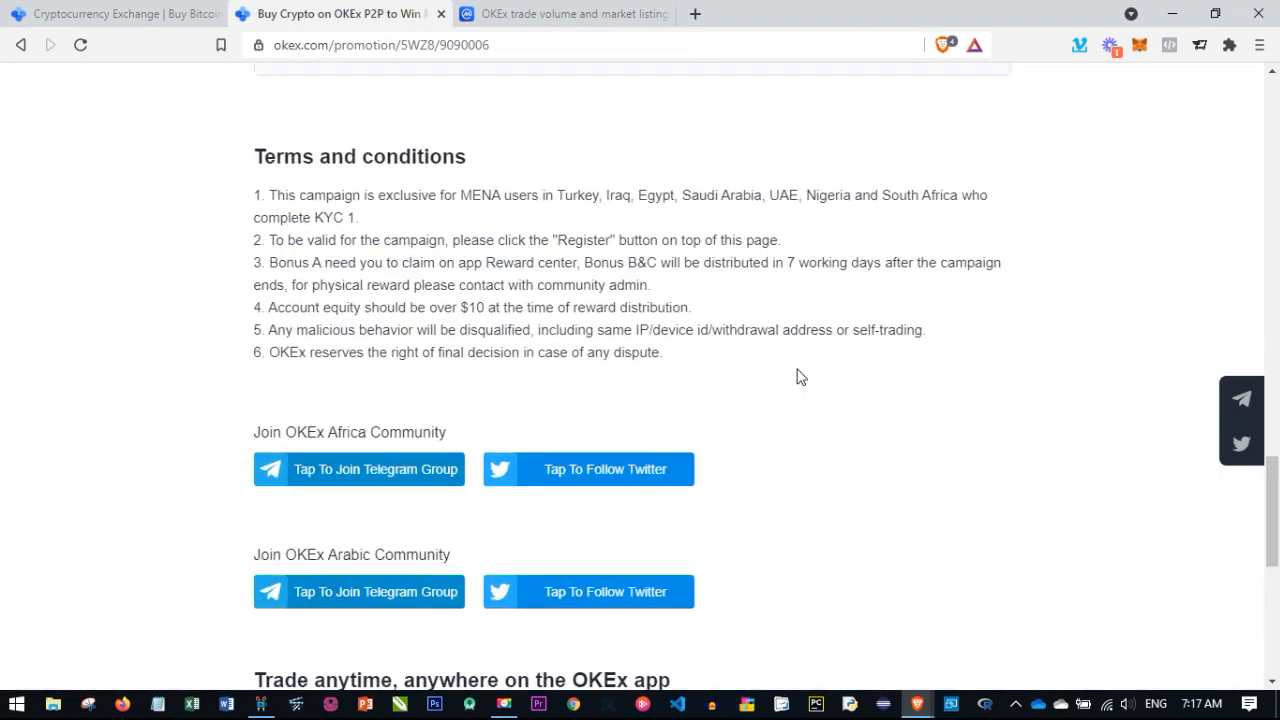
mouse_move(768, 202)
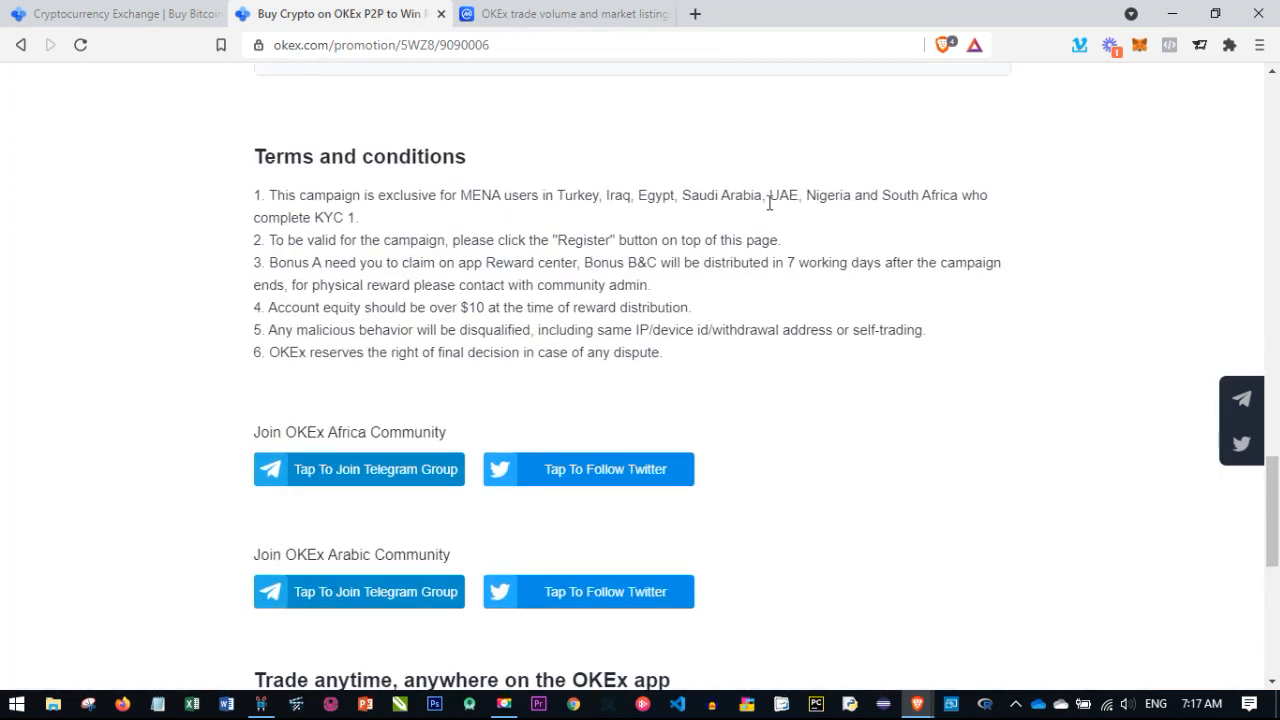
mouse_move(794, 216)
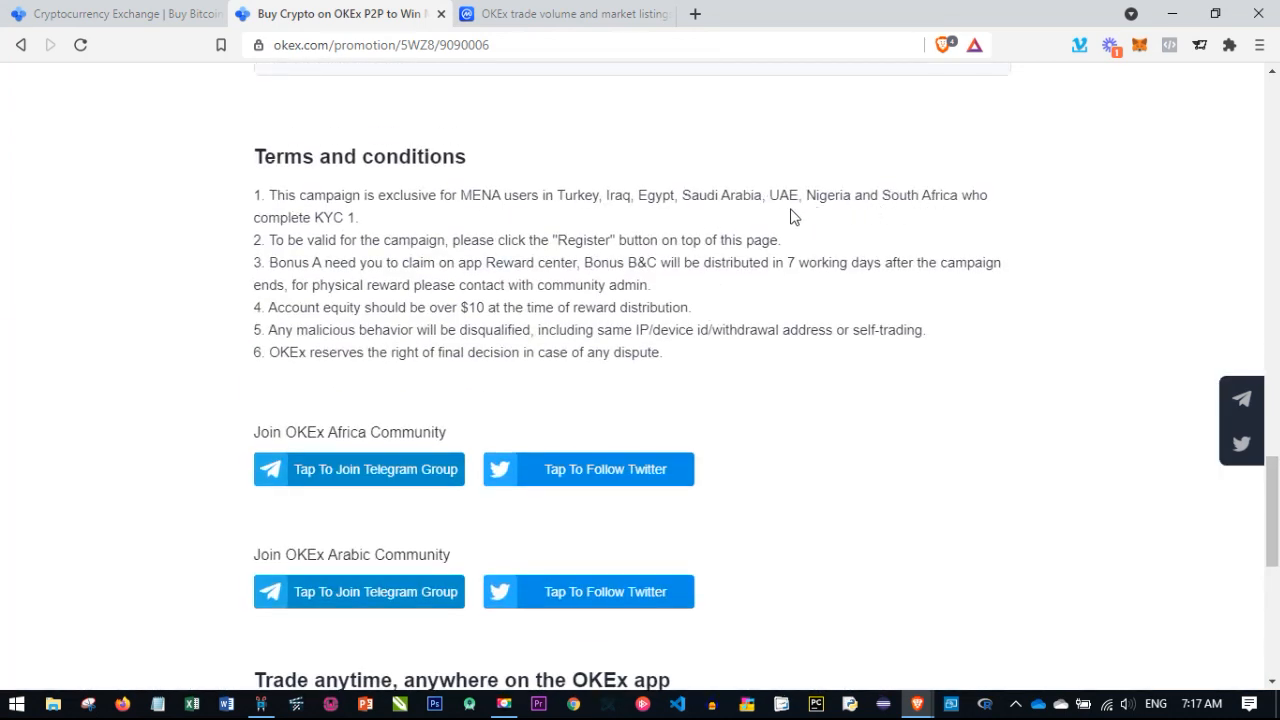
mouse_move(661, 203)
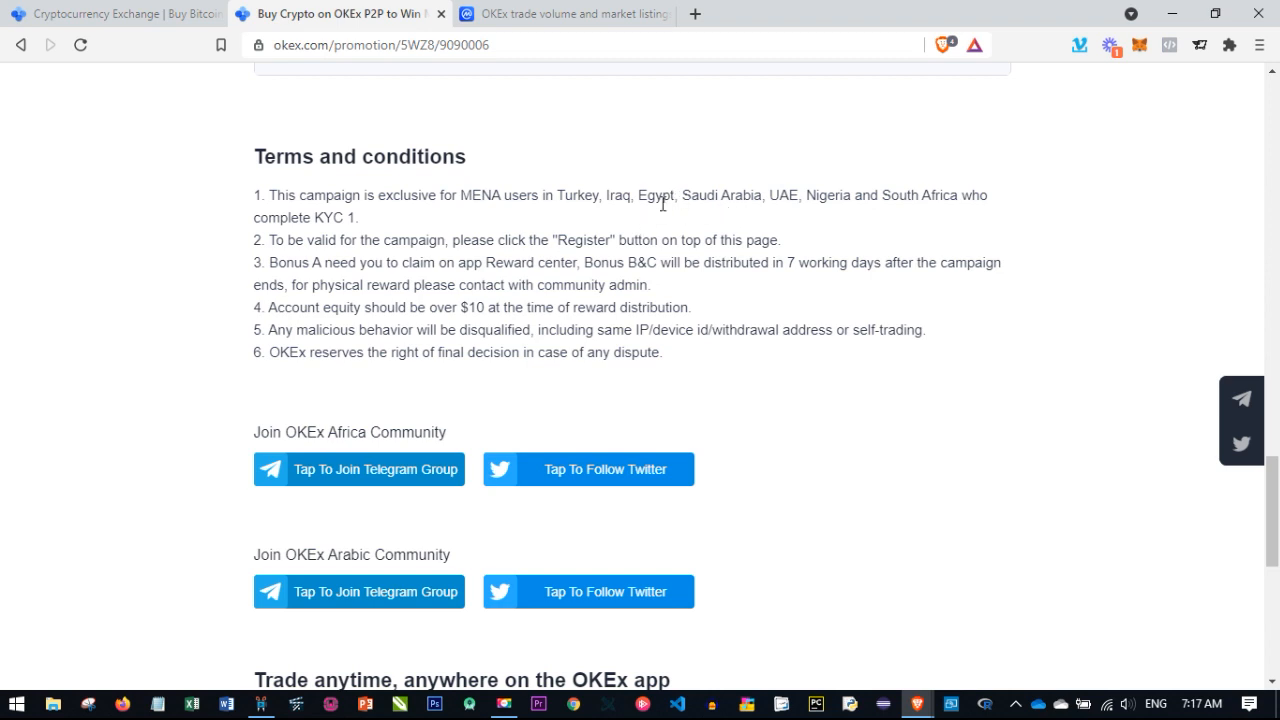
mouse_move(692, 331)
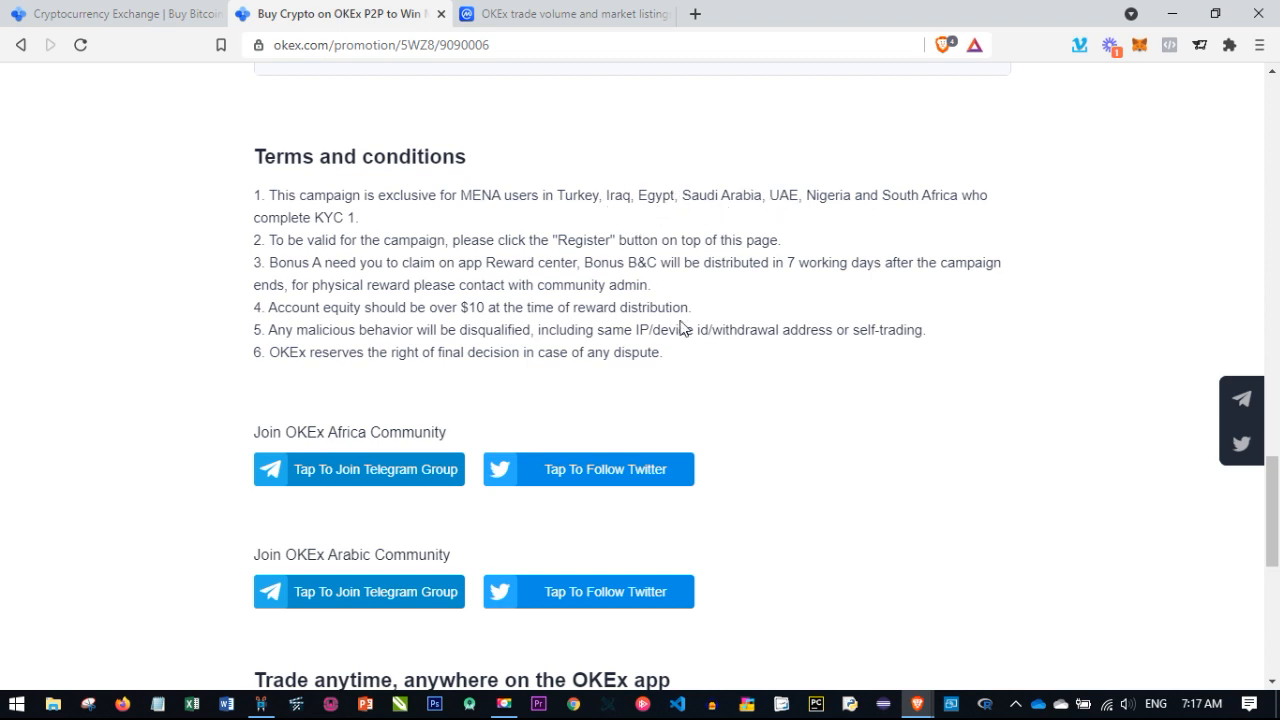
mouse_move(676, 322)
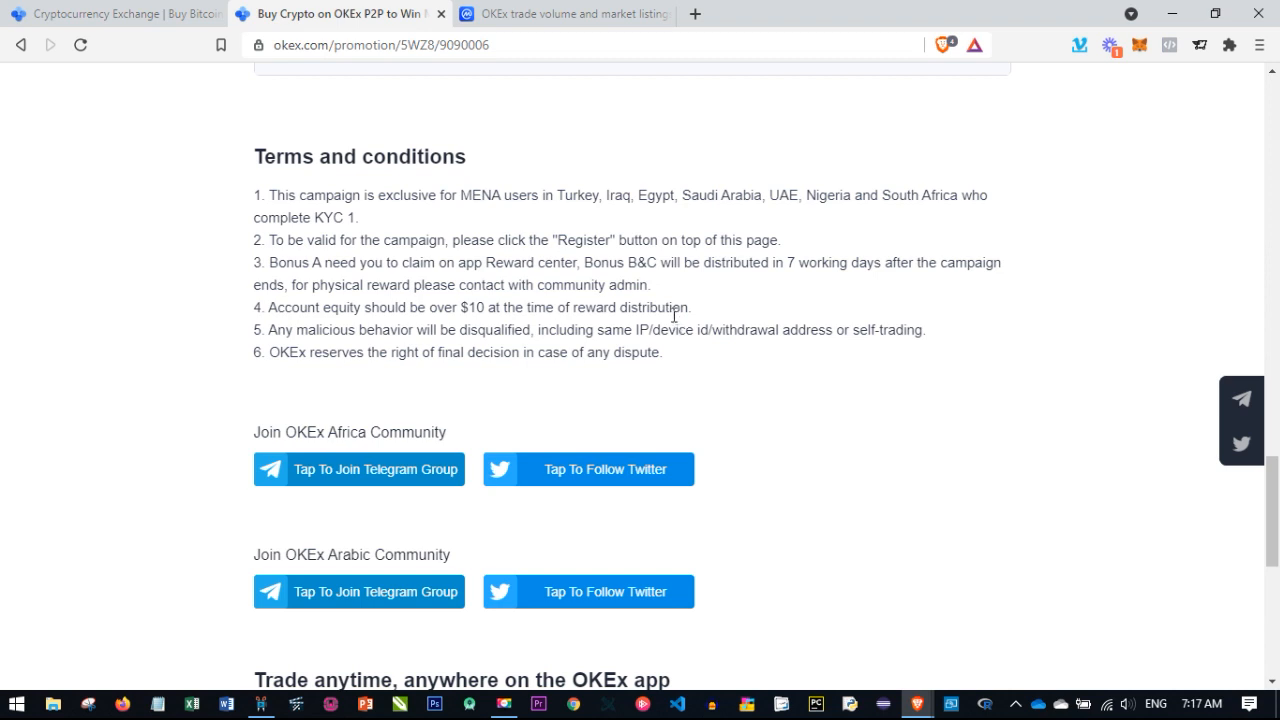
Reach the Bonus B lucky-draw panel and prize grid on the promotion tab
scroll("up", 3)
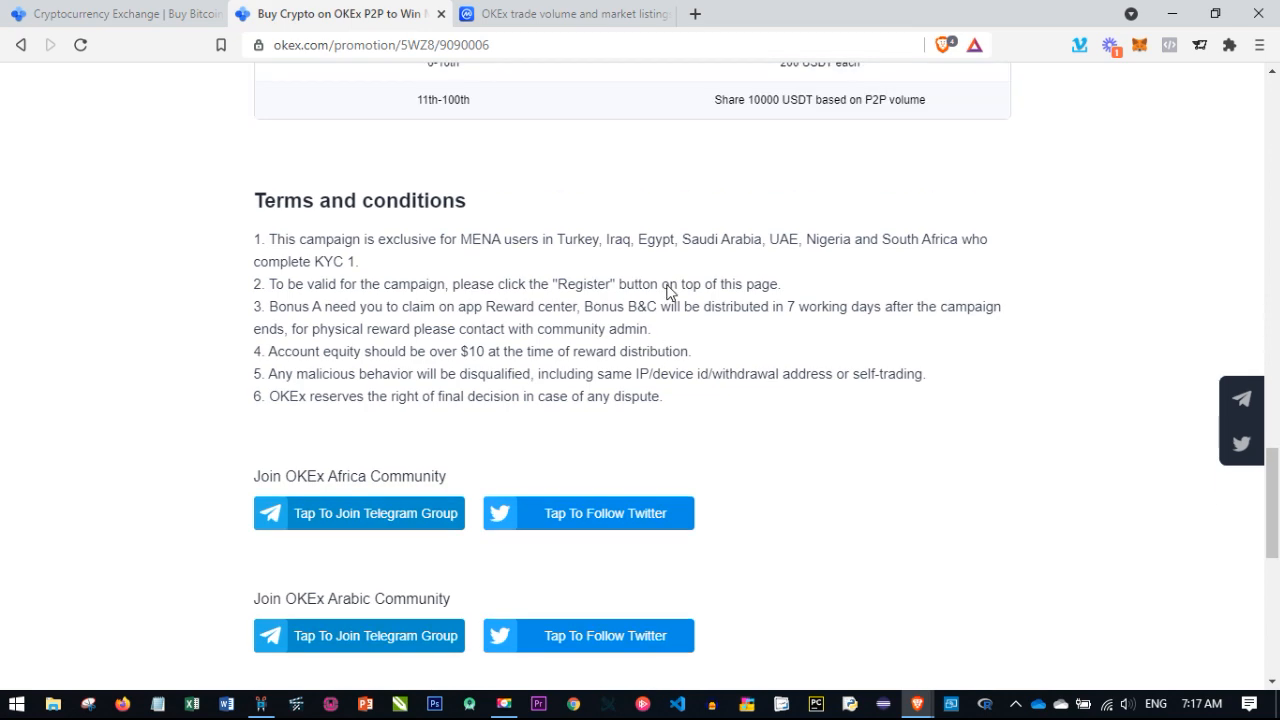
scroll("up", 3)
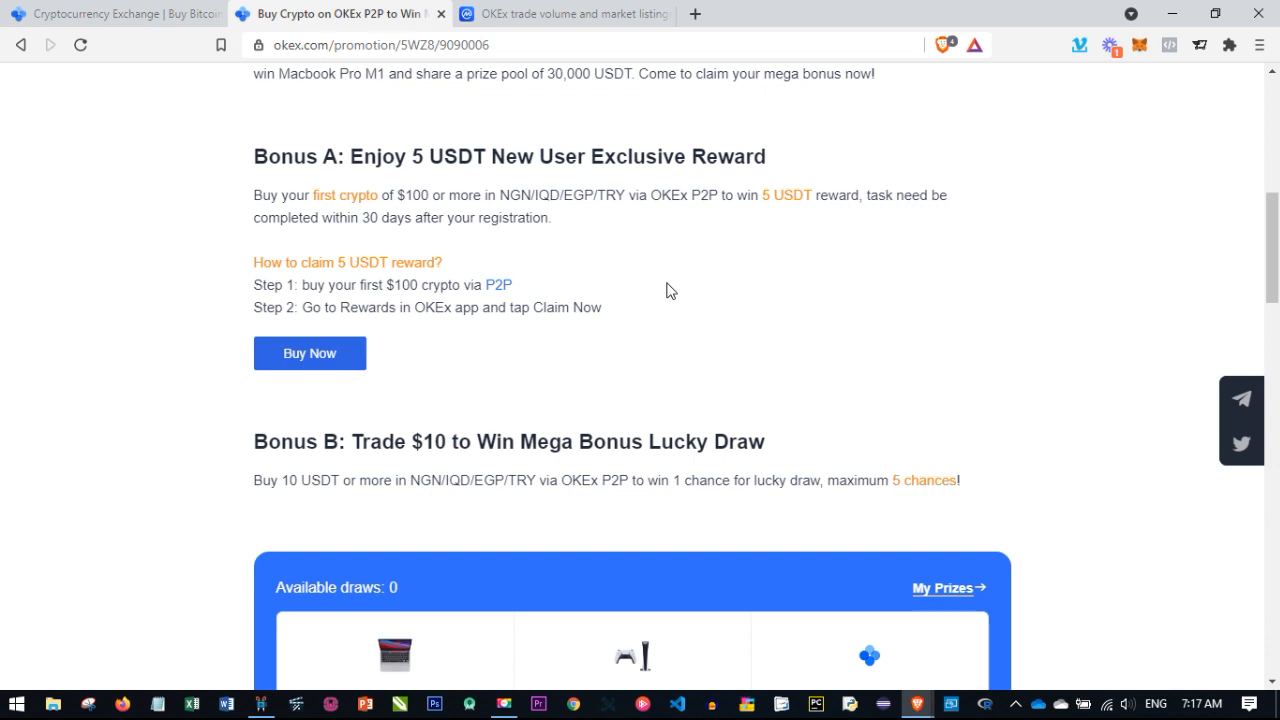
mouse_move(651, 289)
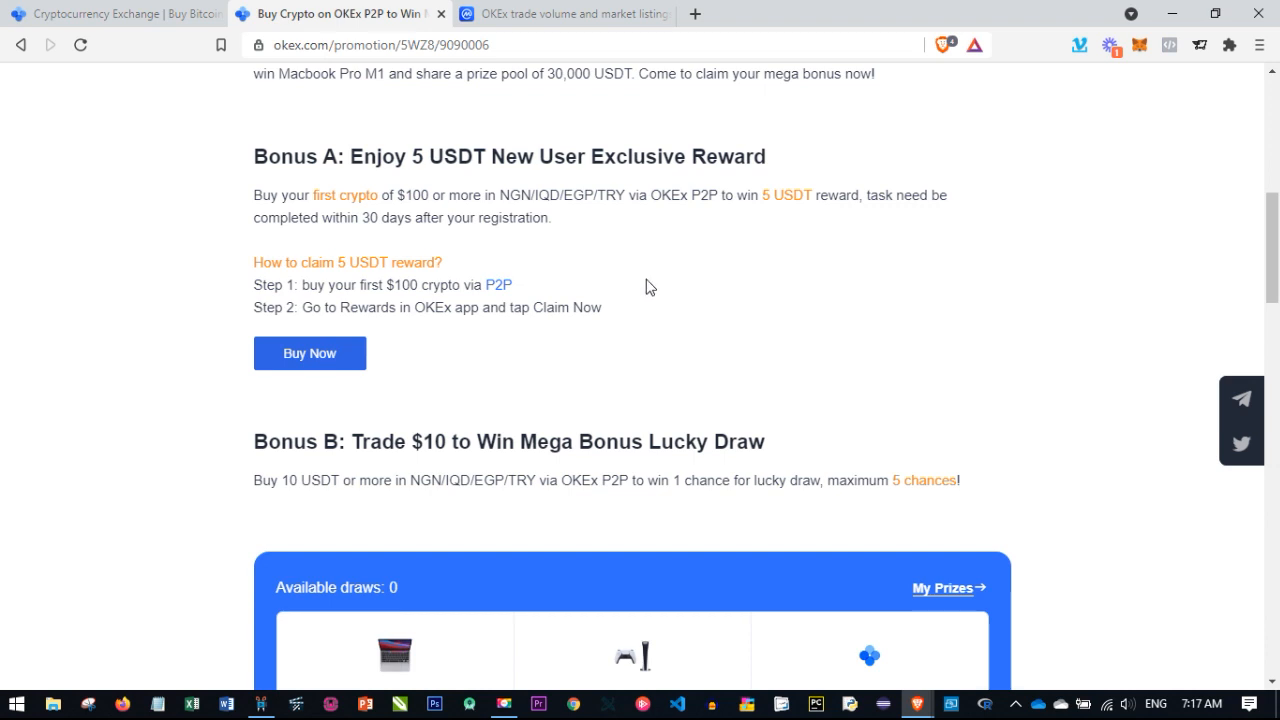
scroll("up", 3)
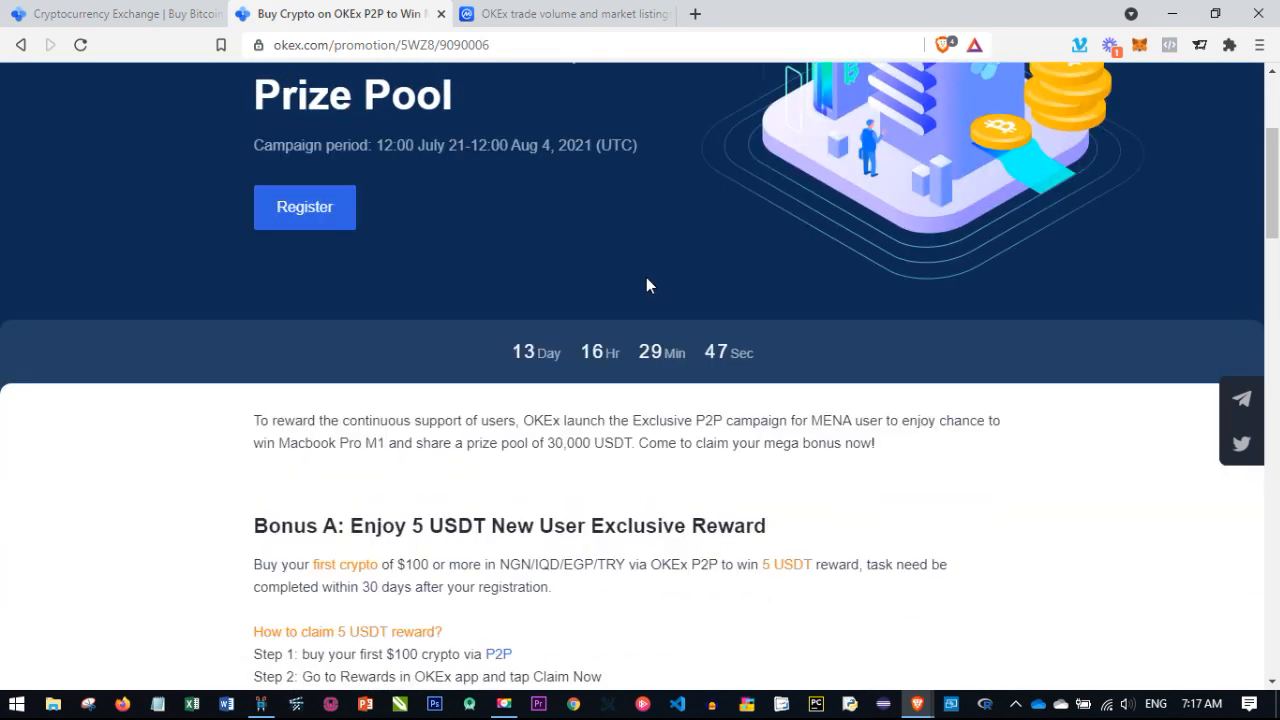
scroll("down", 3)
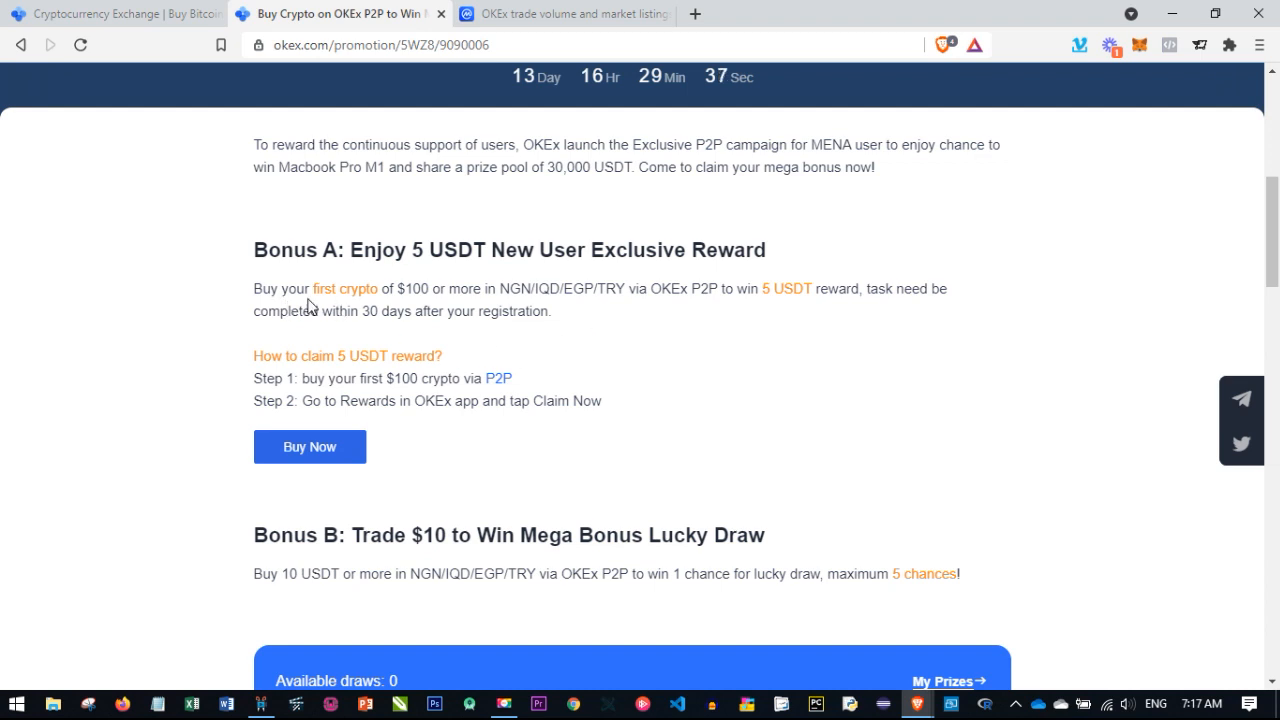
mouse_move(415, 291)
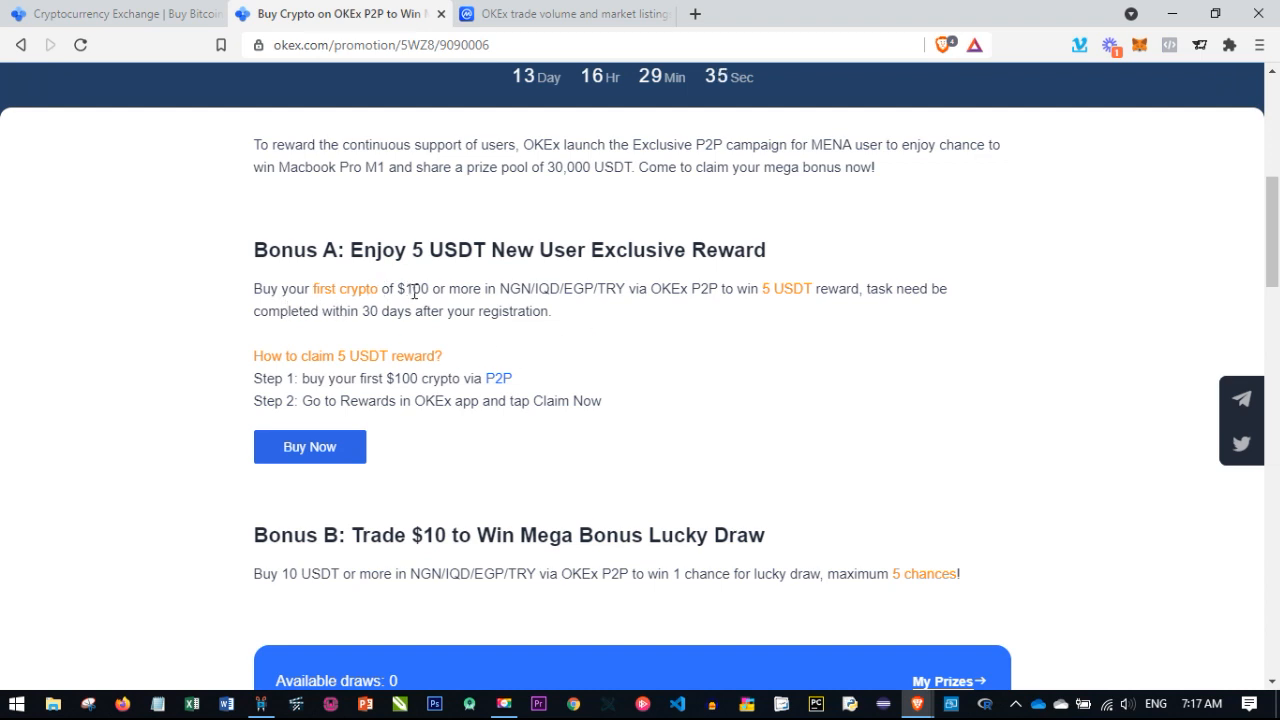
scroll("down", 3)
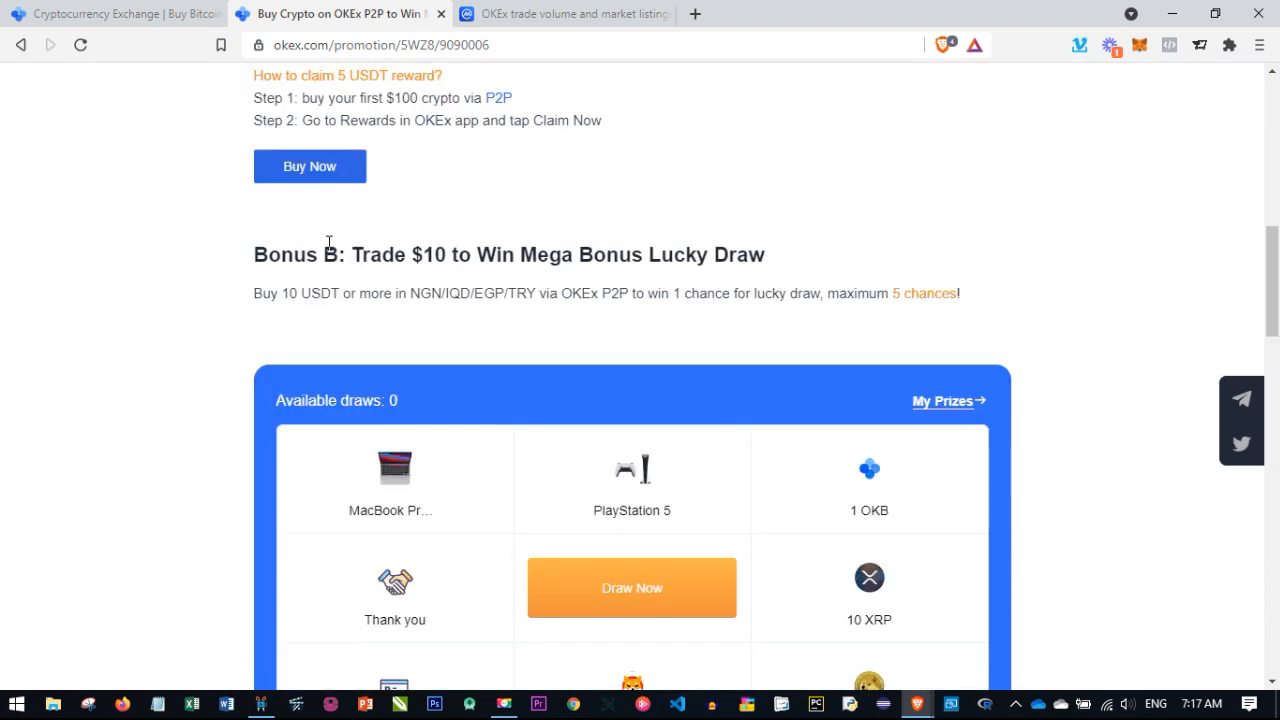
mouse_move(399, 278)
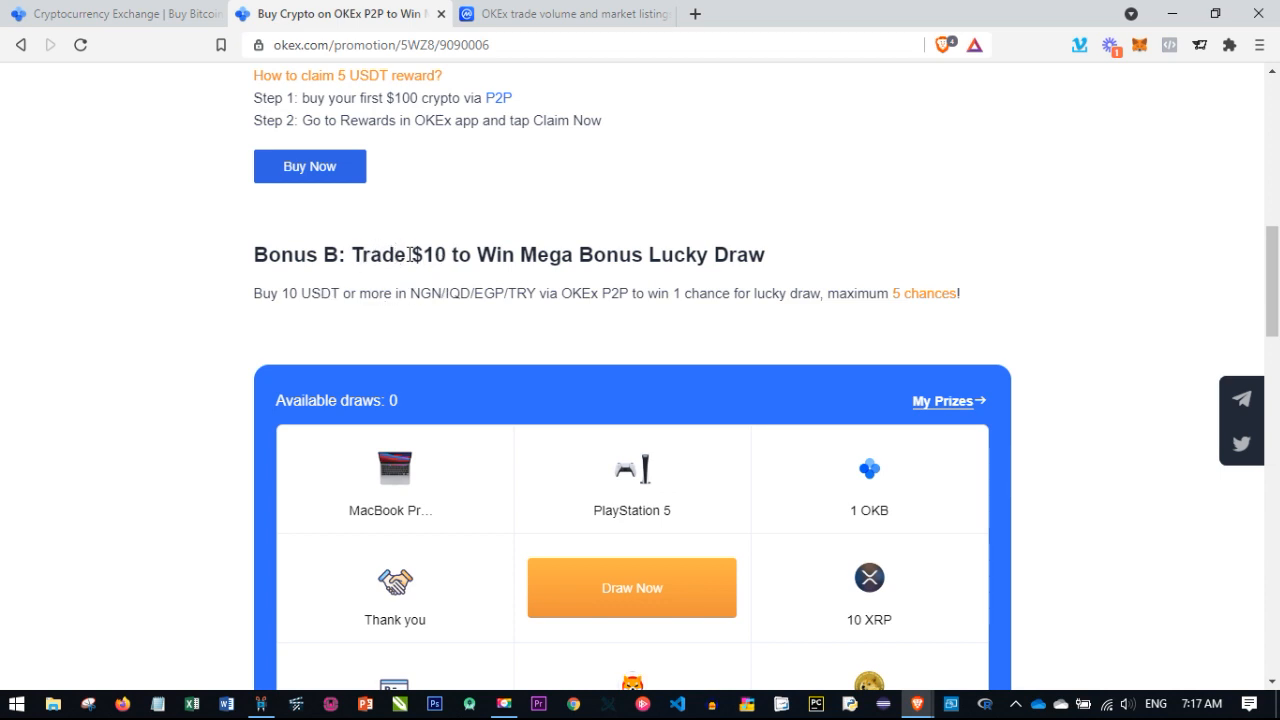
double_click(290, 293)
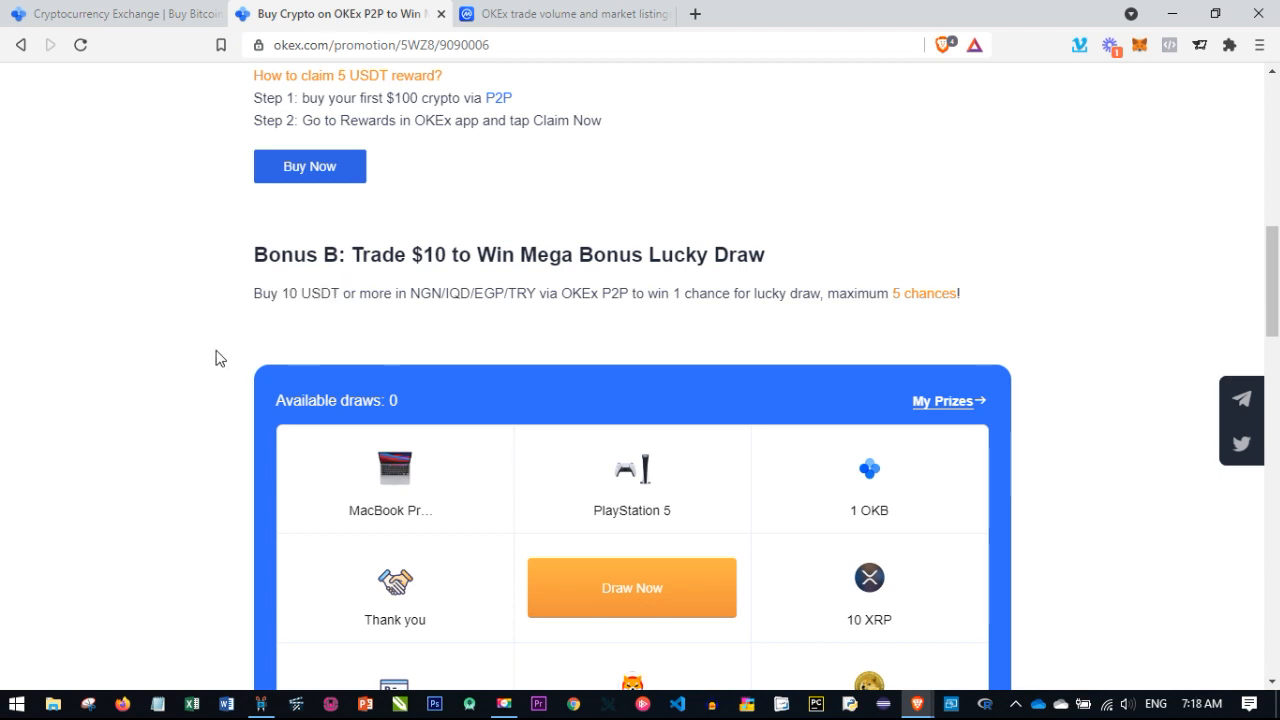
mouse_move(450, 295)
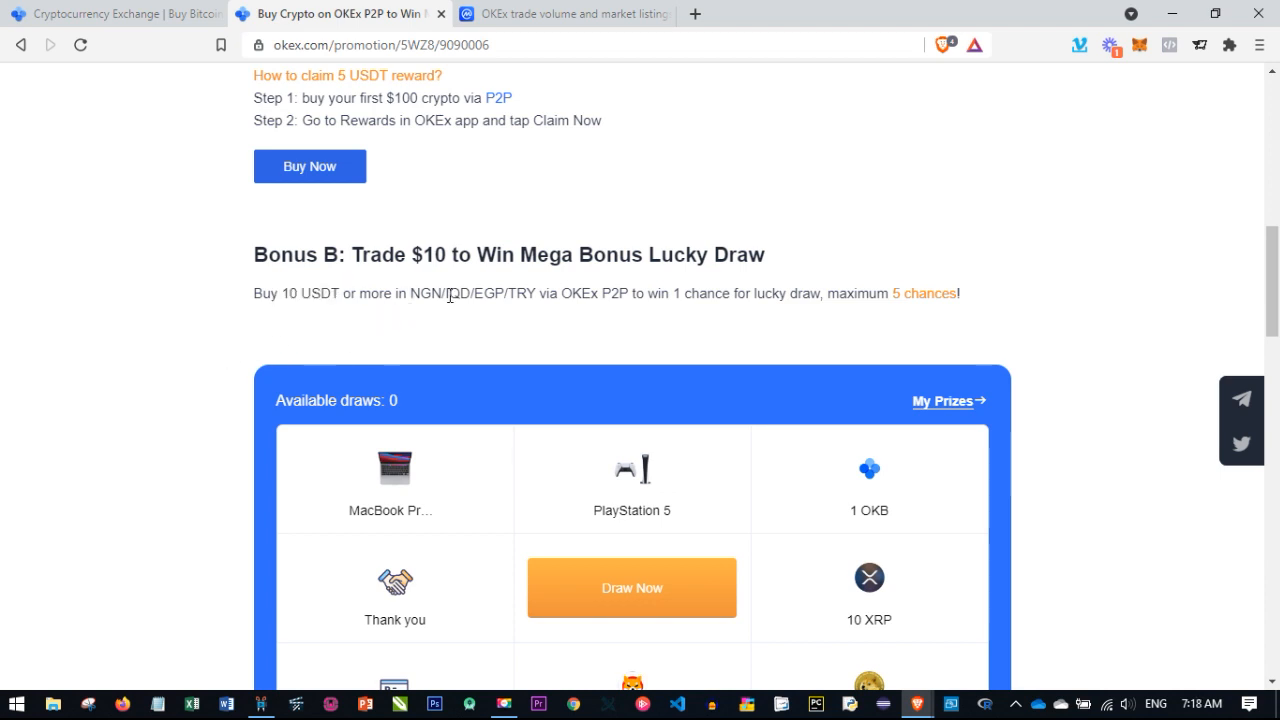
mouse_move(499, 312)
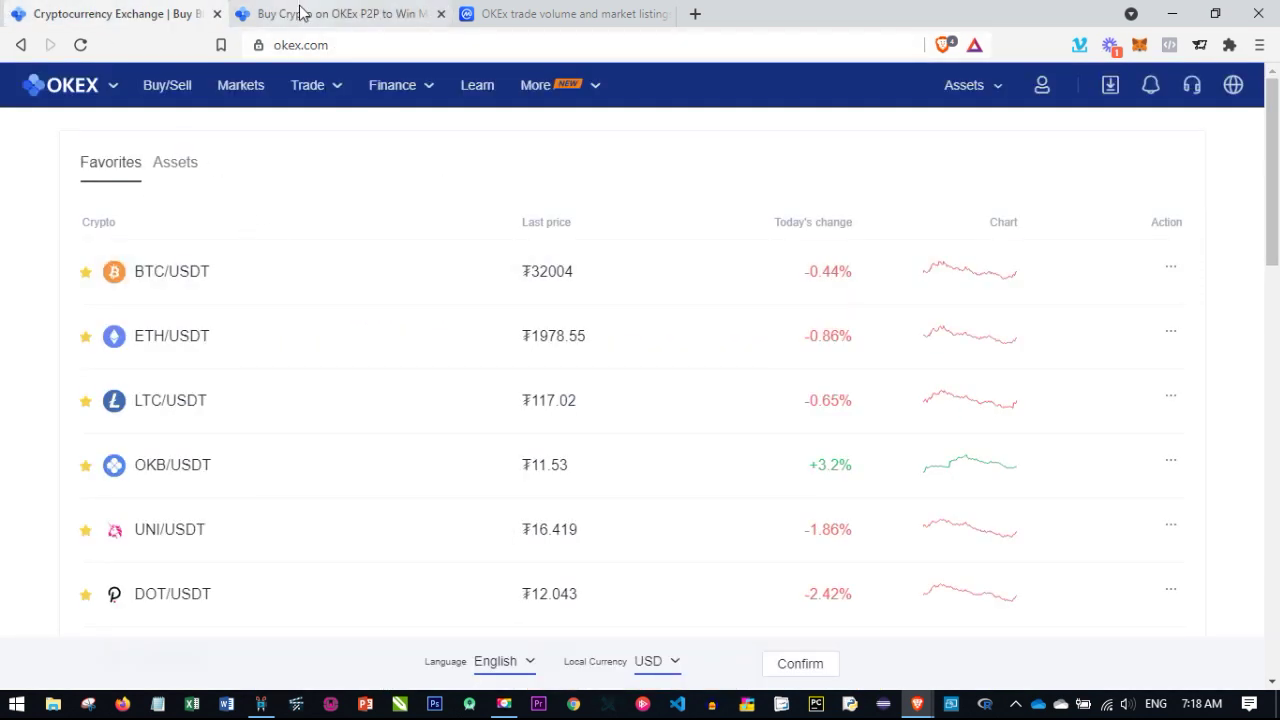
left_click(335, 14)
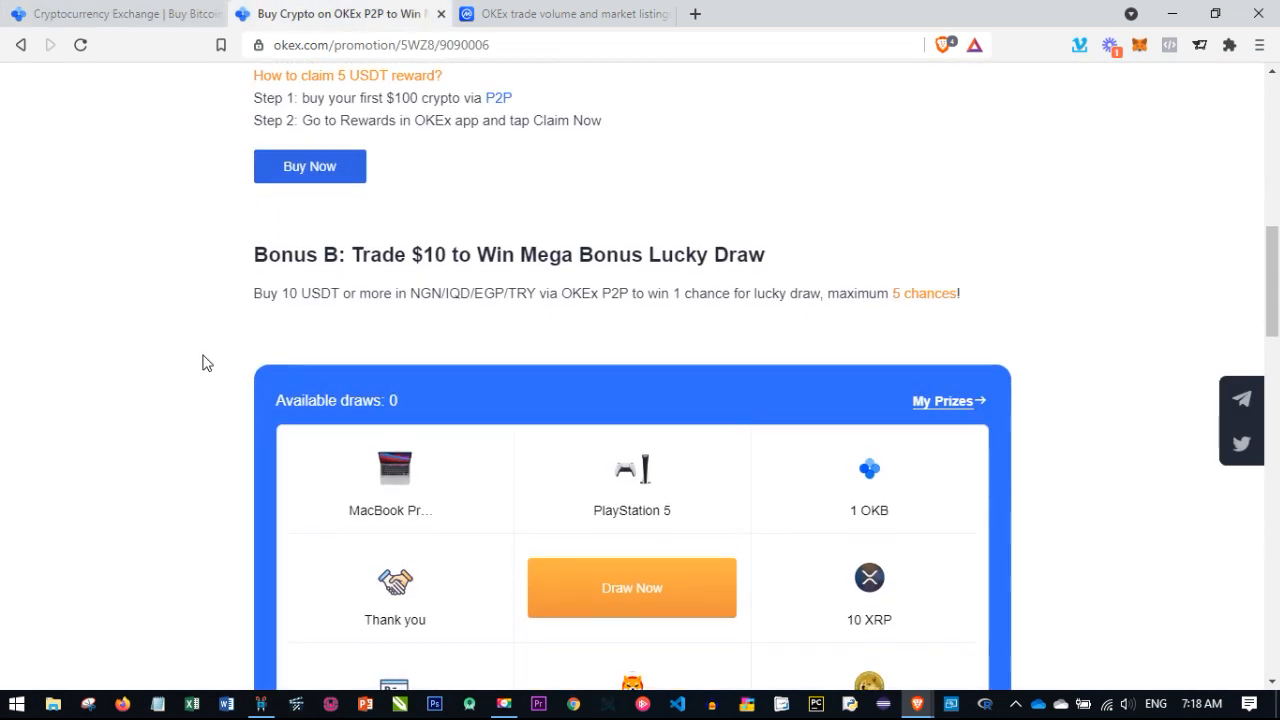
mouse_move(205, 368)
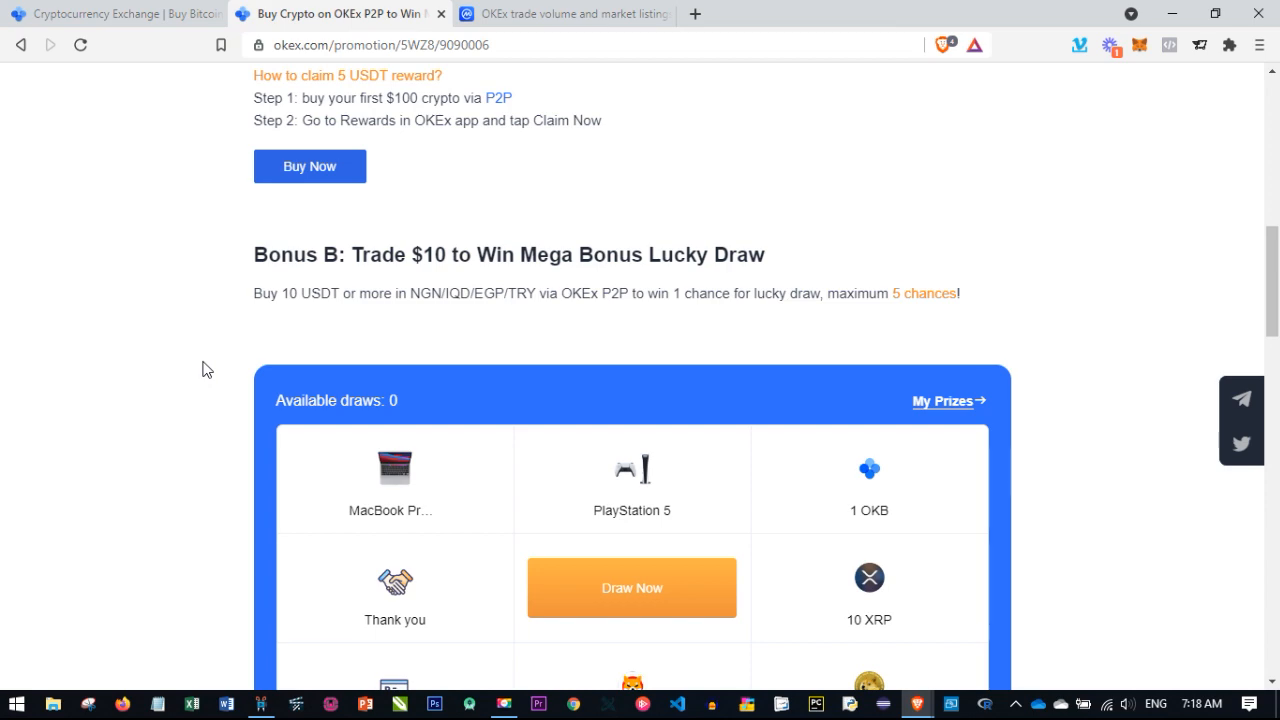
Scroll through Bonus C's top-100 reward table and terms, then back to the header
scroll("down", 3)
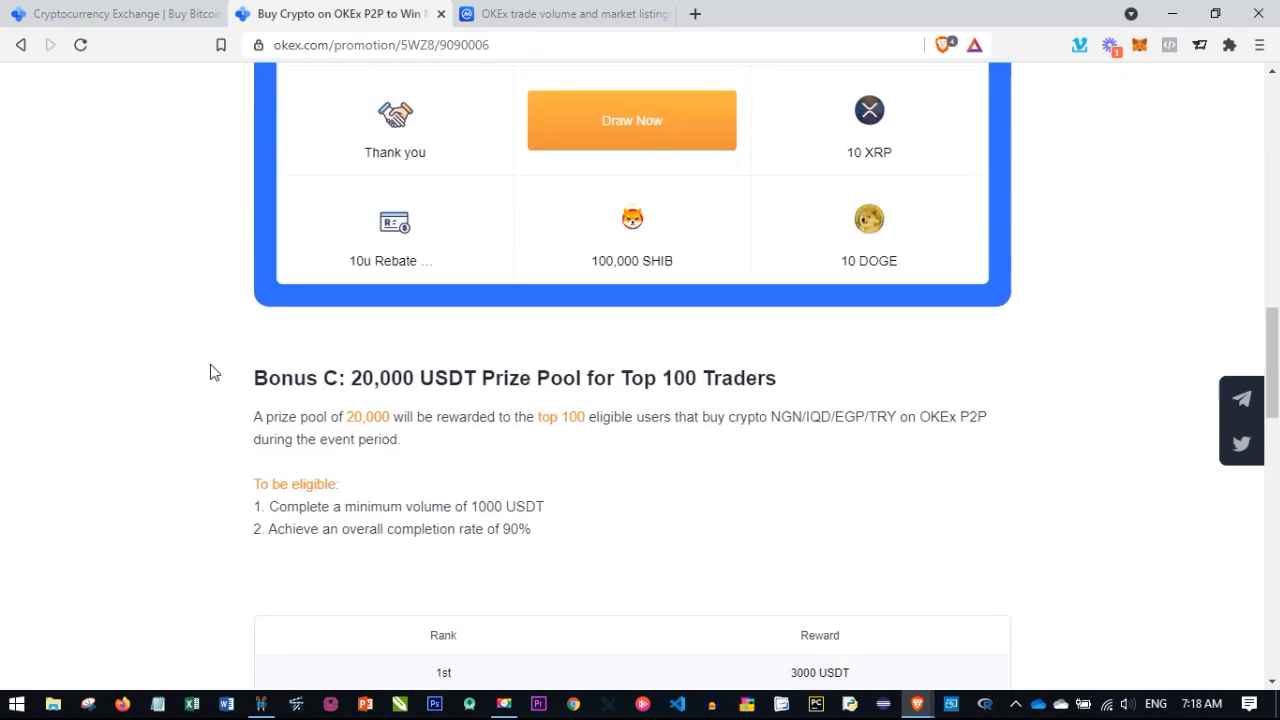
scroll("down", 3)
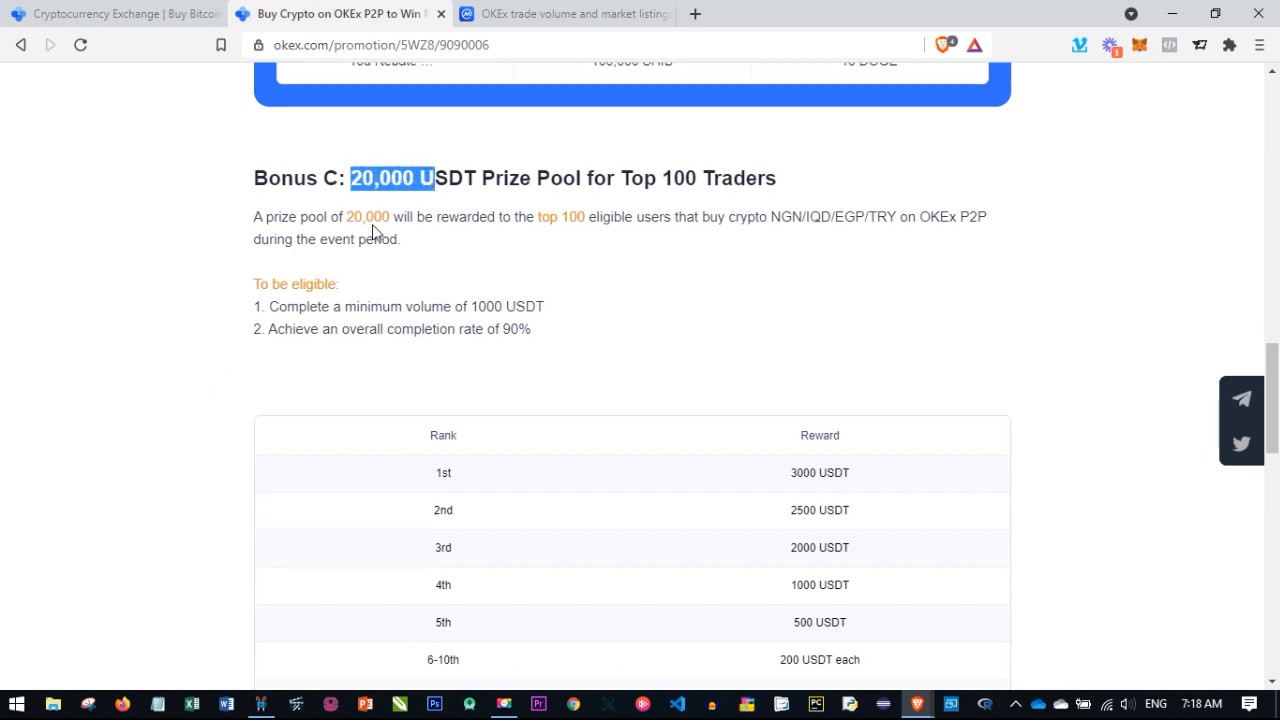
scroll("down", 3)
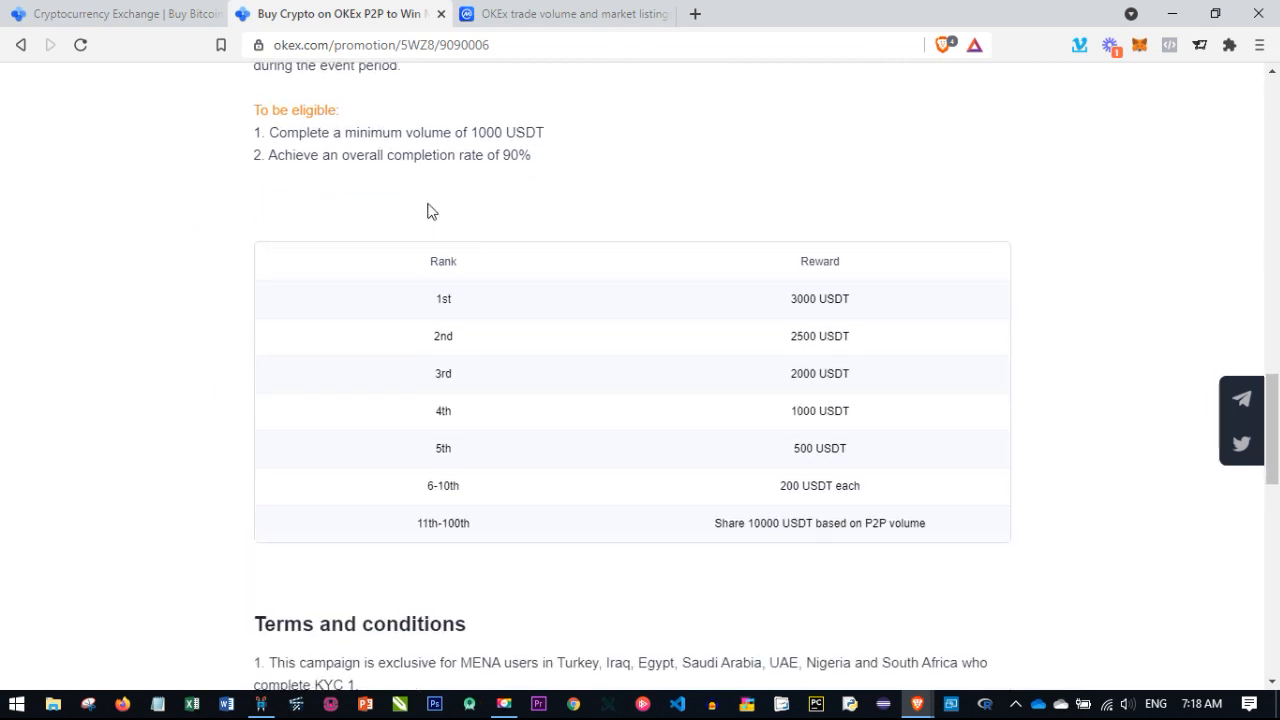
mouse_move(137, 211)
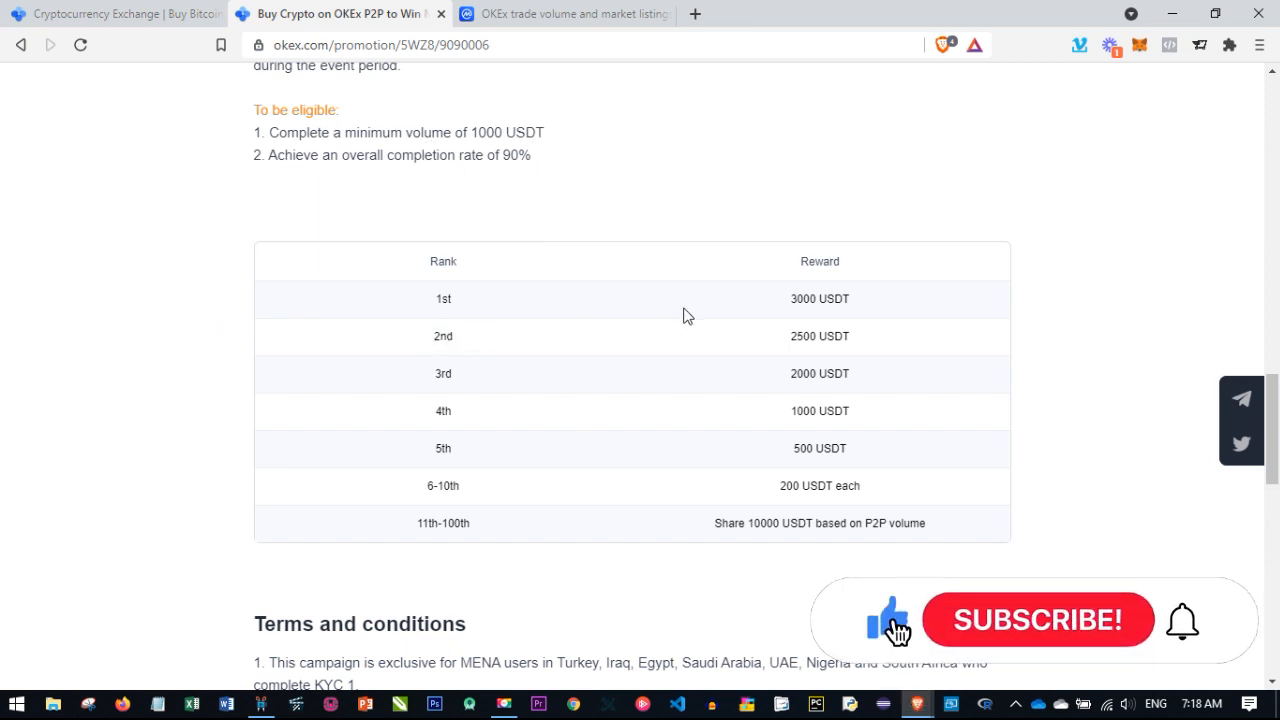
left_click(1047, 622)
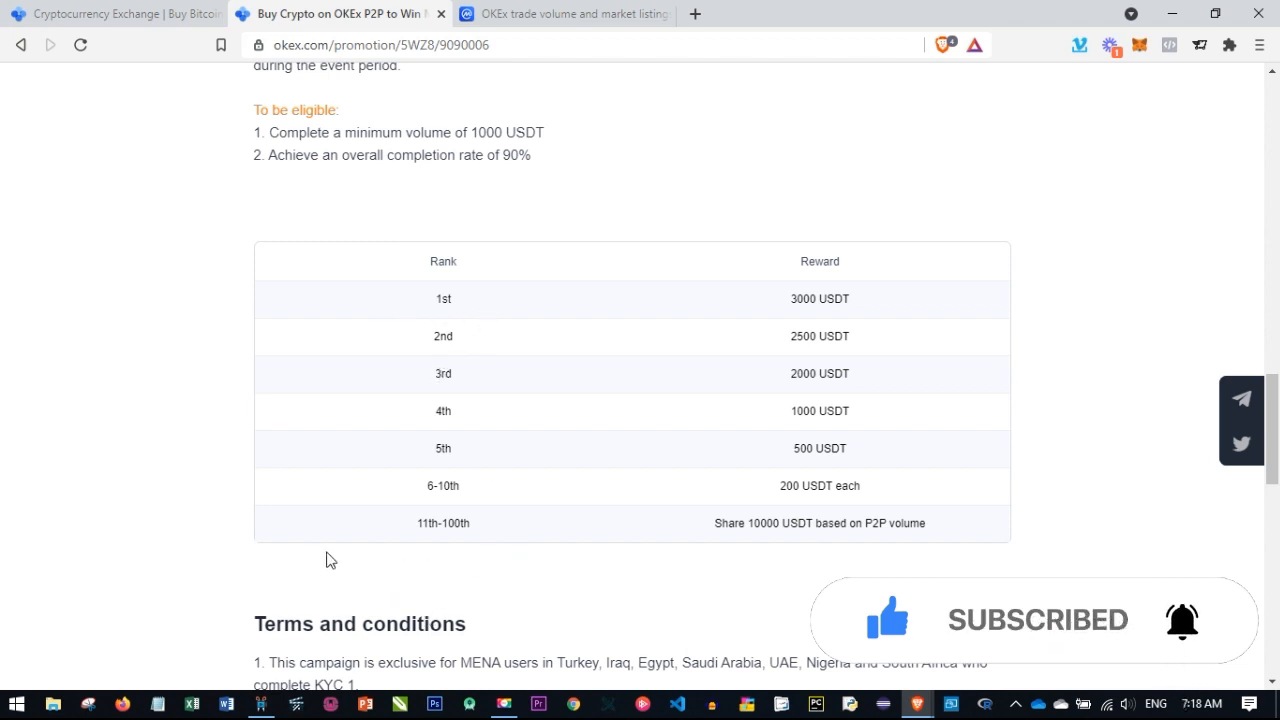
mouse_move(577, 558)
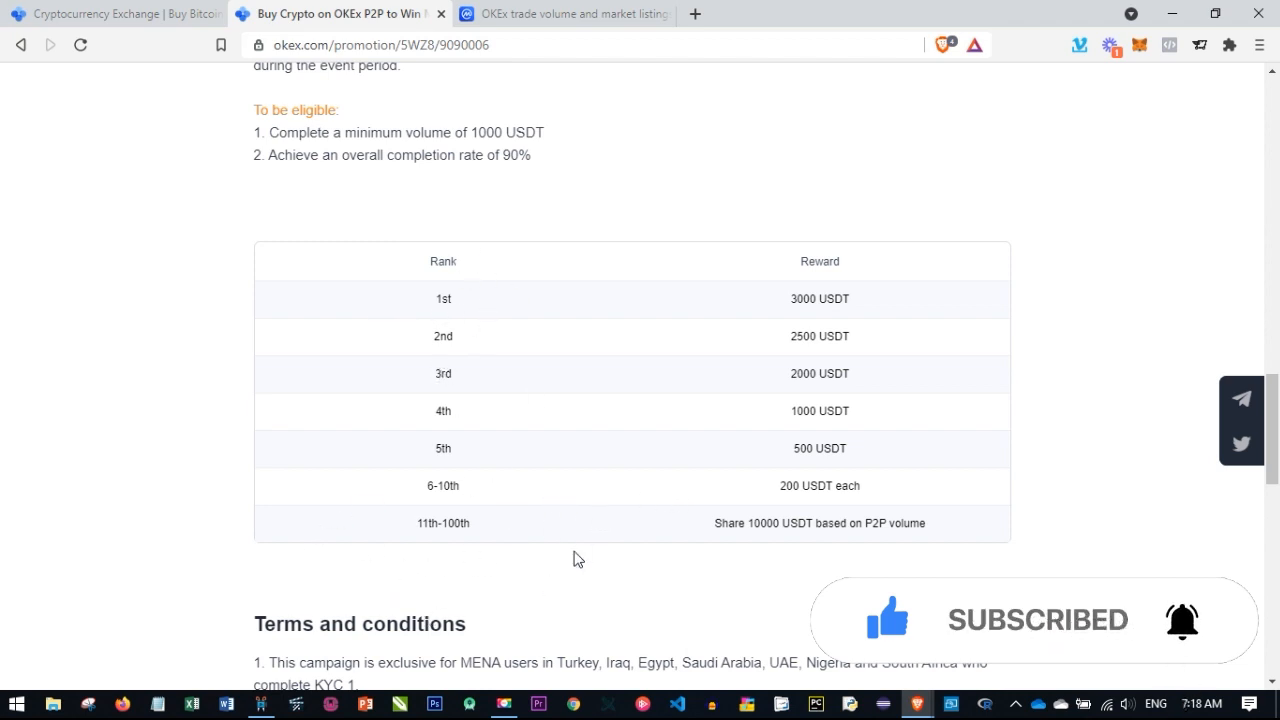
scroll("down", 3)
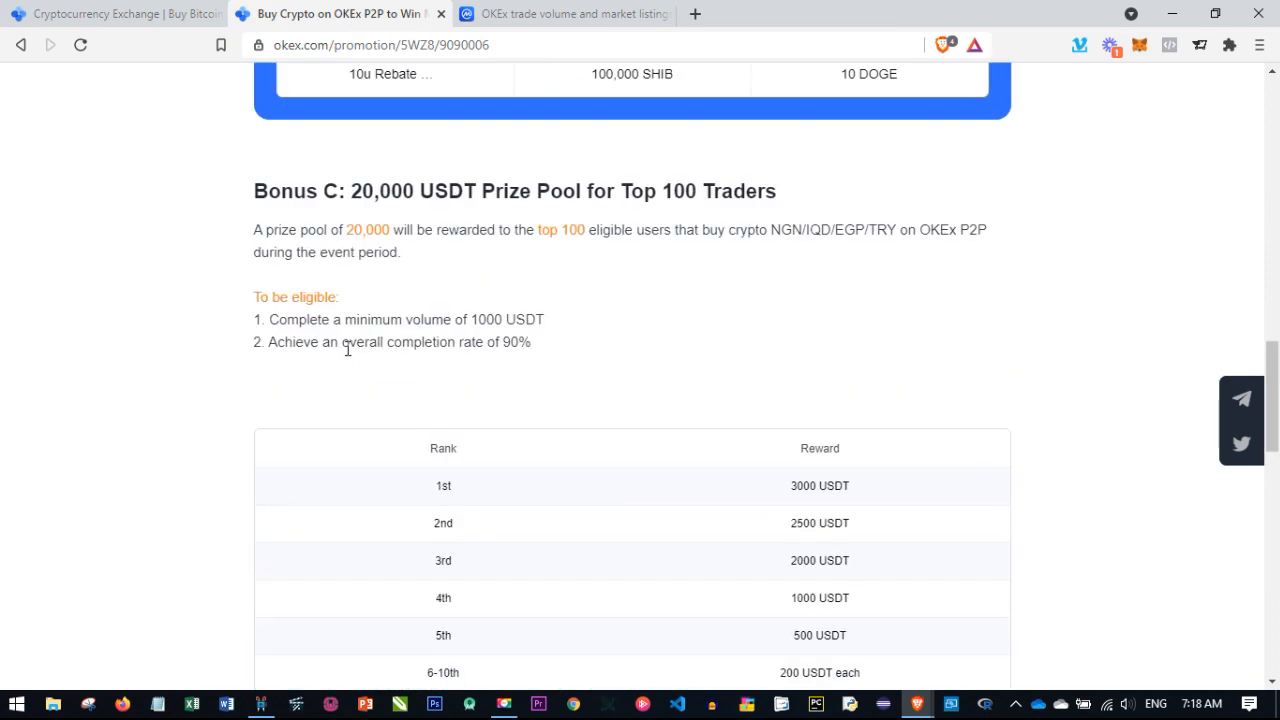
scroll("up", 3)
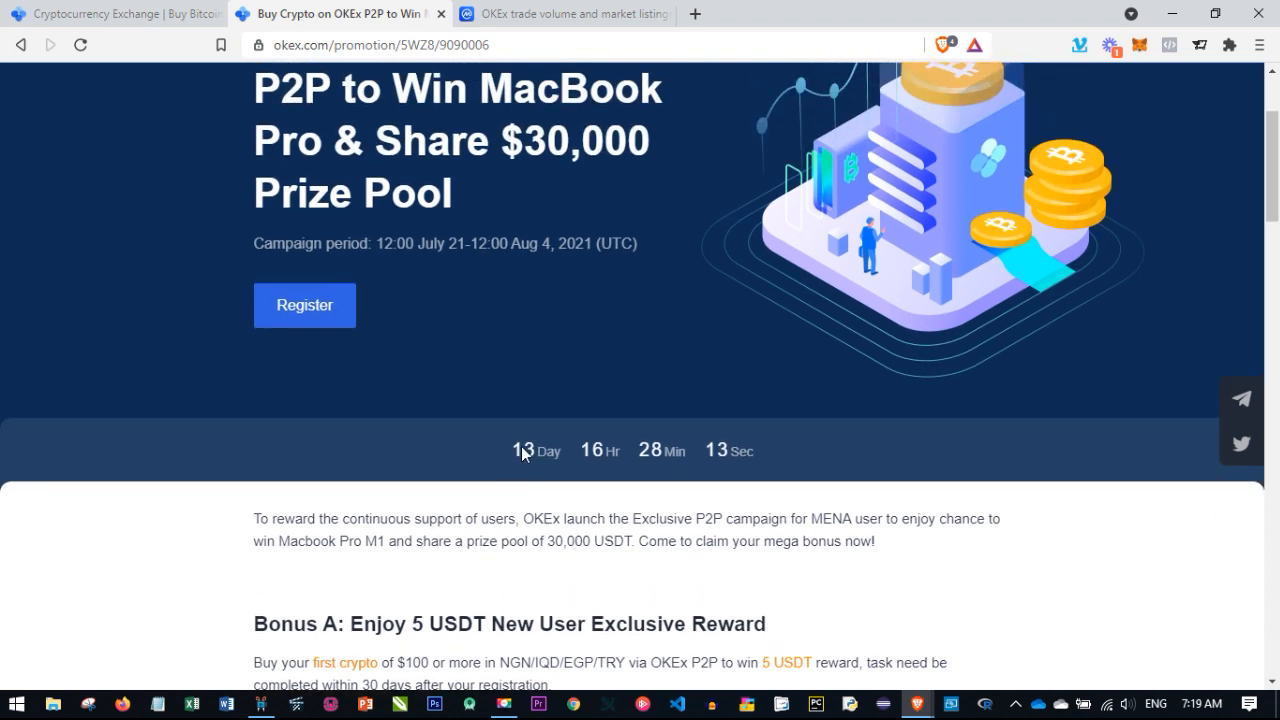
mouse_move(504, 489)
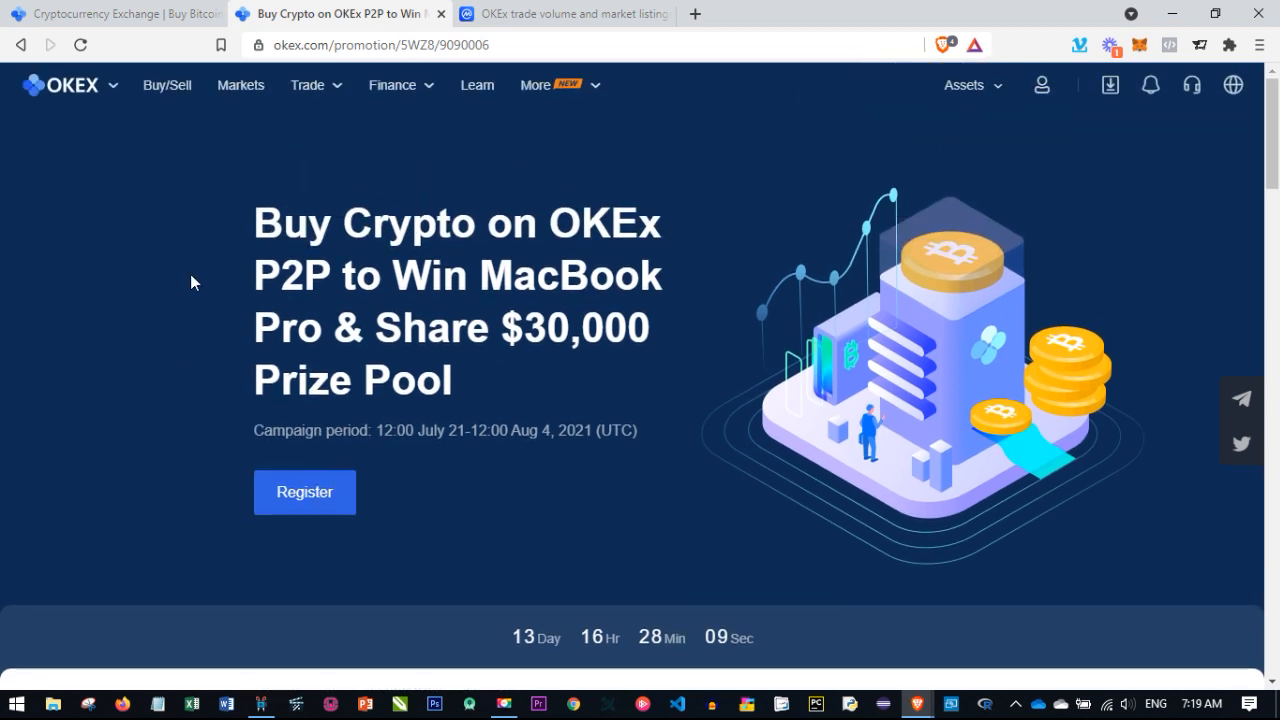
mouse_move(741, 355)
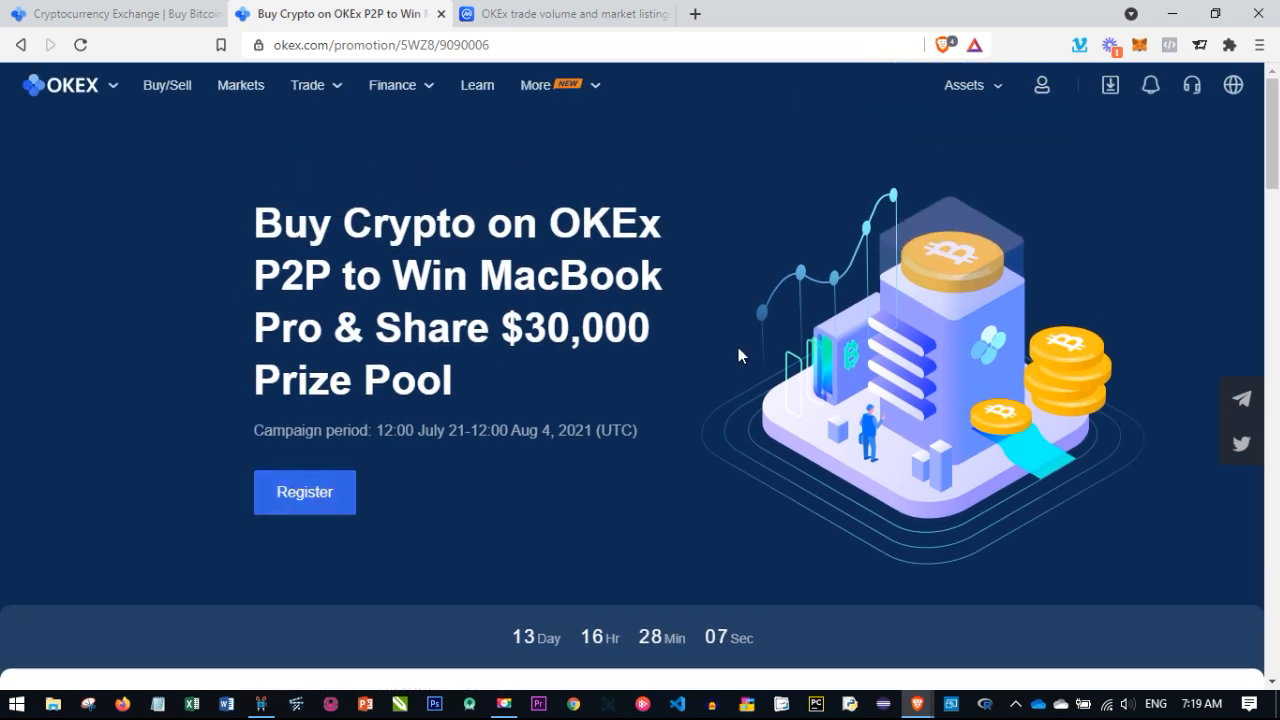
mouse_move(299, 443)
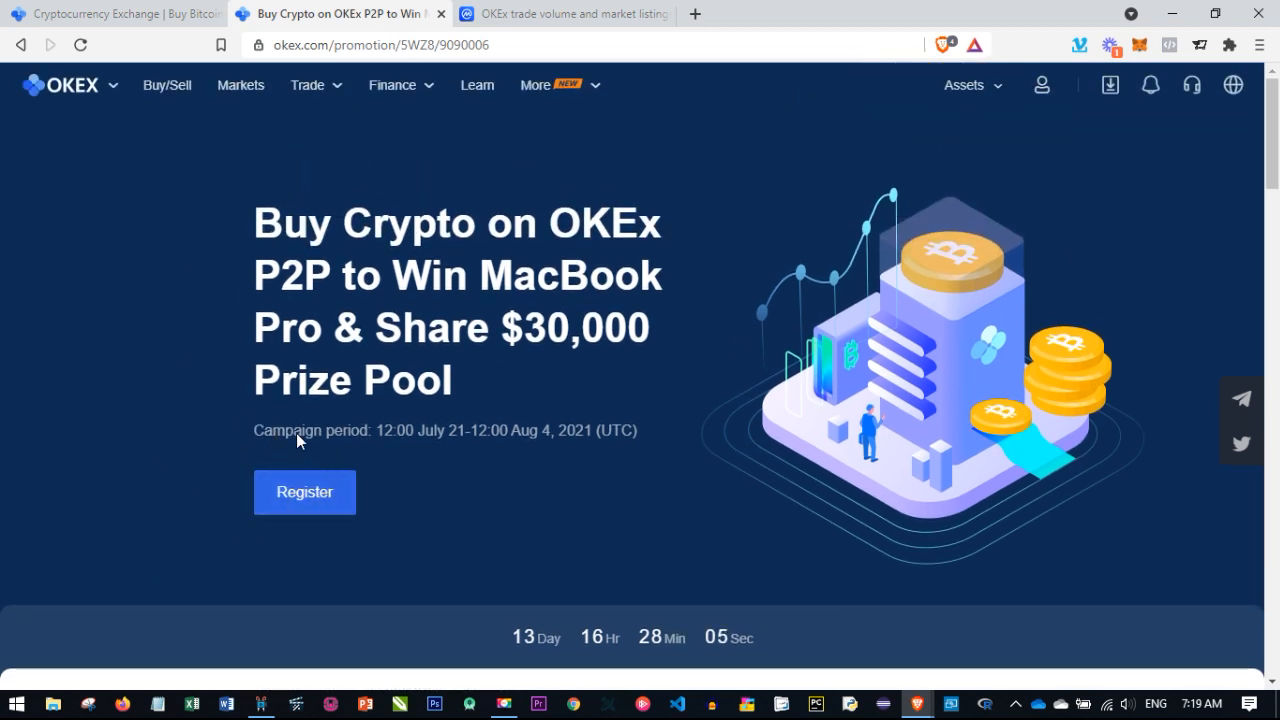
Switch to the okex.com exchange home page tab
left_click(110, 13)
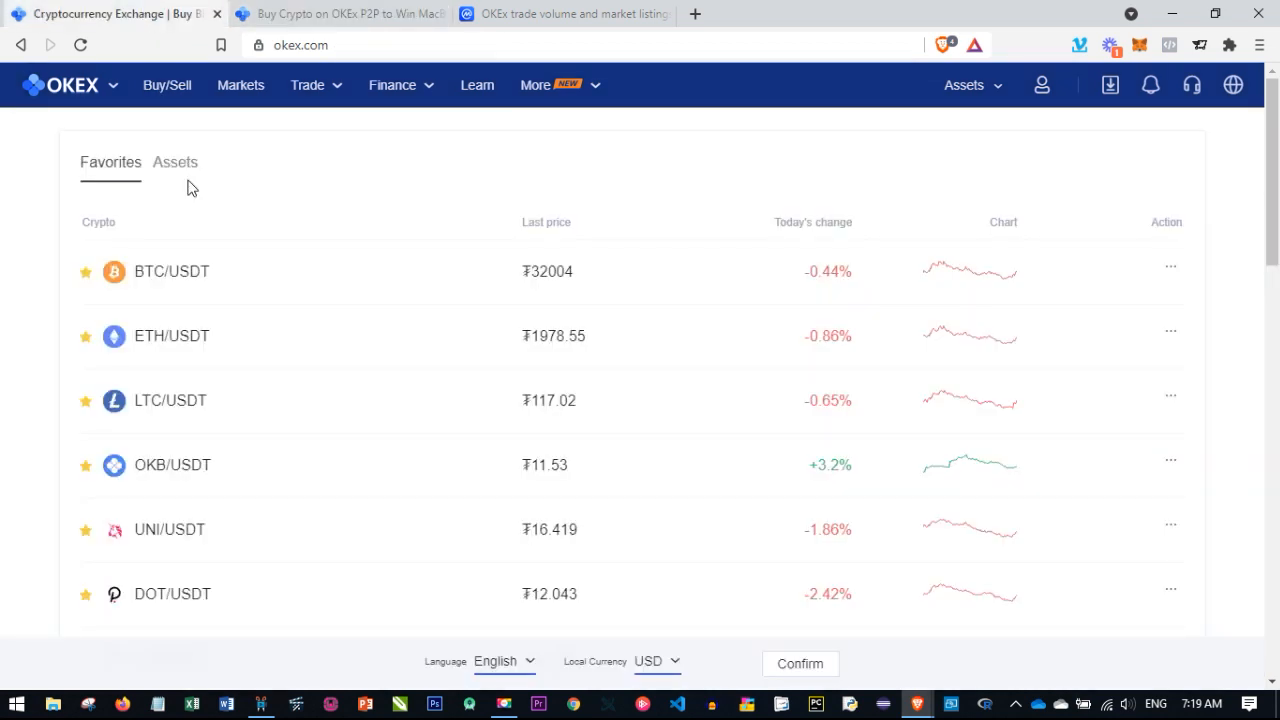
mouse_move(210, 244)
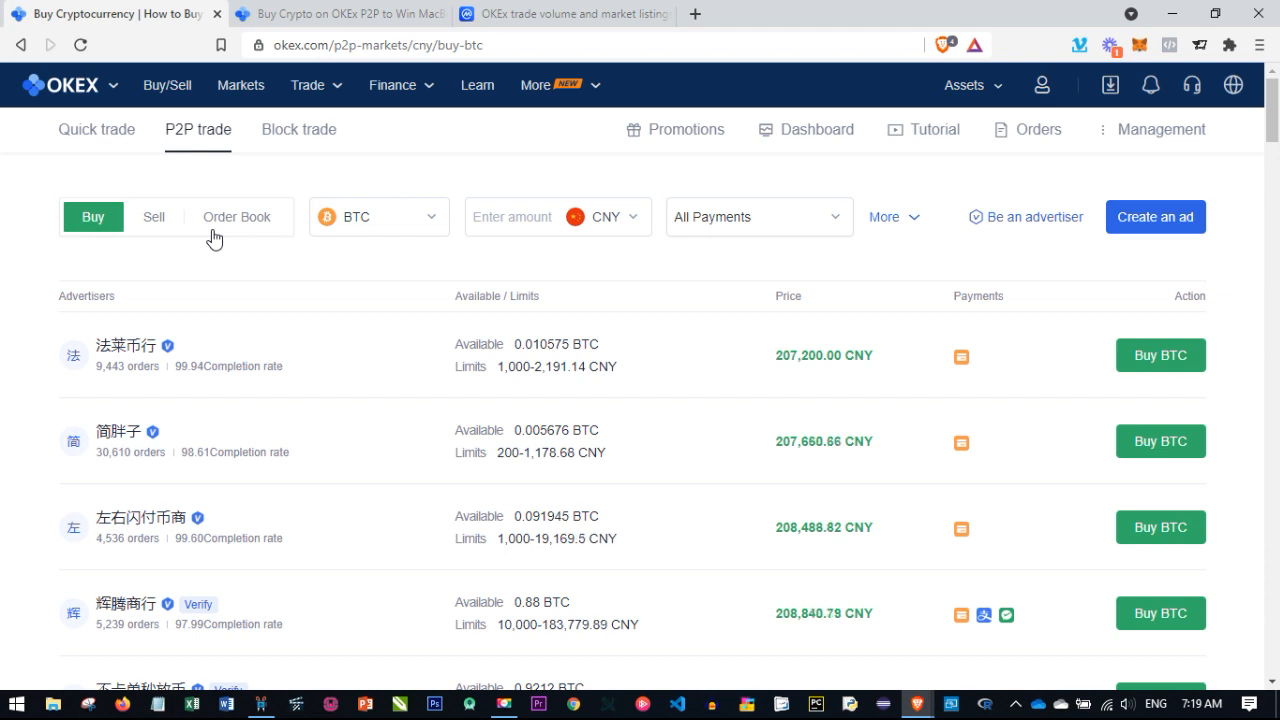
mouse_move(292, 307)
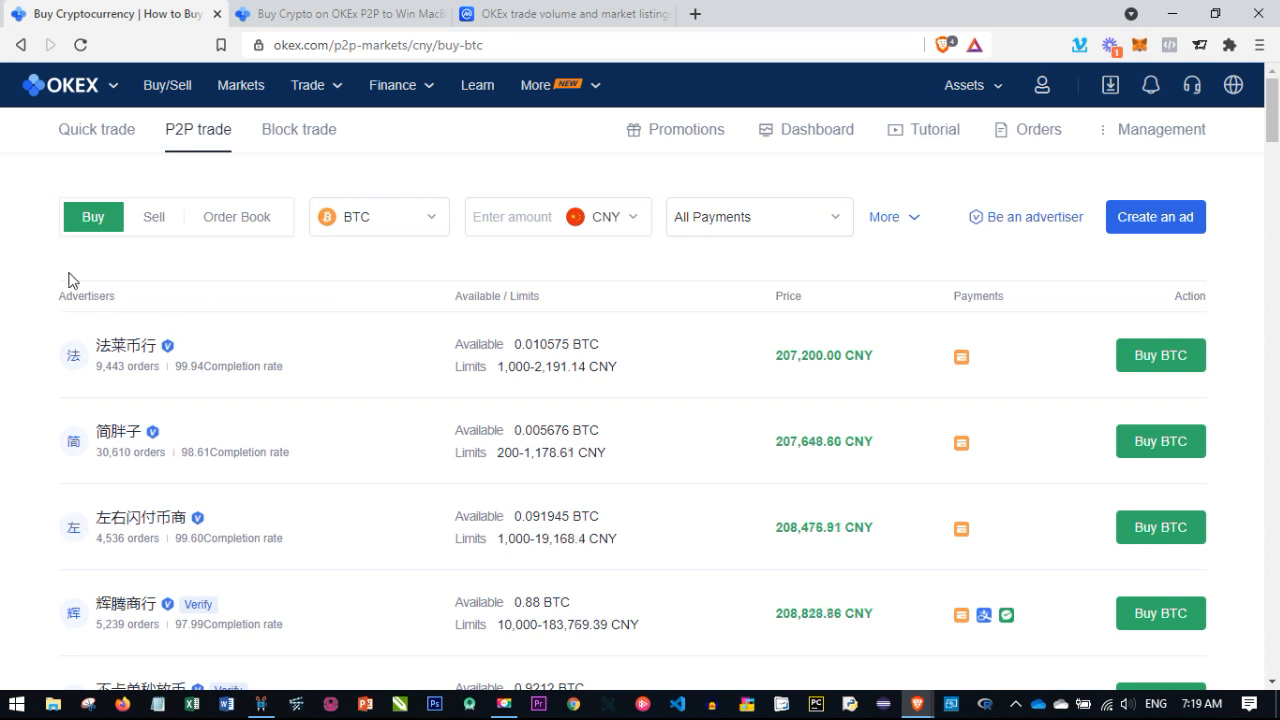
mouse_move(400, 216)
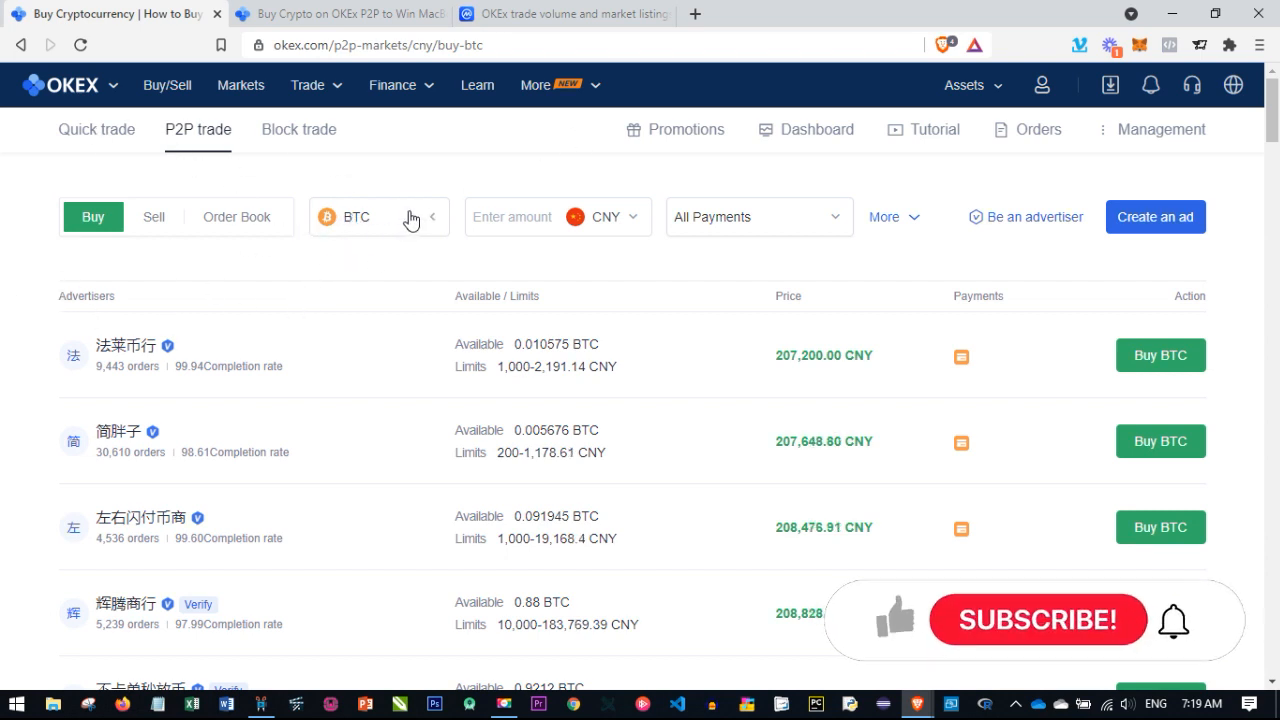
Set the P2P buy listings to USDT paid in NGN
left_click(378, 217)
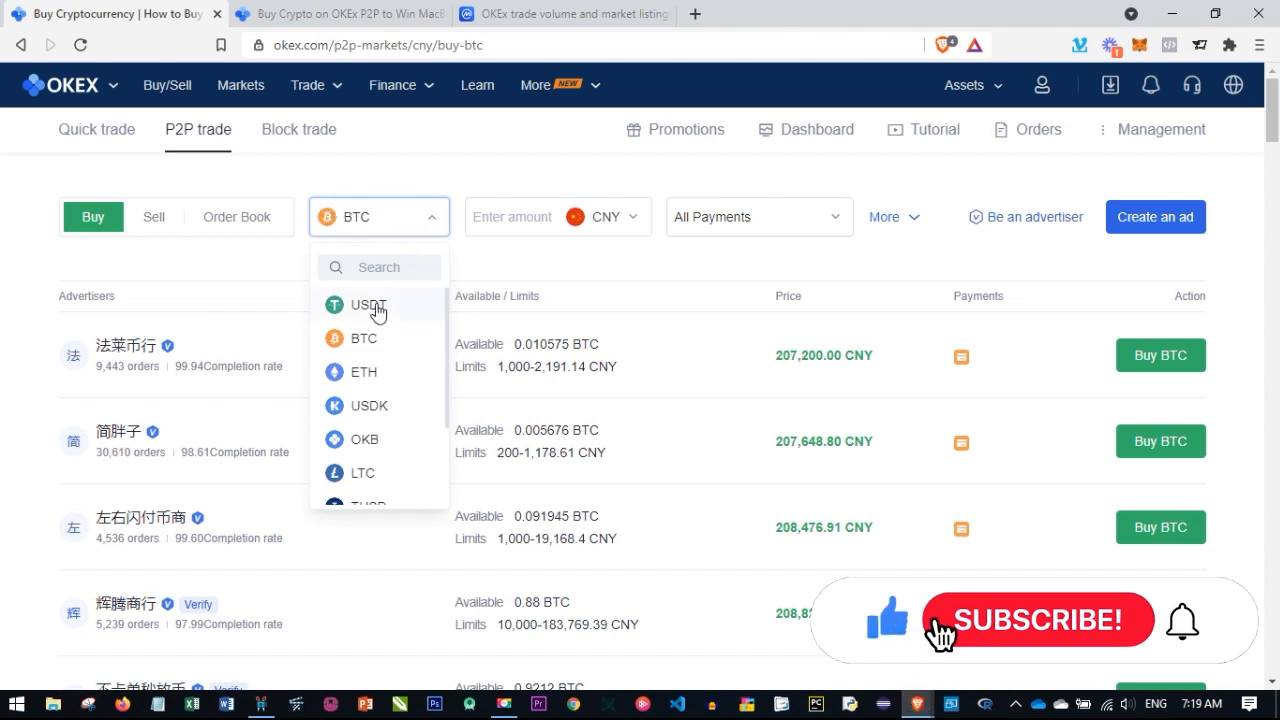
left_click(366, 305)
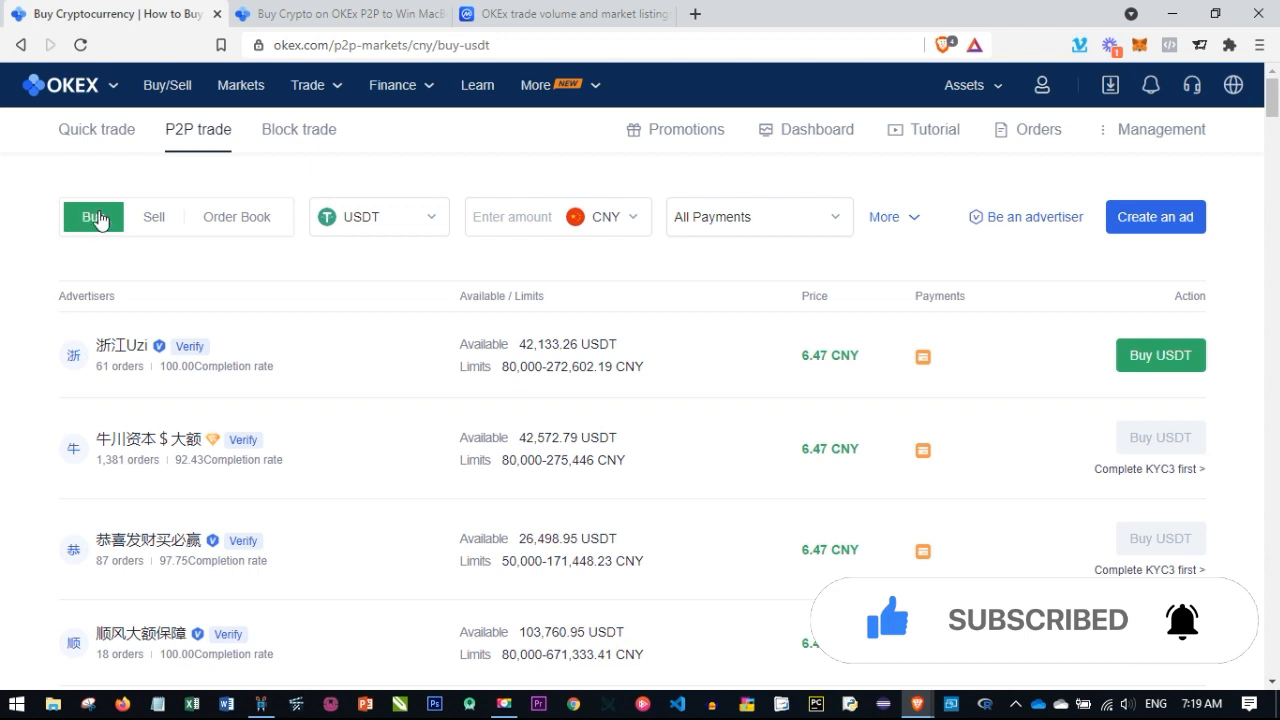
mouse_move(154, 217)
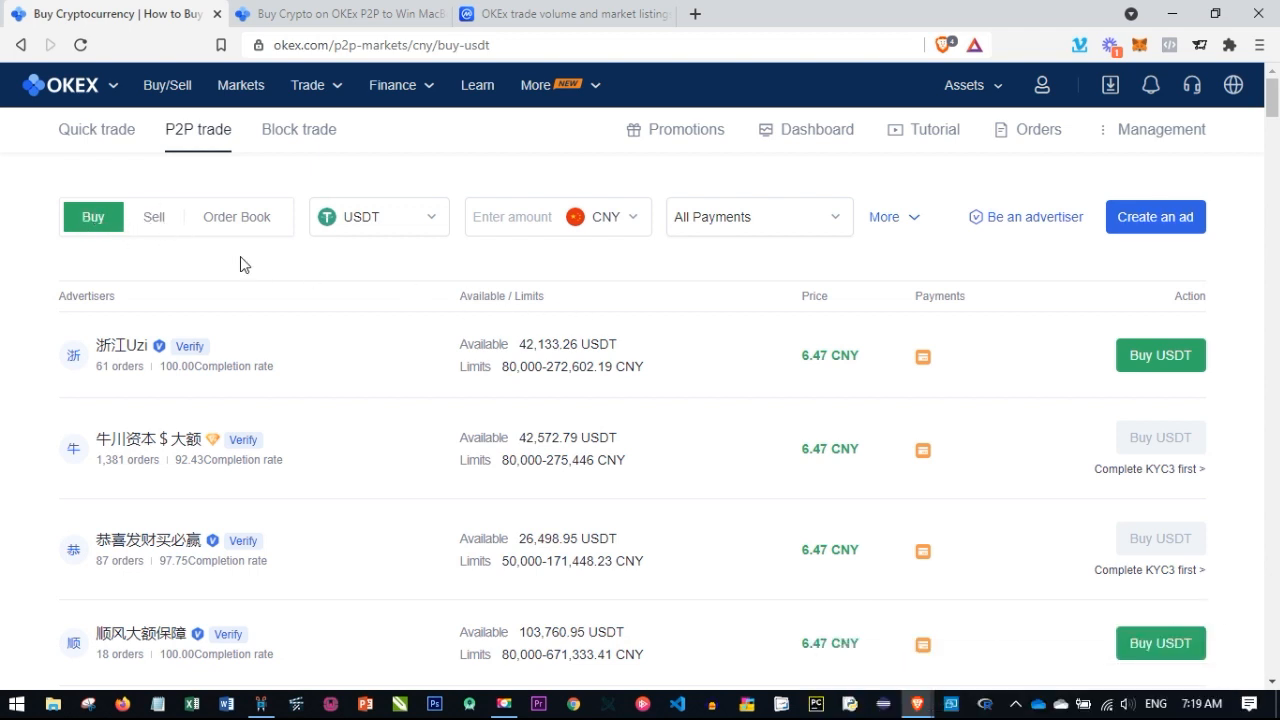
mouse_move(636, 222)
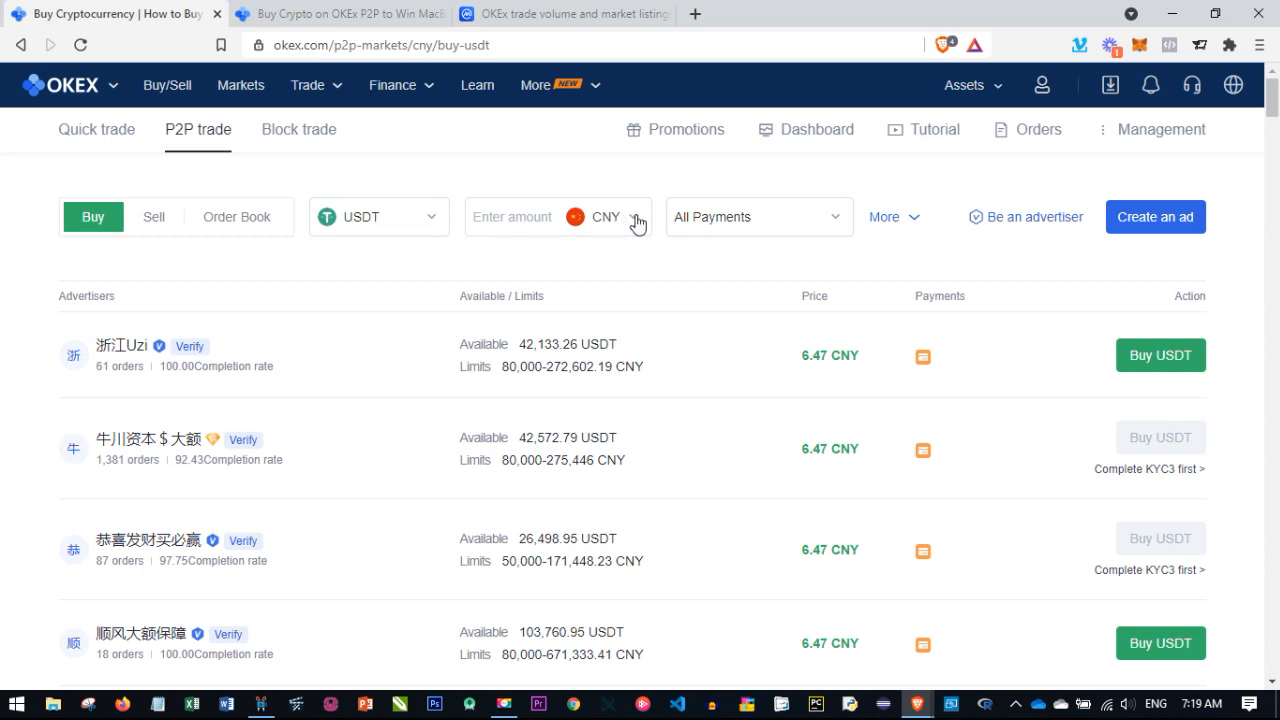
left_click(636, 217)
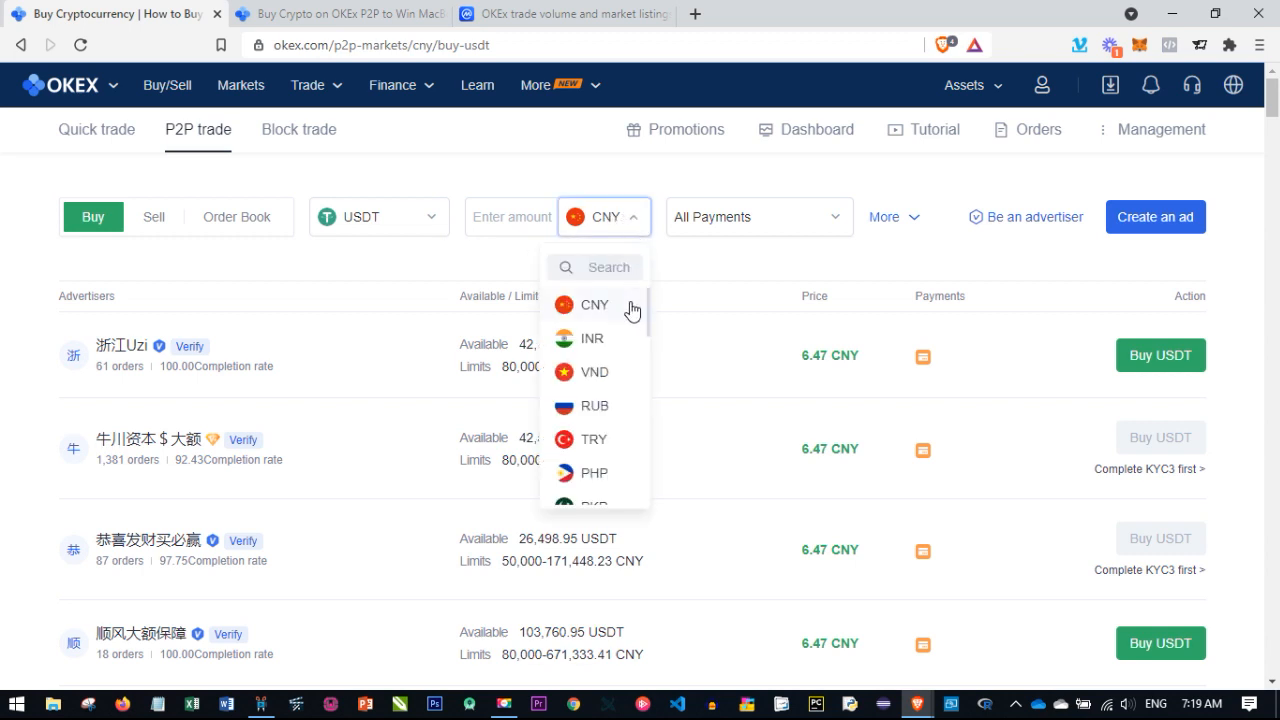
scroll("down", 3)
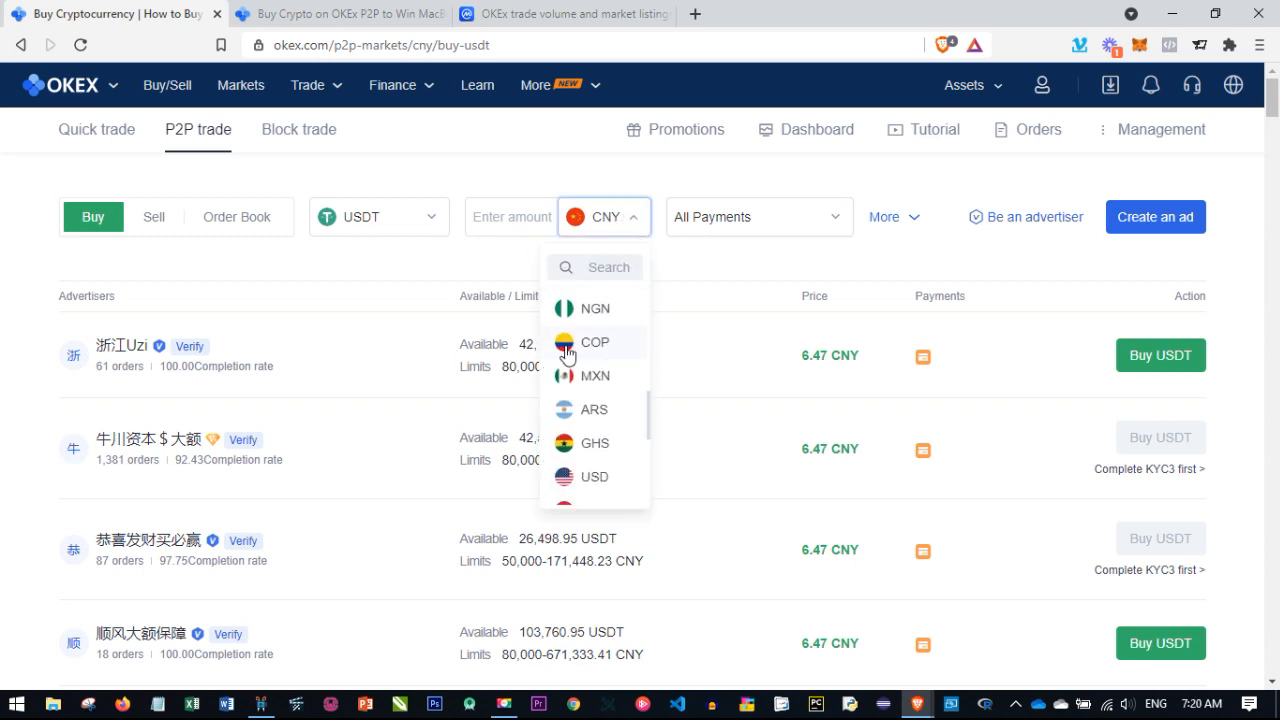
mouse_move(567, 318)
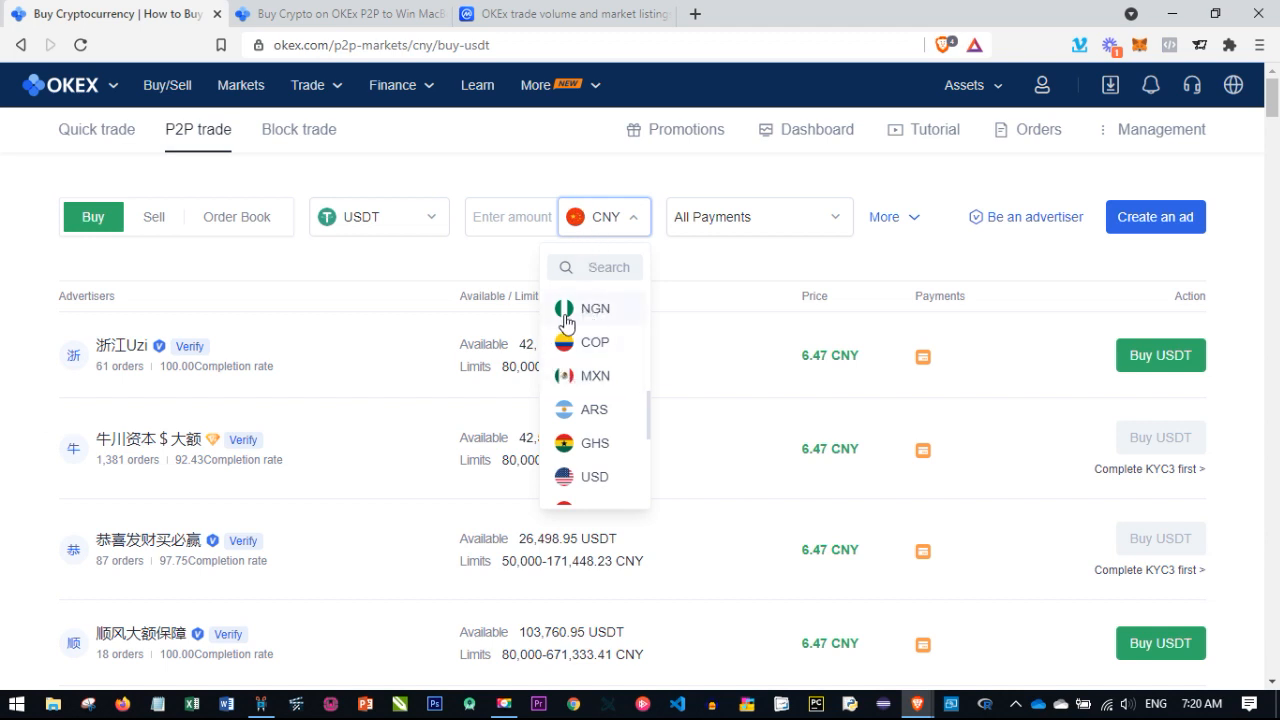
mouse_move(593, 312)
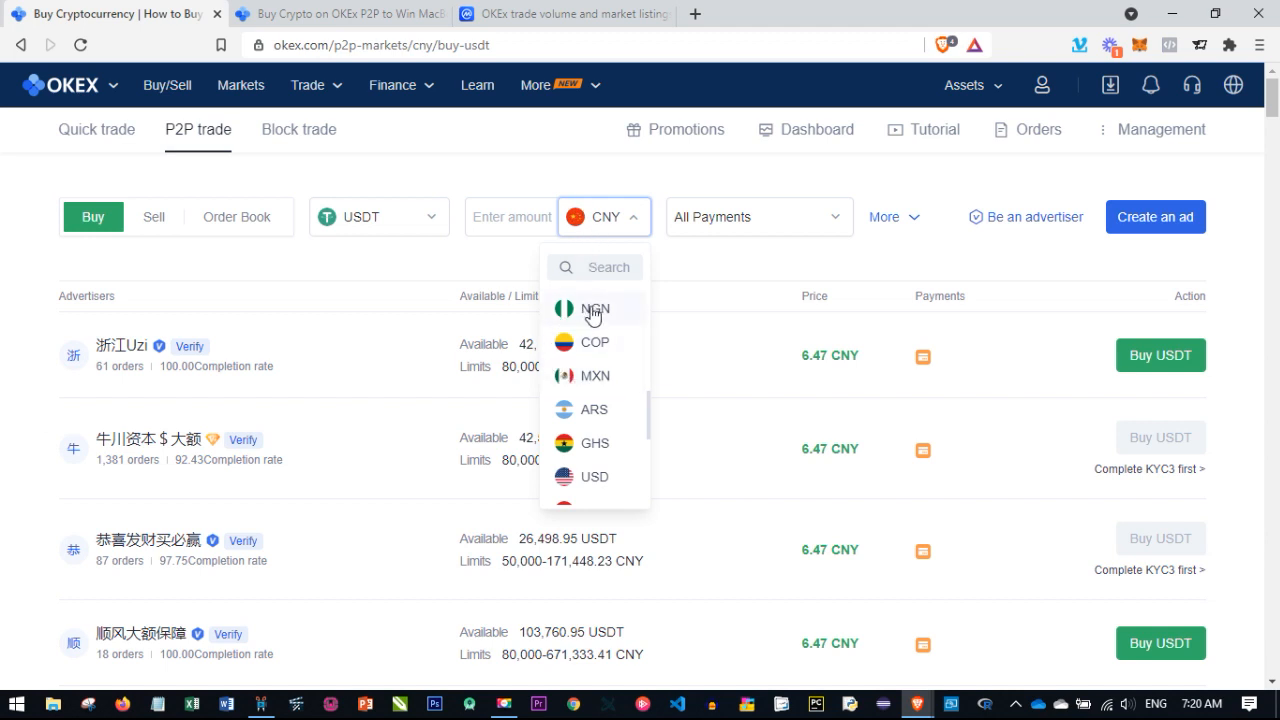
left_click(590, 308)
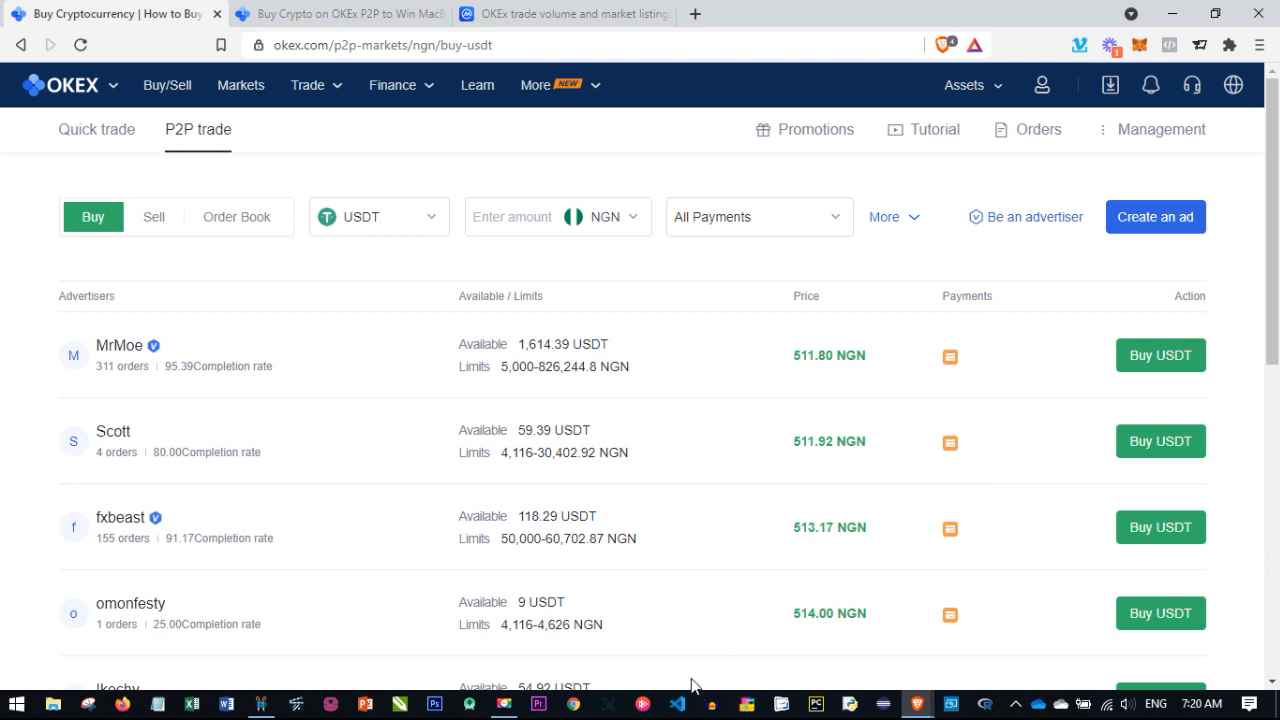
mouse_move(90, 386)
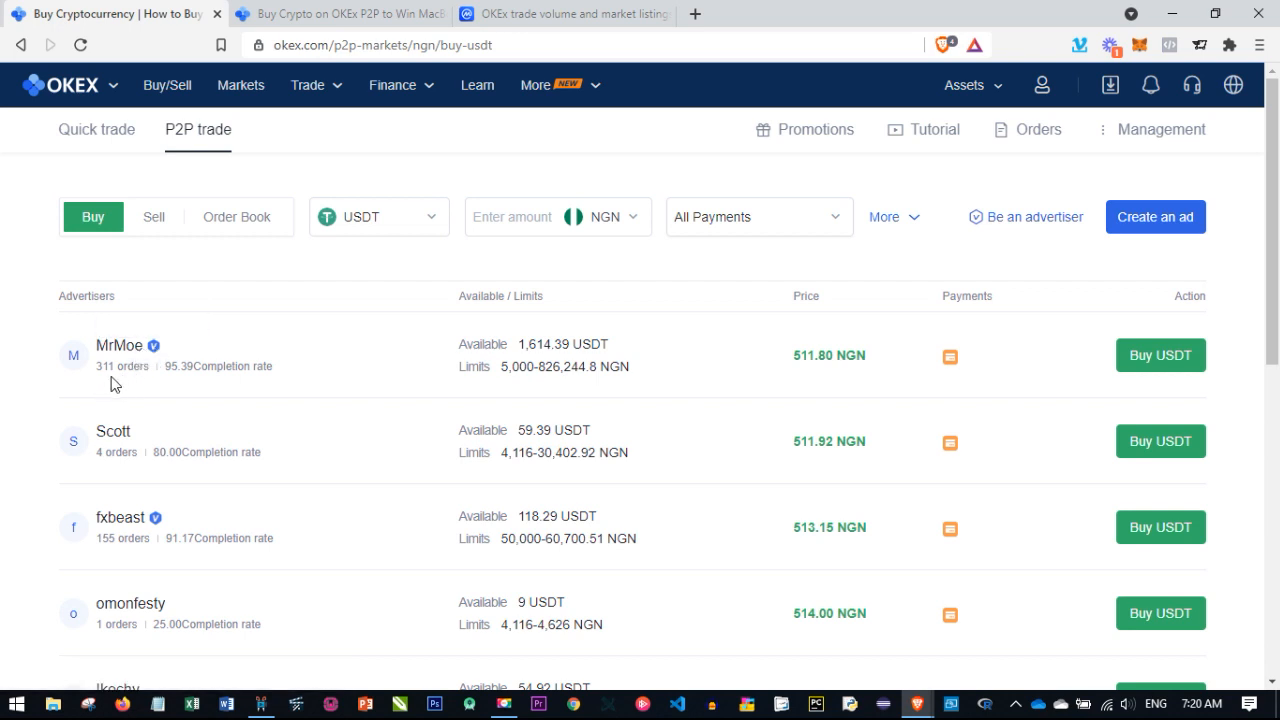
mouse_move(113, 374)
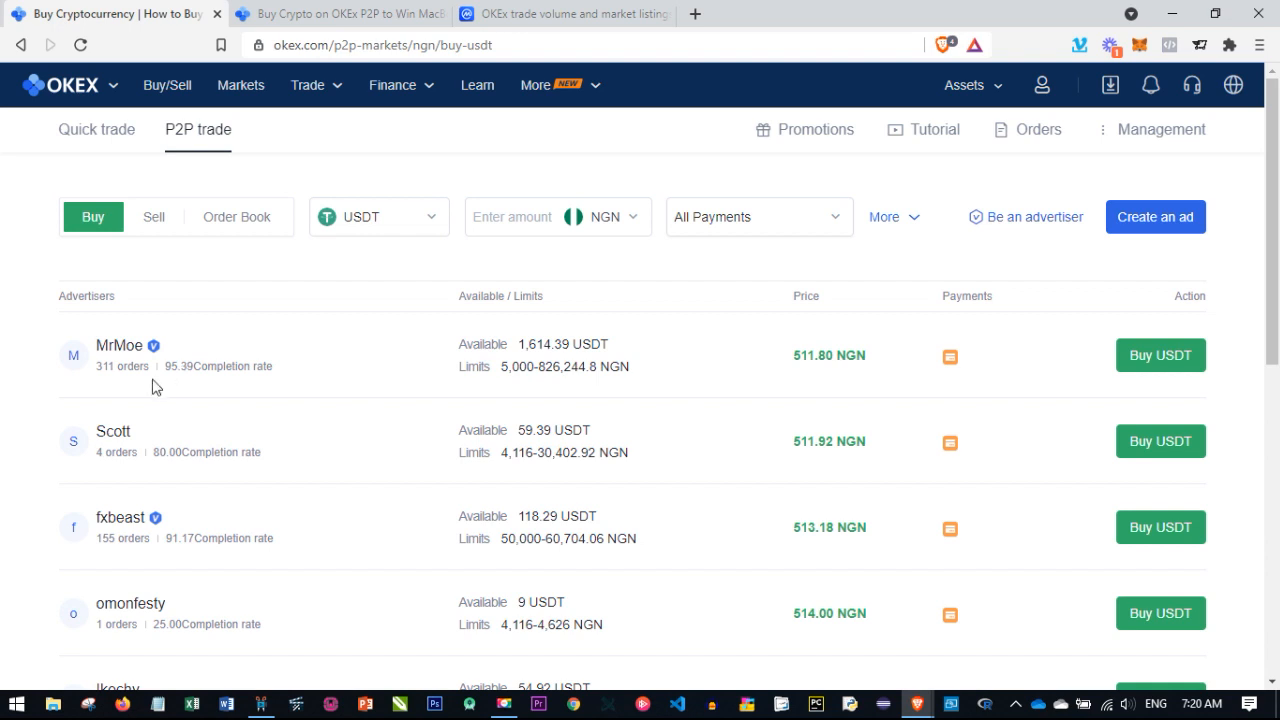
mouse_move(332, 431)
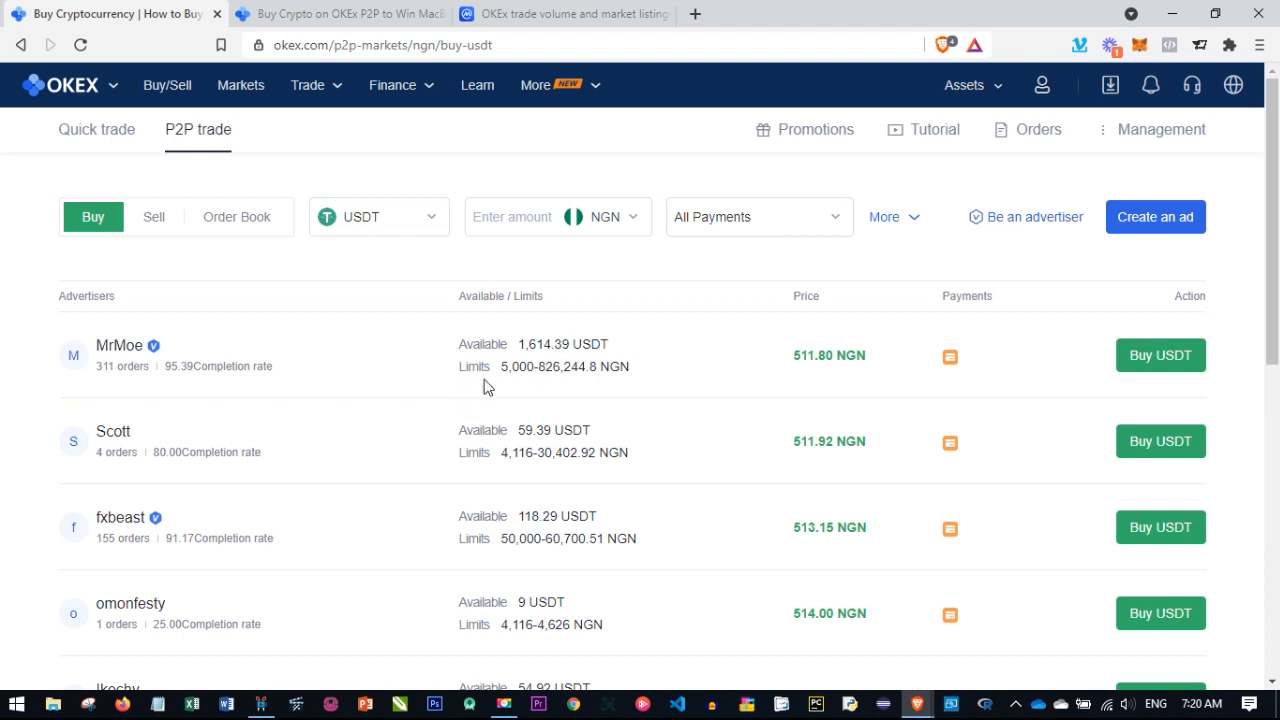
mouse_move(476, 390)
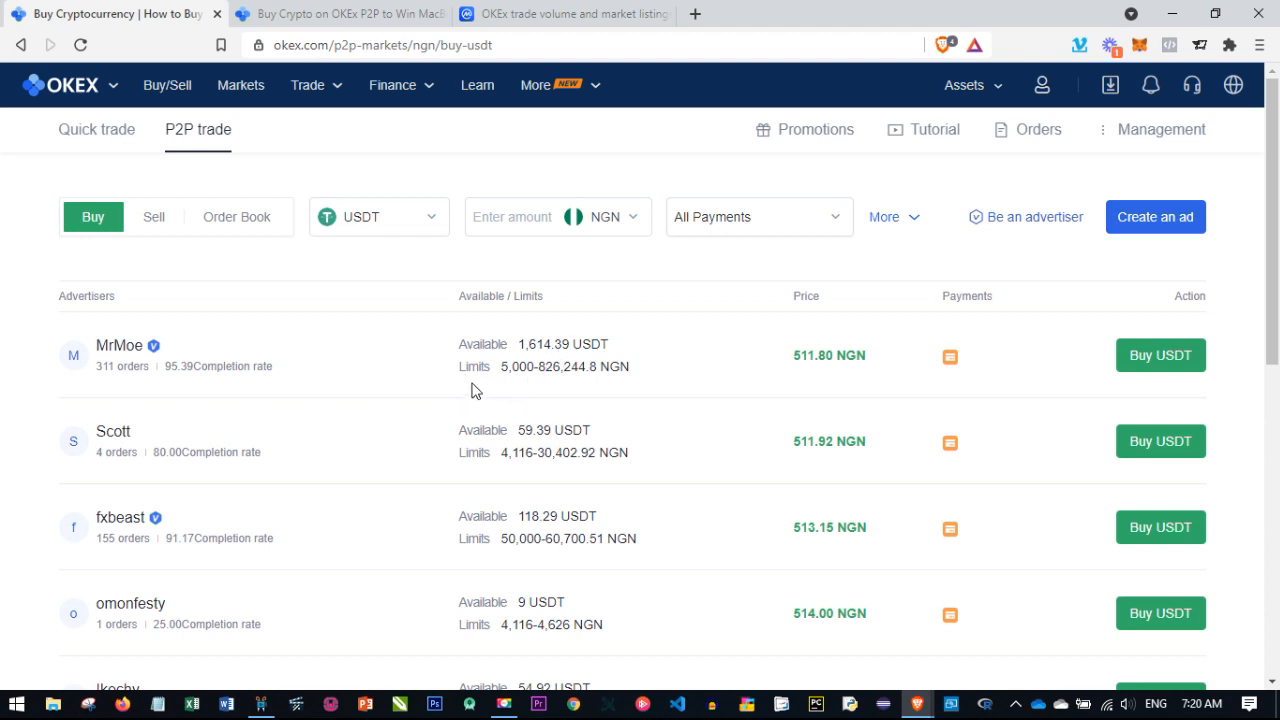
mouse_move(583, 373)
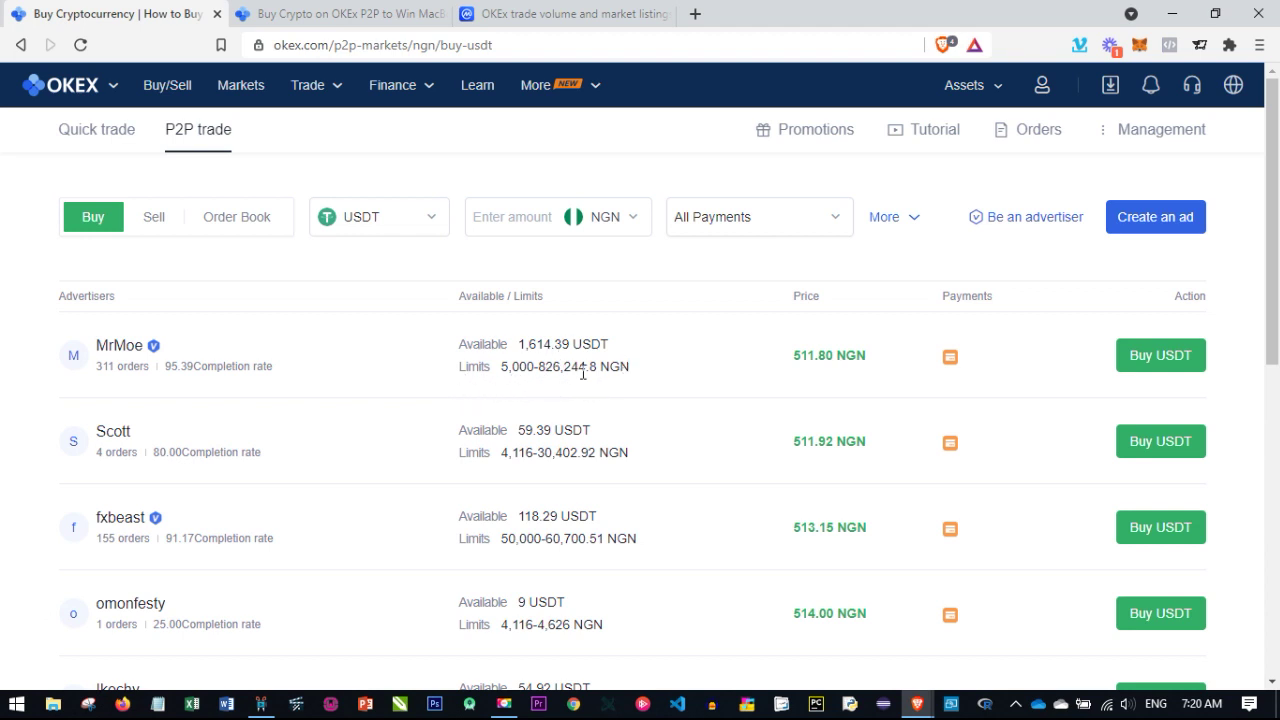
mouse_move(565, 366)
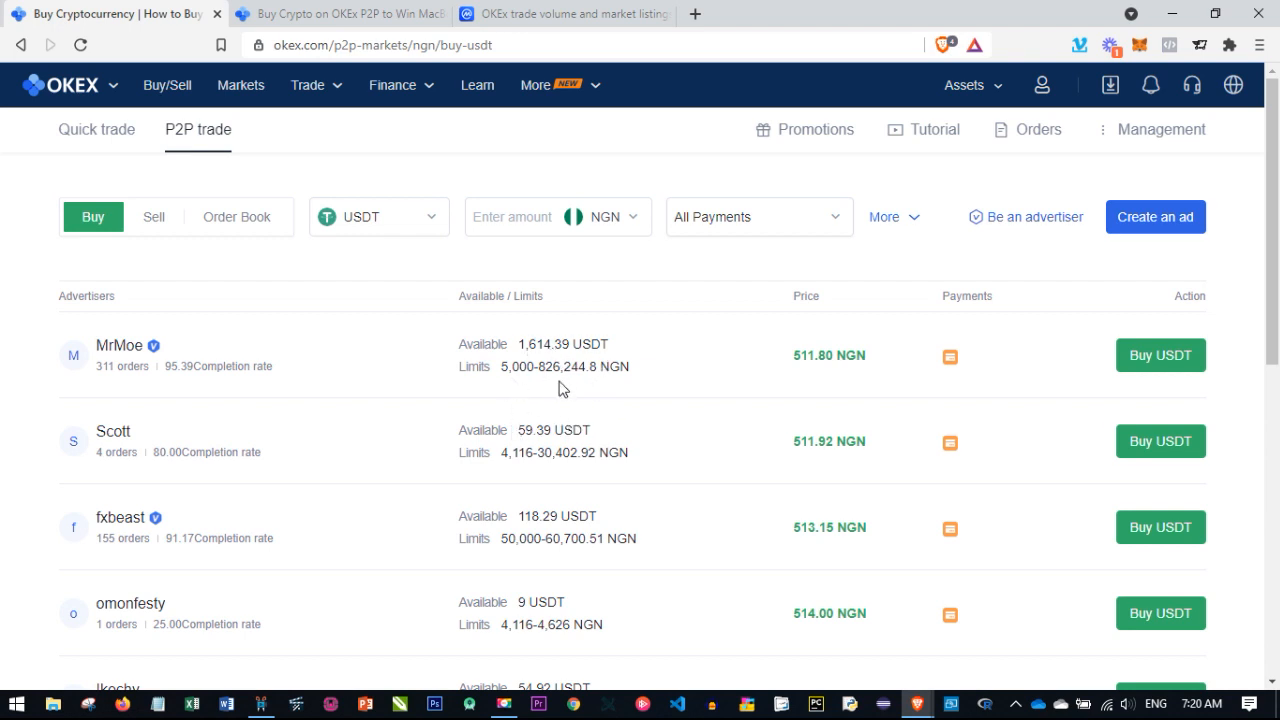
mouse_move(875, 360)
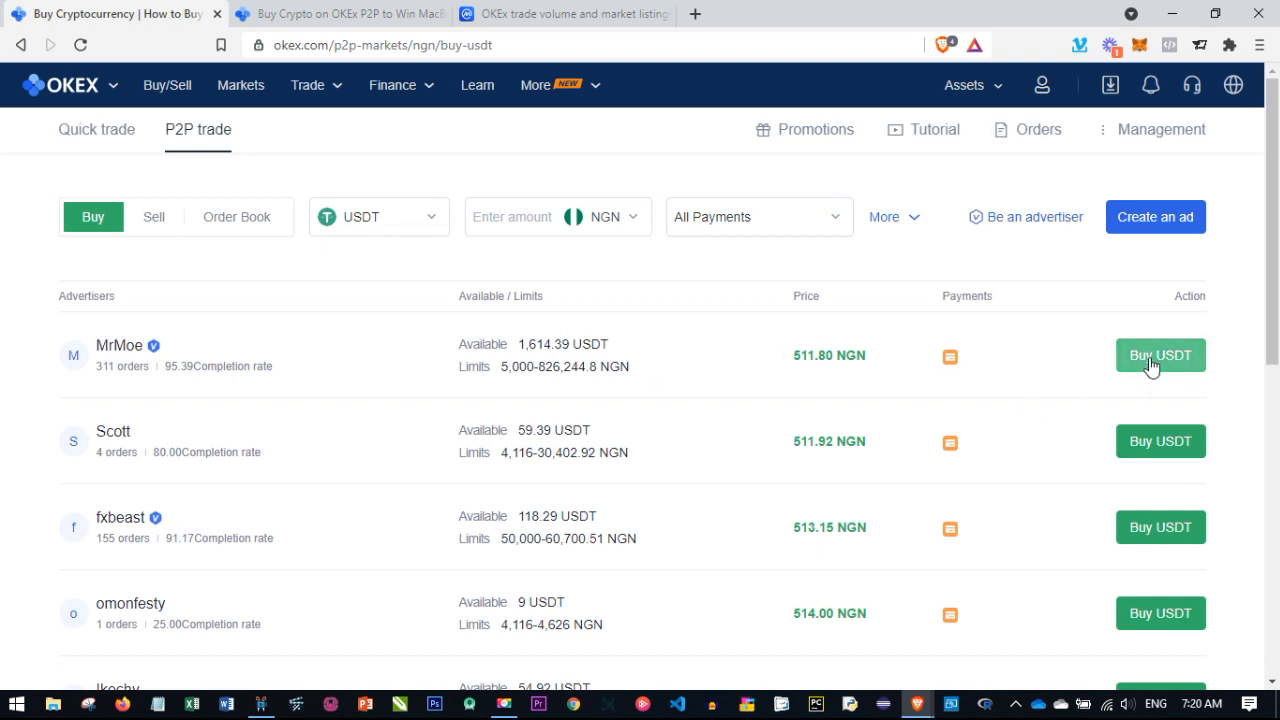
mouse_move(1159, 360)
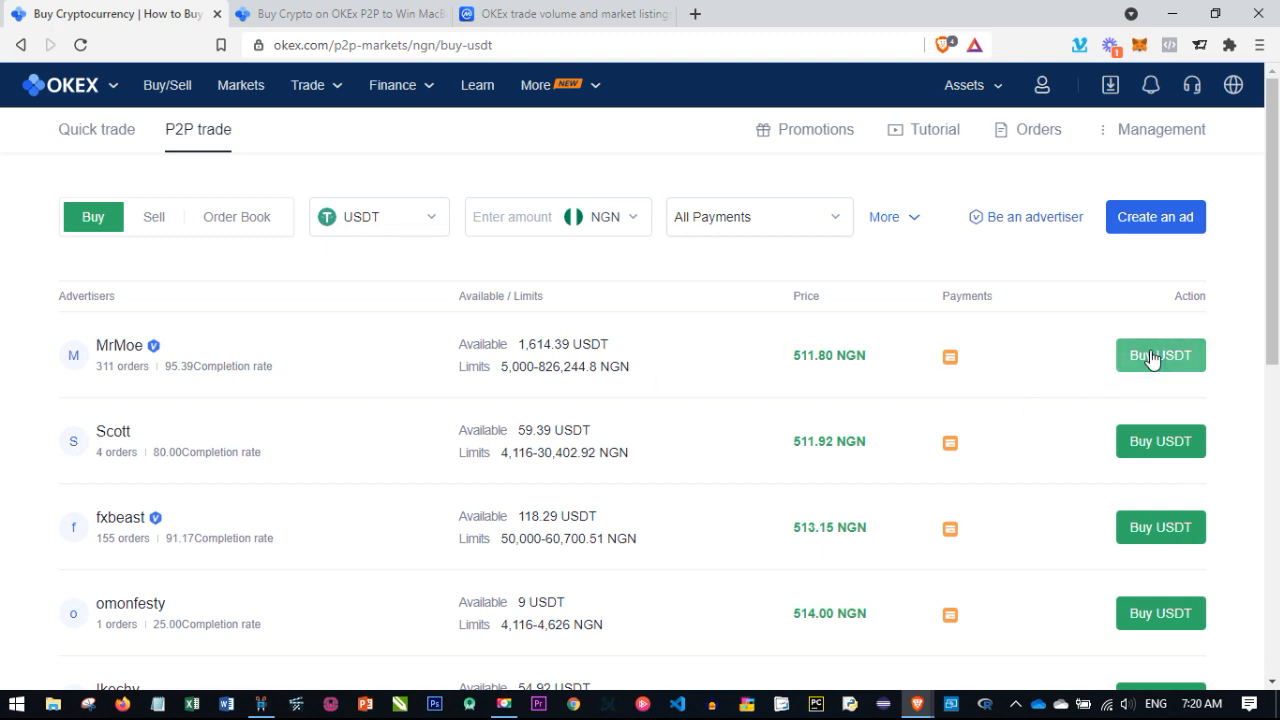
Buy from MrMoe's offer, paying 100,000 NGN for 195.38 USDT
left_click(1160, 355)
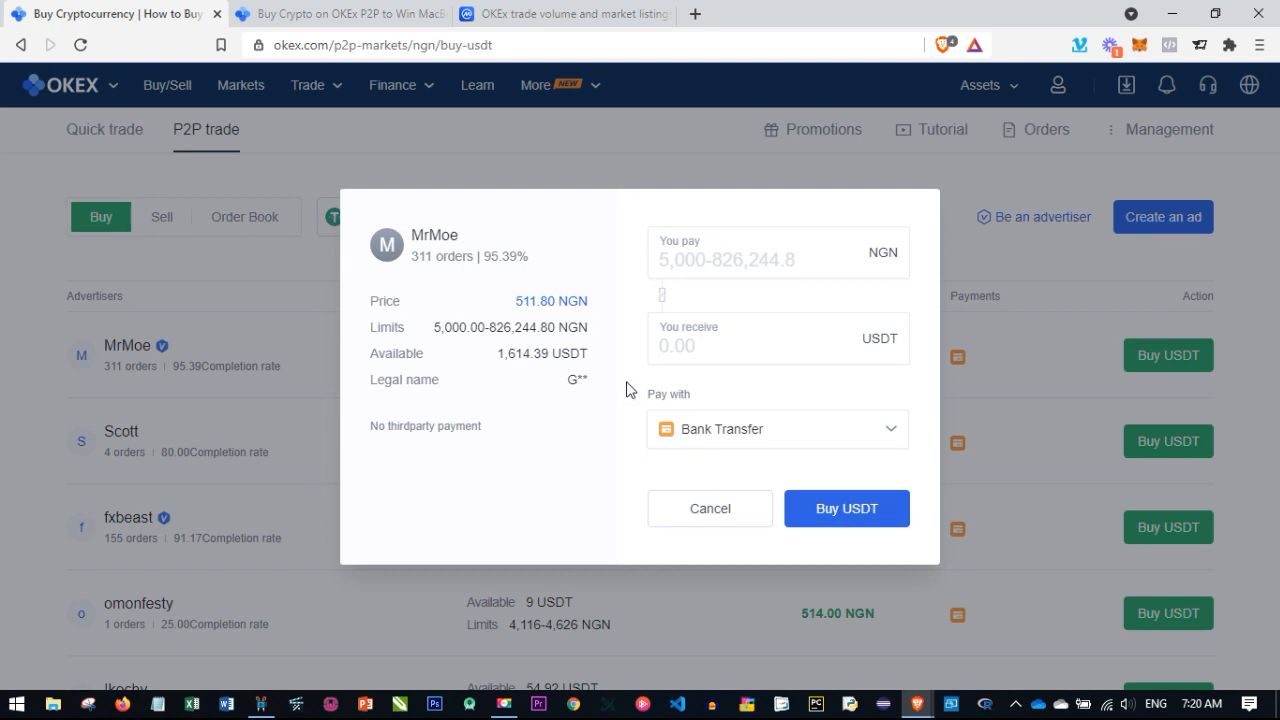
mouse_move(716, 293)
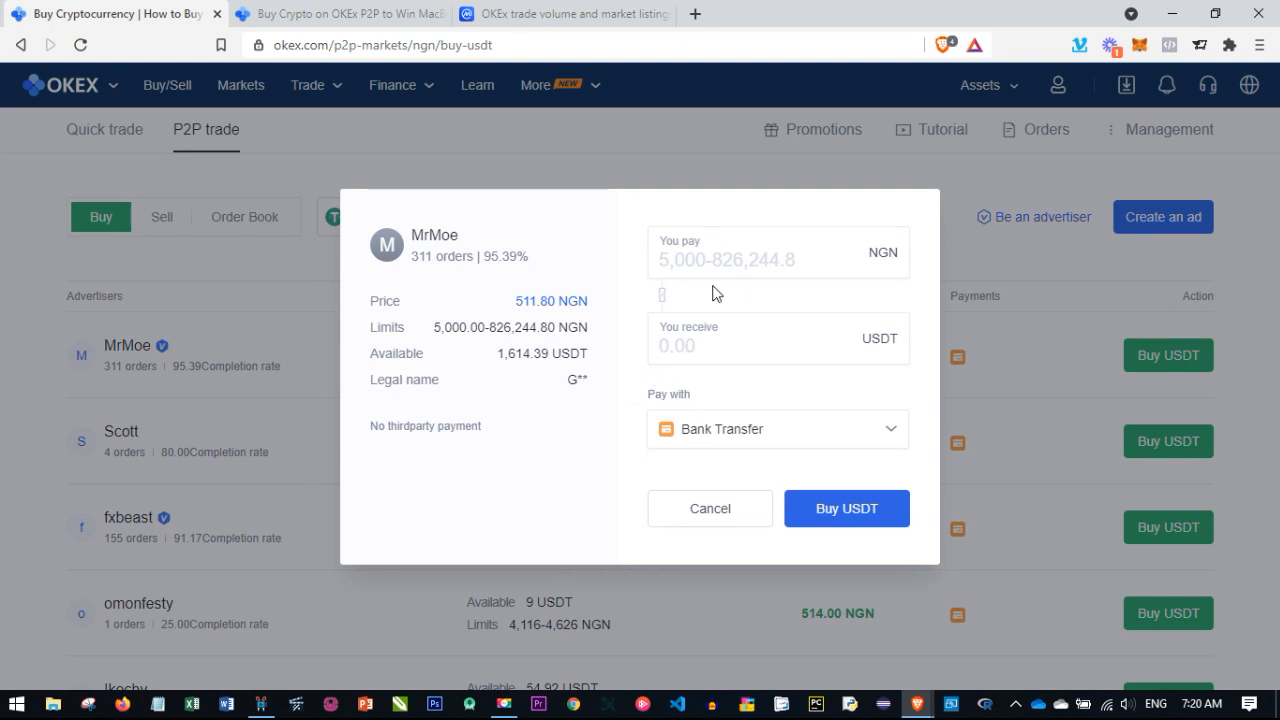
mouse_move(709, 265)
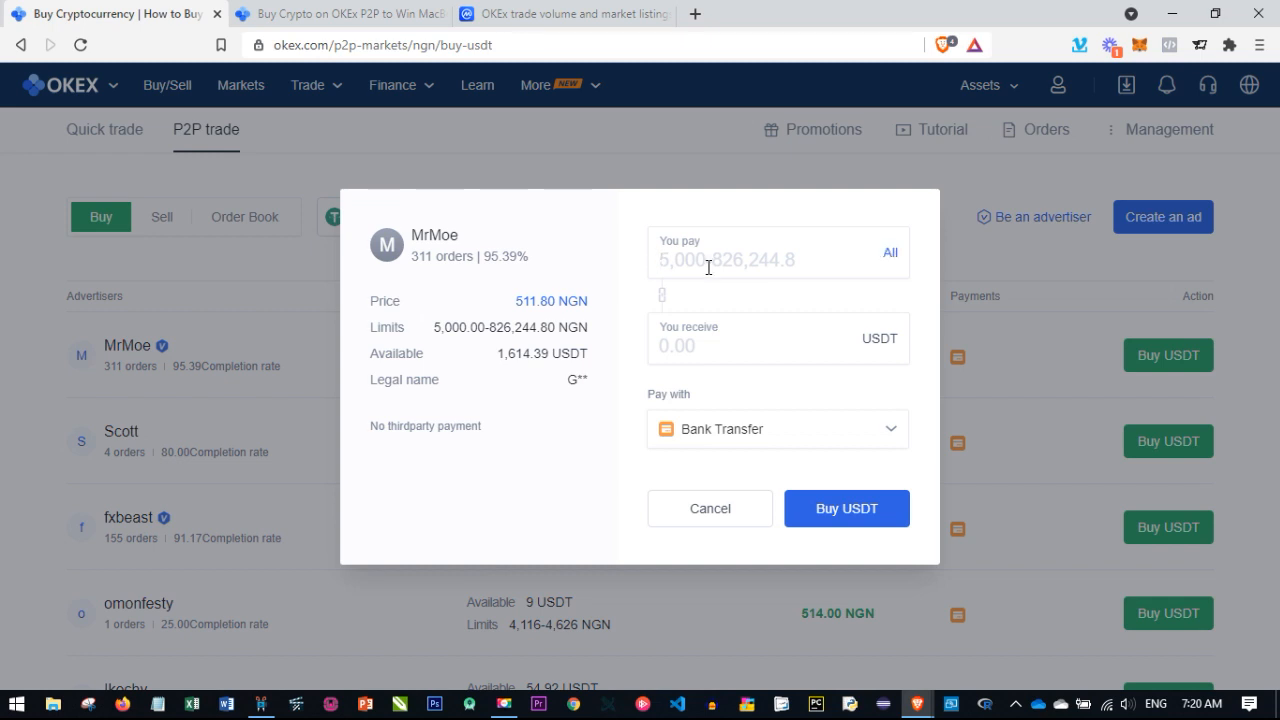
type("100,000")
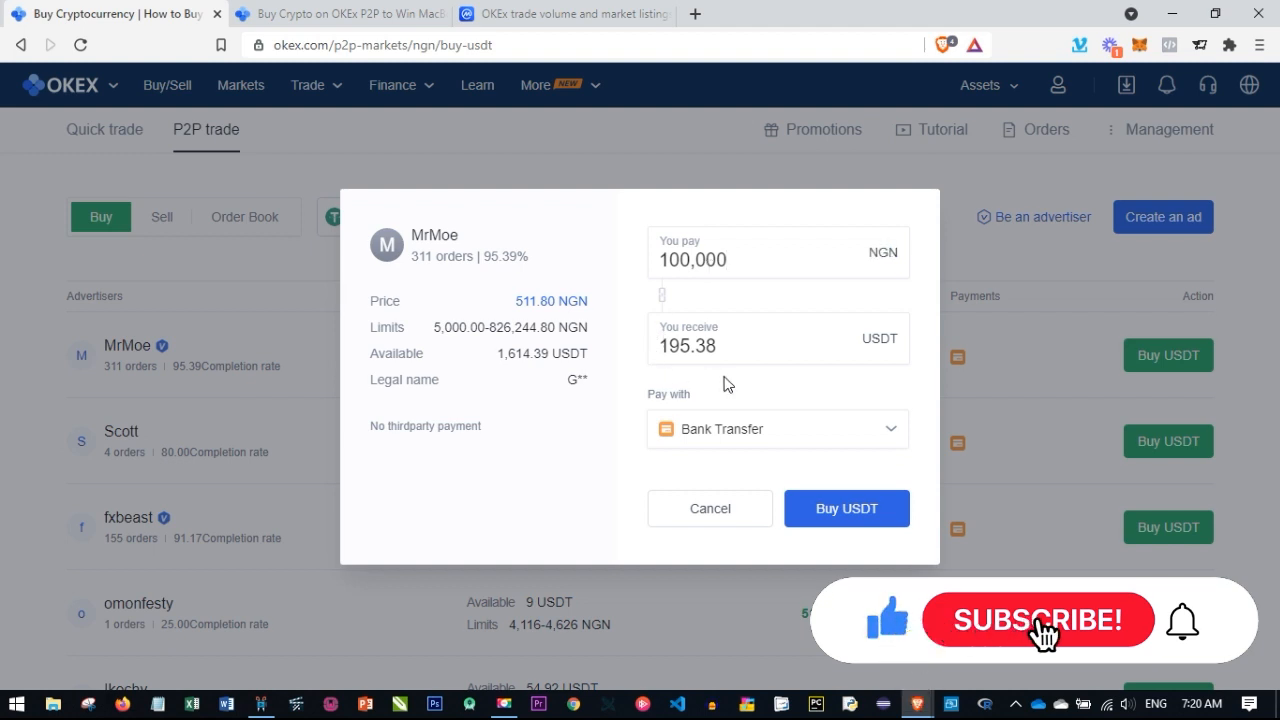
left_click(1042, 622)
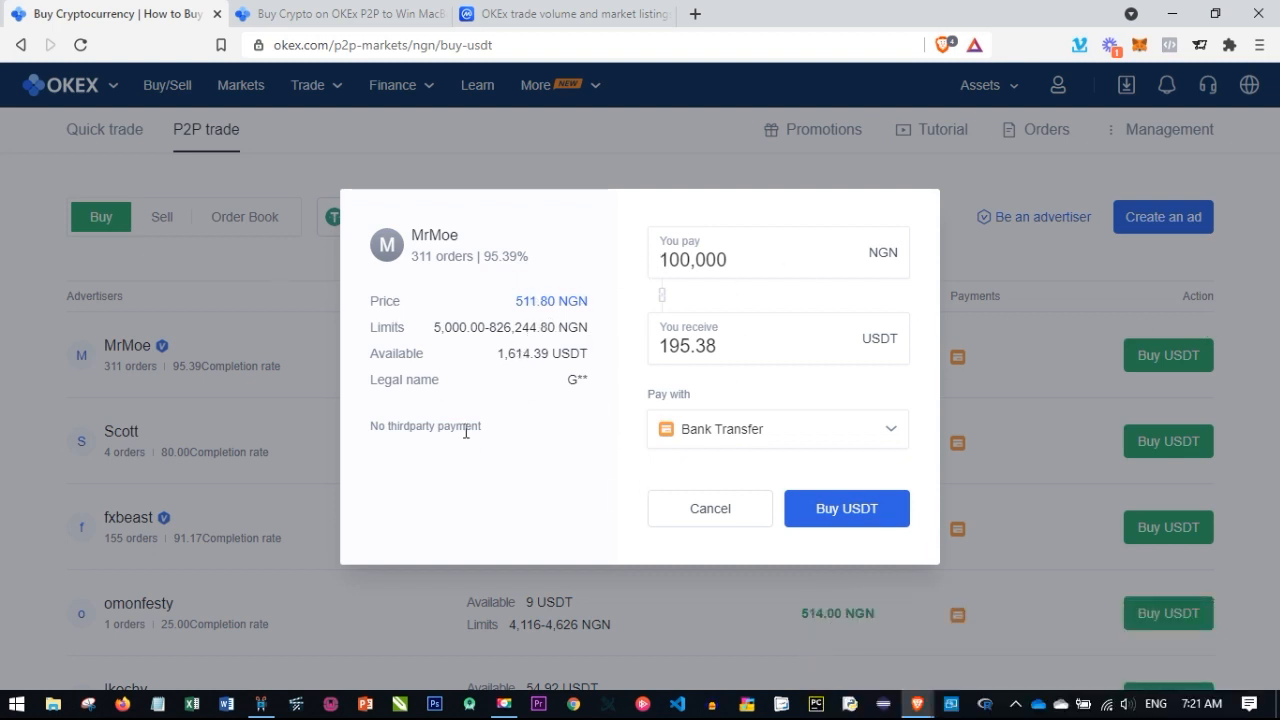
mouse_move(771, 403)
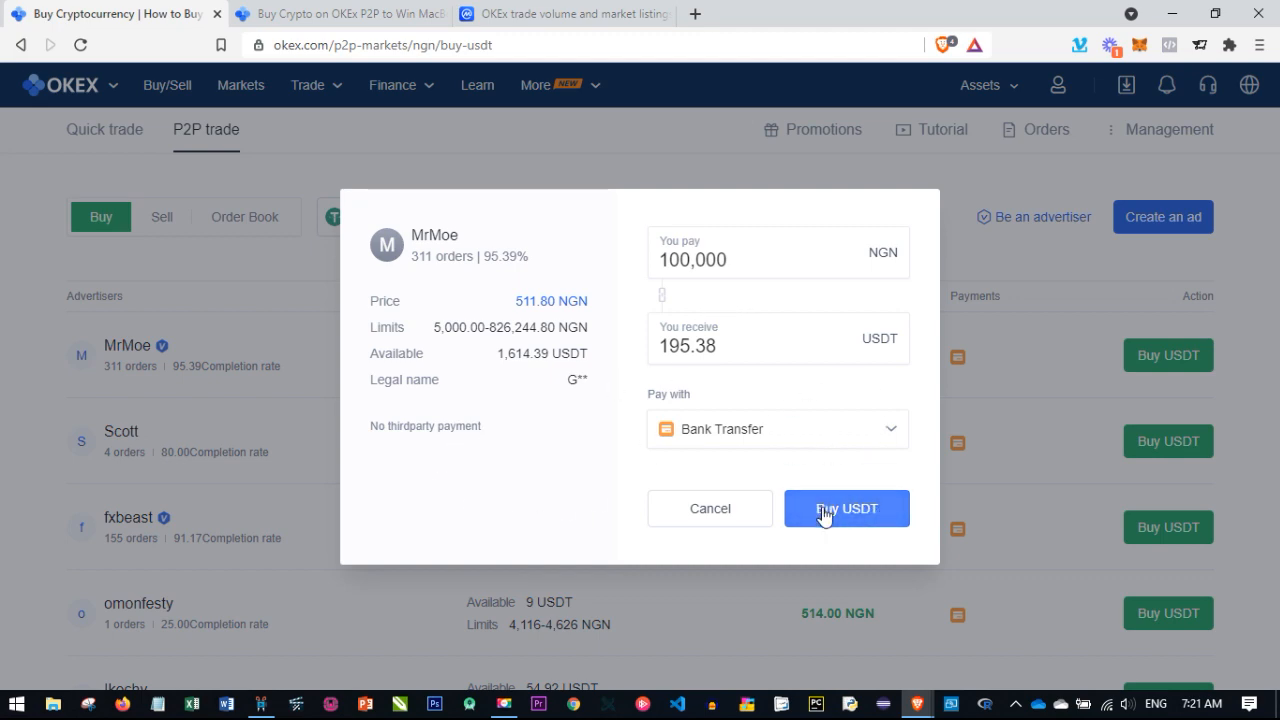
Submit the 100,000 NGN purchase and check the Confirm to Buy details
left_click(846, 508)
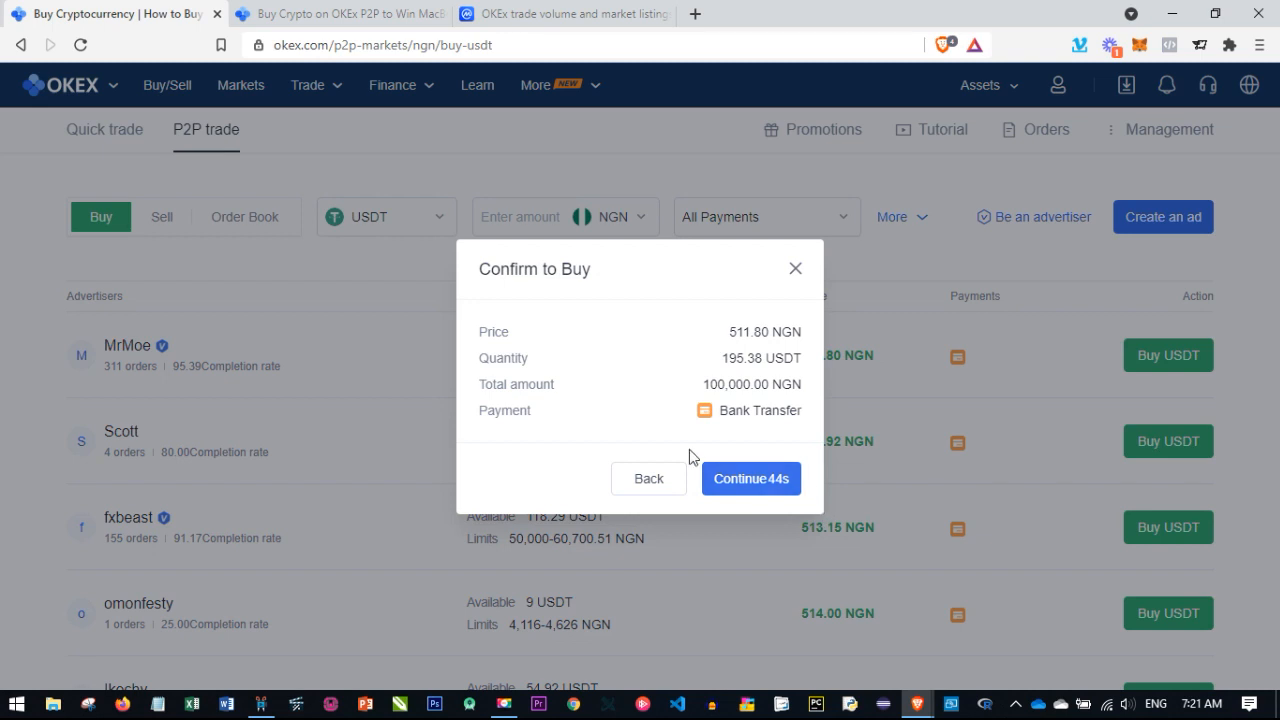
mouse_move(520, 358)
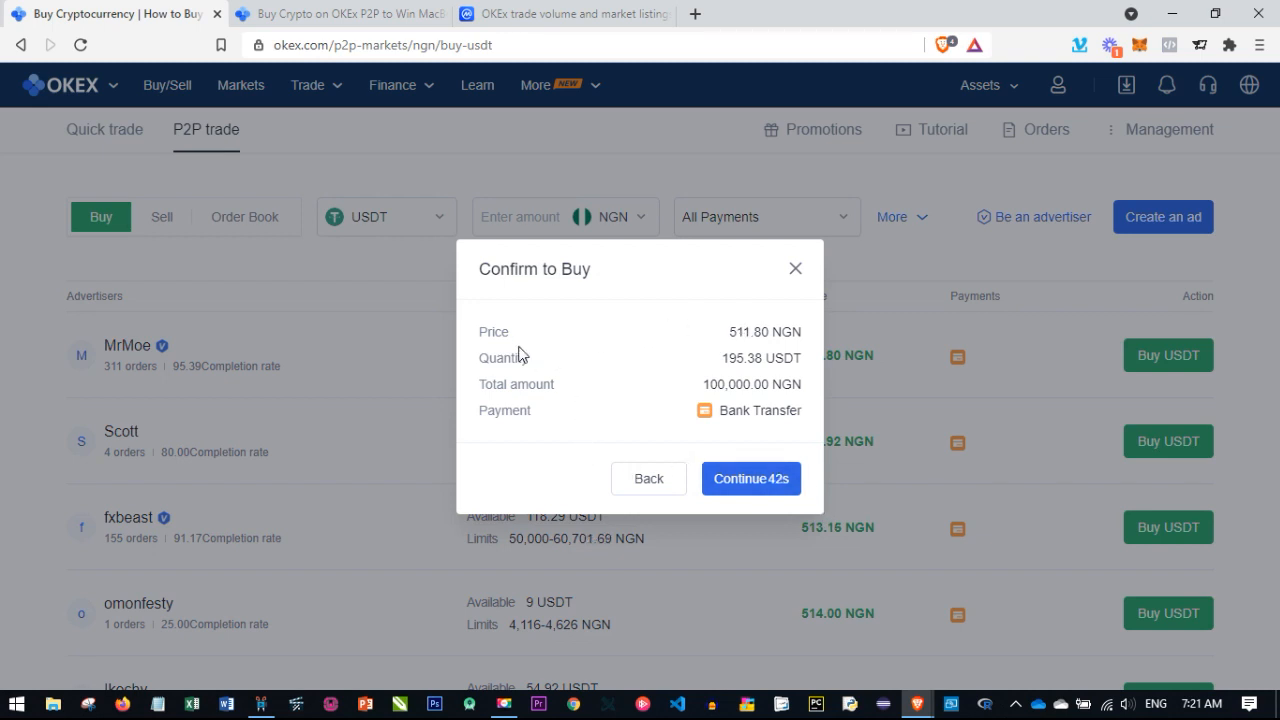
mouse_move(730, 342)
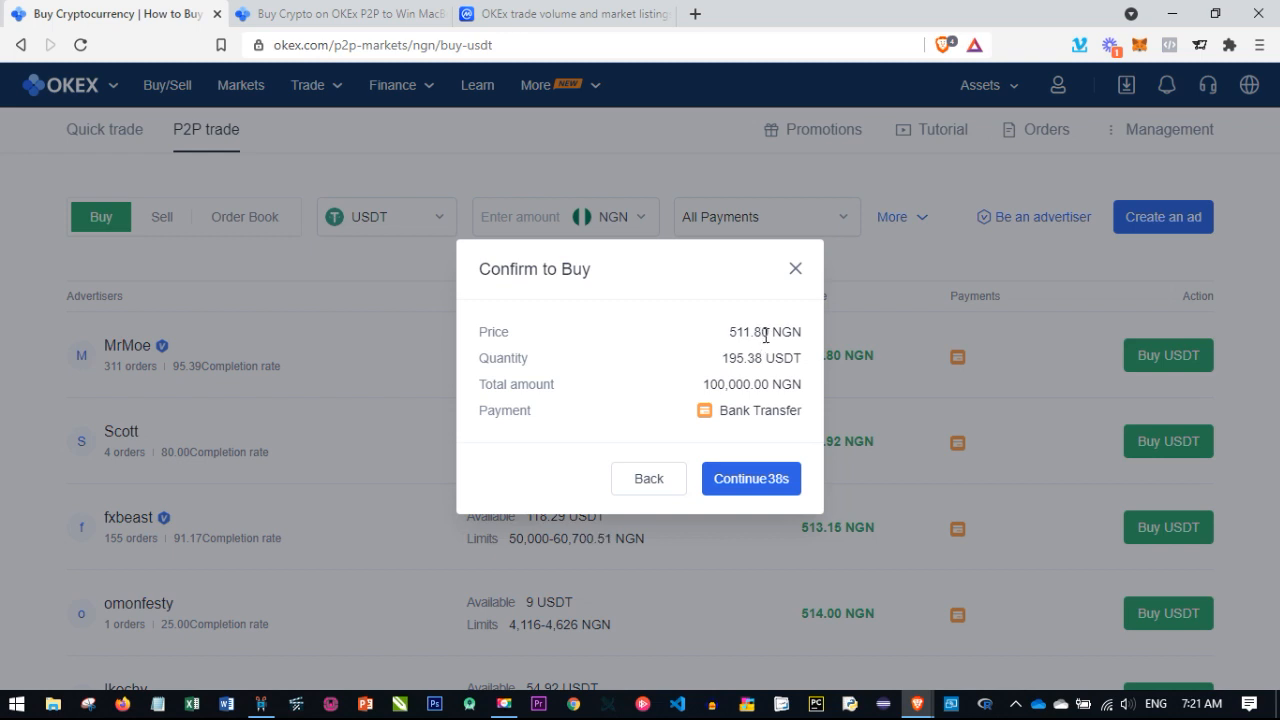
mouse_move(872, 469)
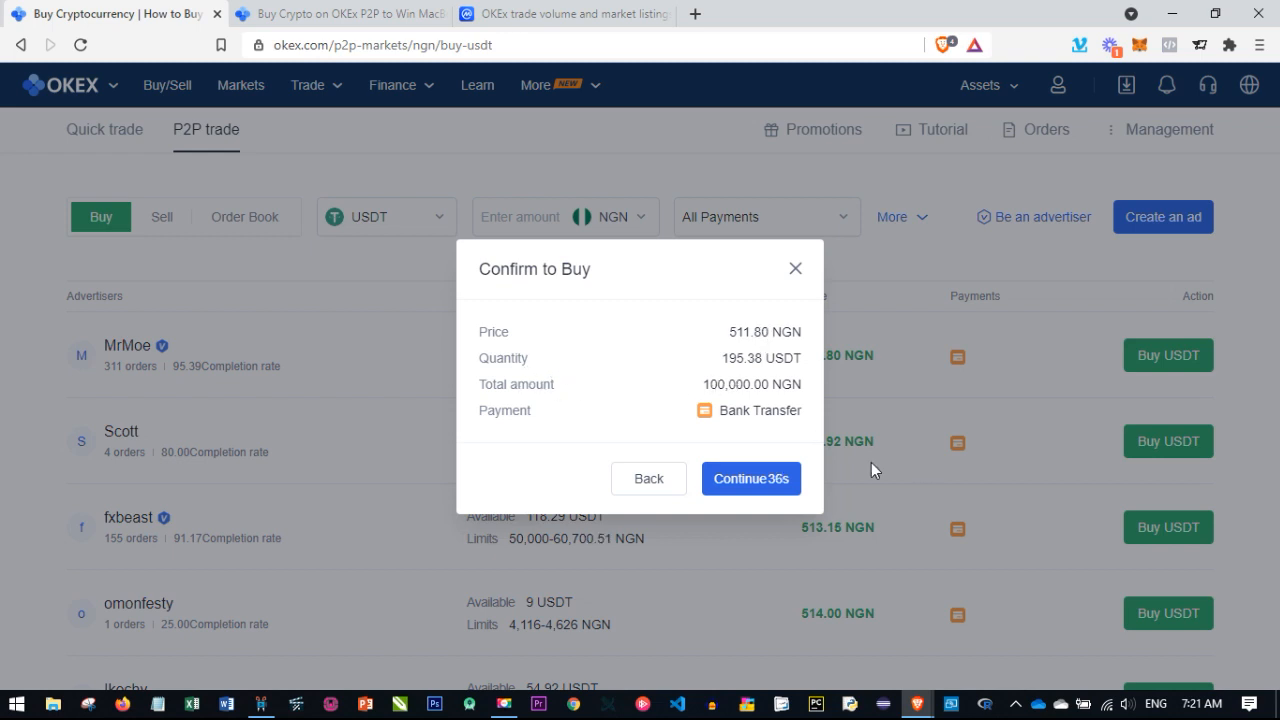
mouse_move(727, 402)
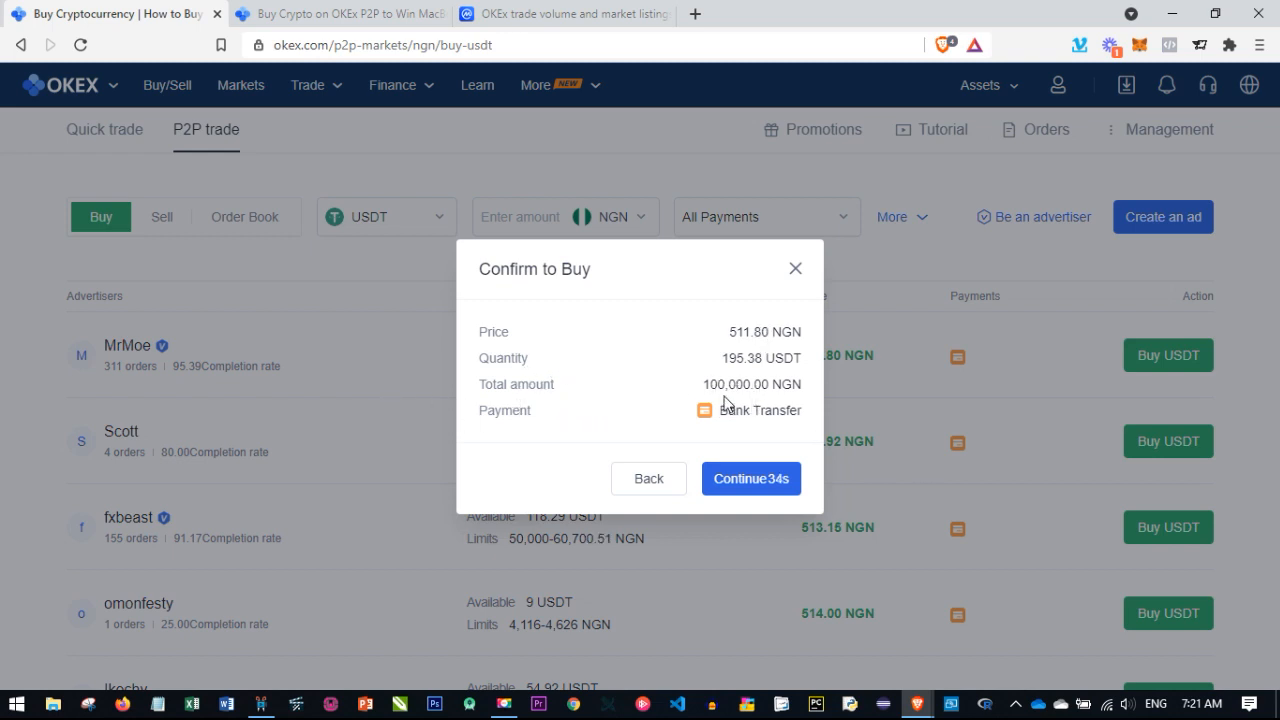
double_click(742, 358)
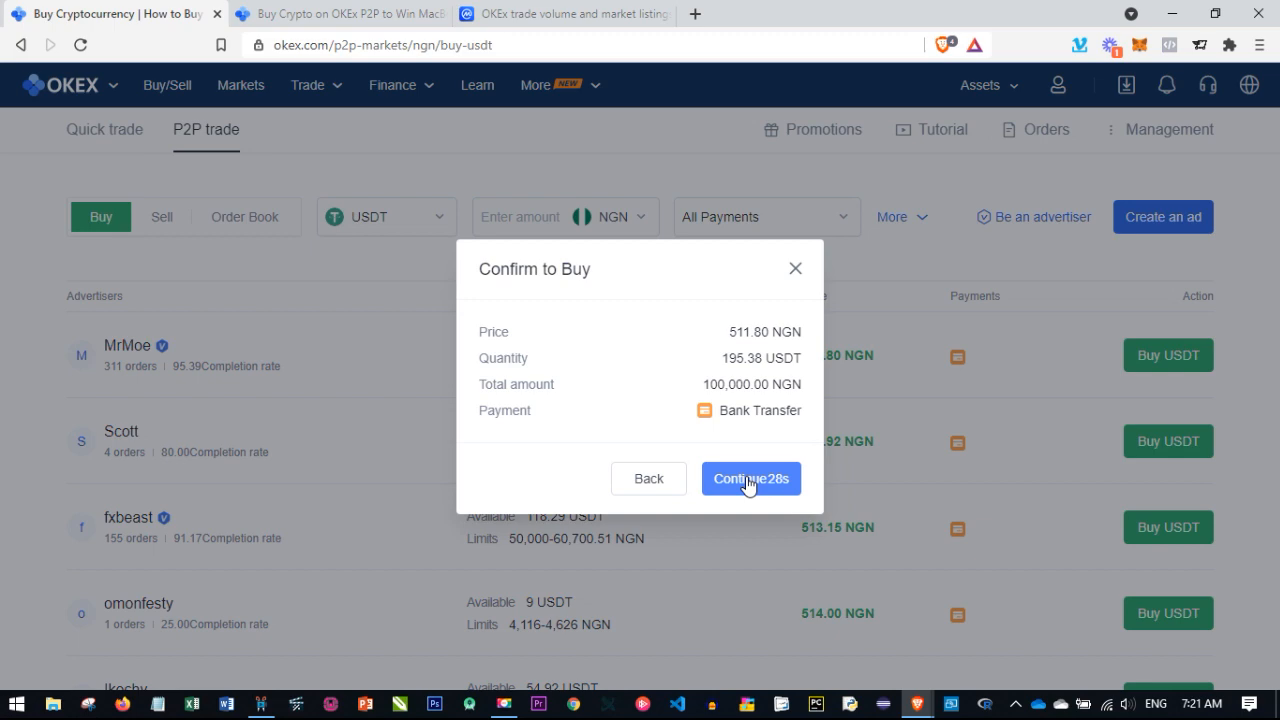
Place the 195.38 USDT order and scroll to Order Details and the payment warning
left_click(750, 478)
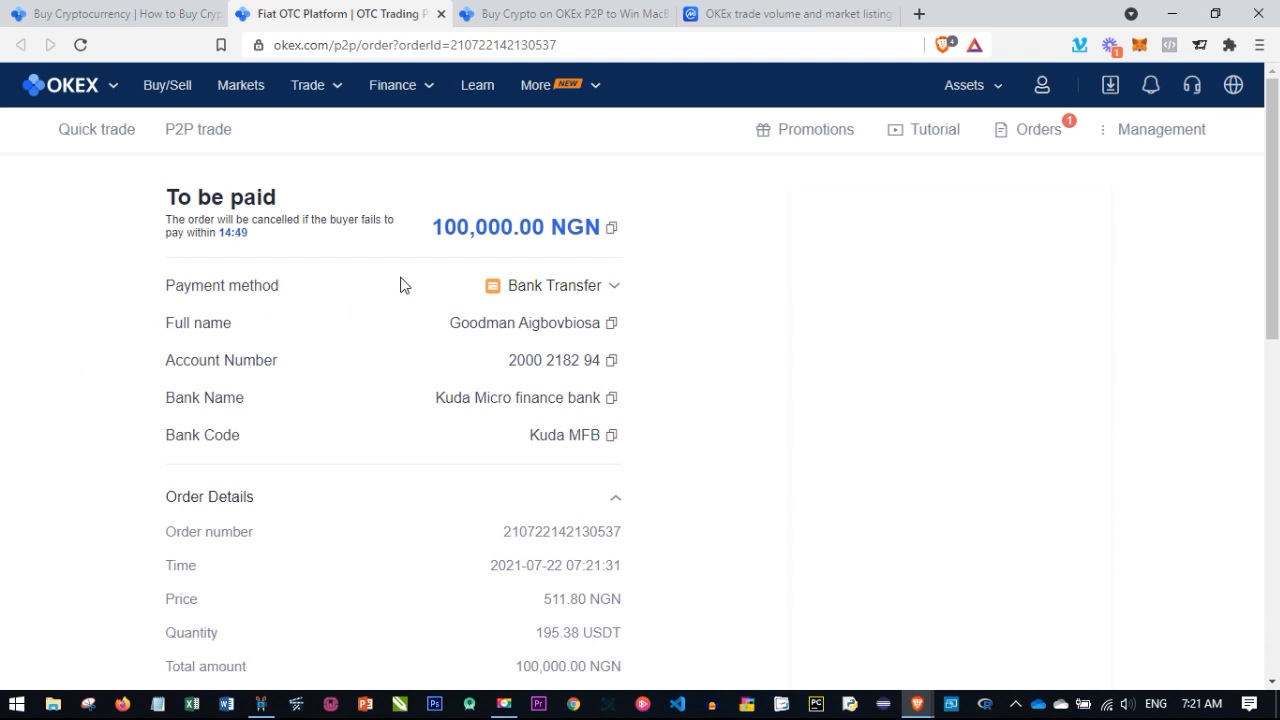
mouse_move(282, 386)
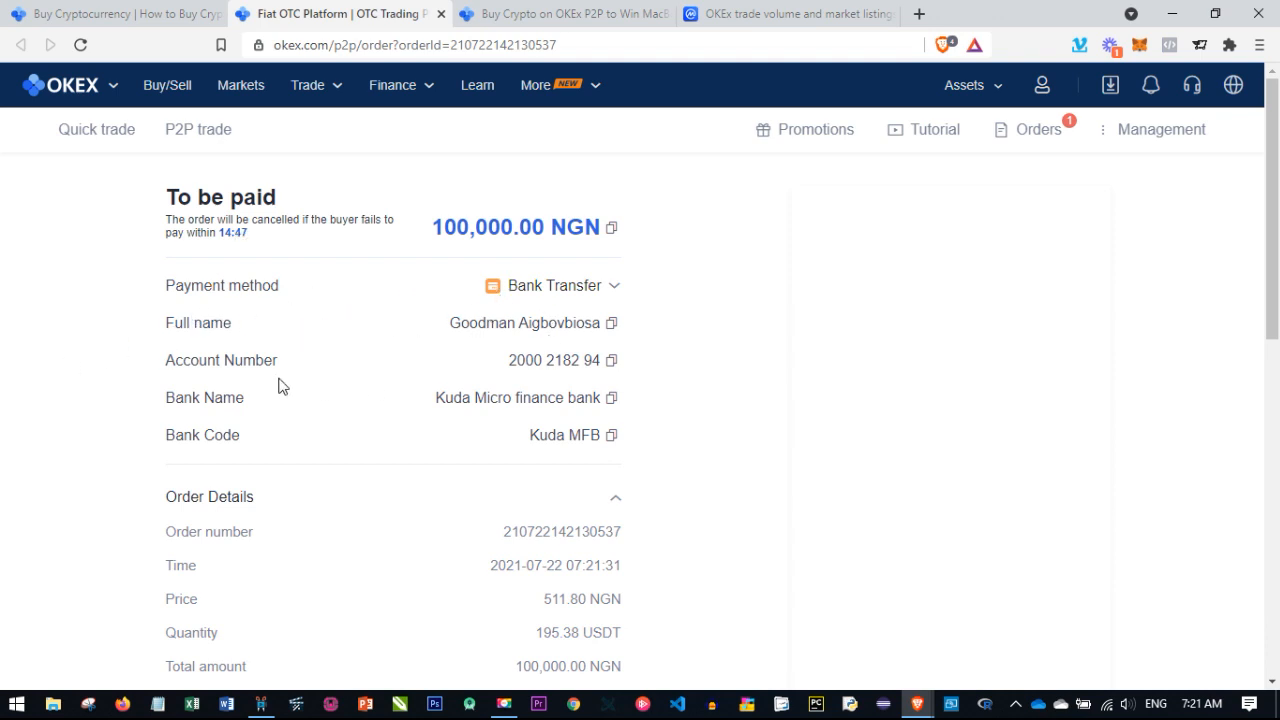
mouse_move(460, 323)
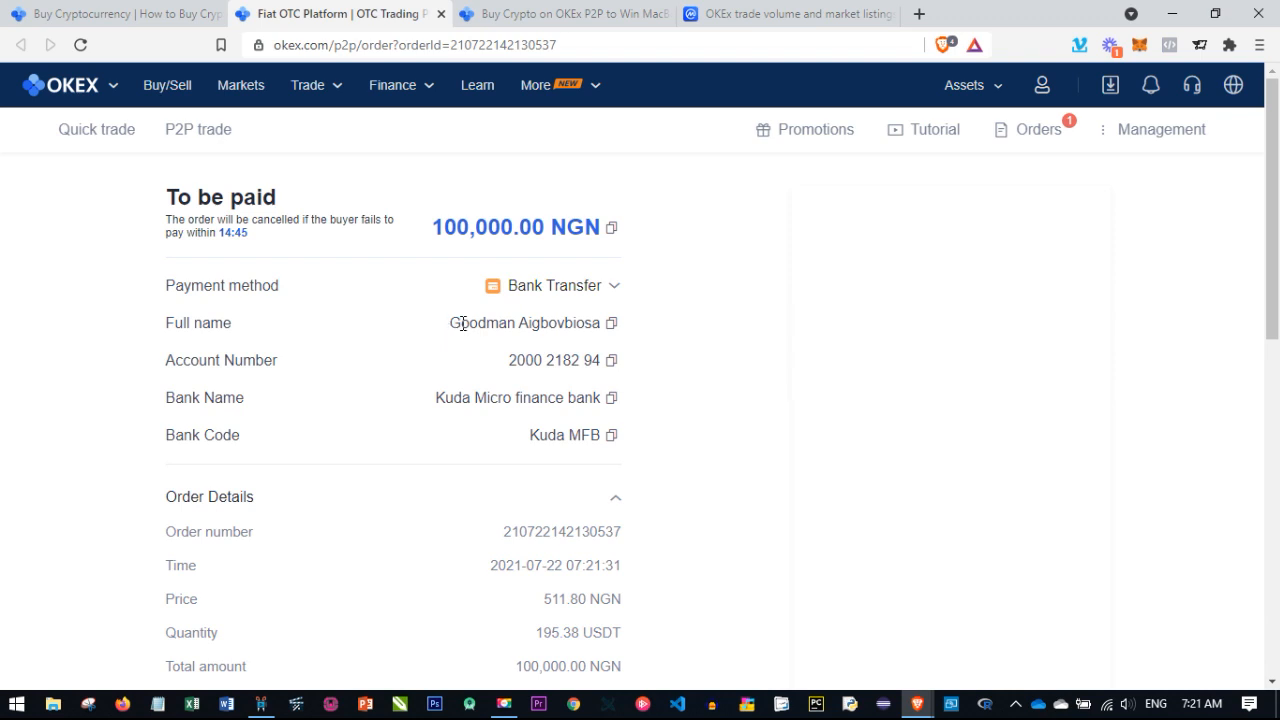
mouse_move(555, 386)
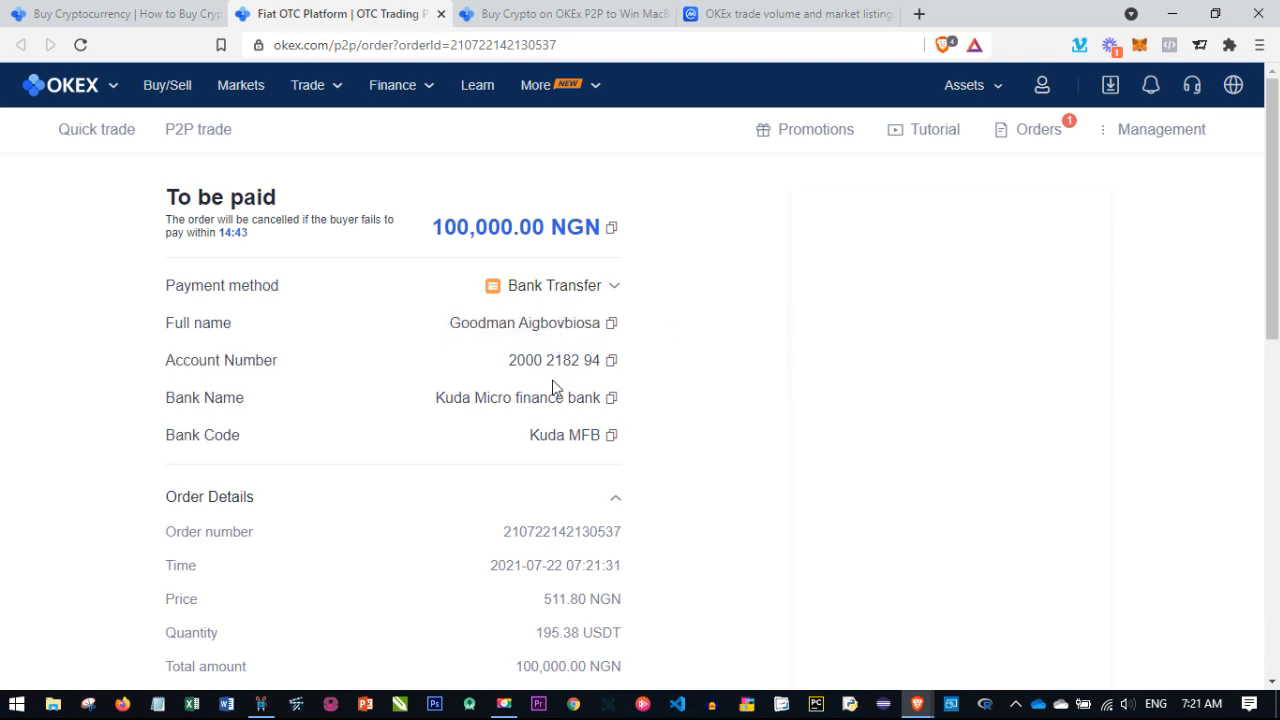
mouse_move(458, 420)
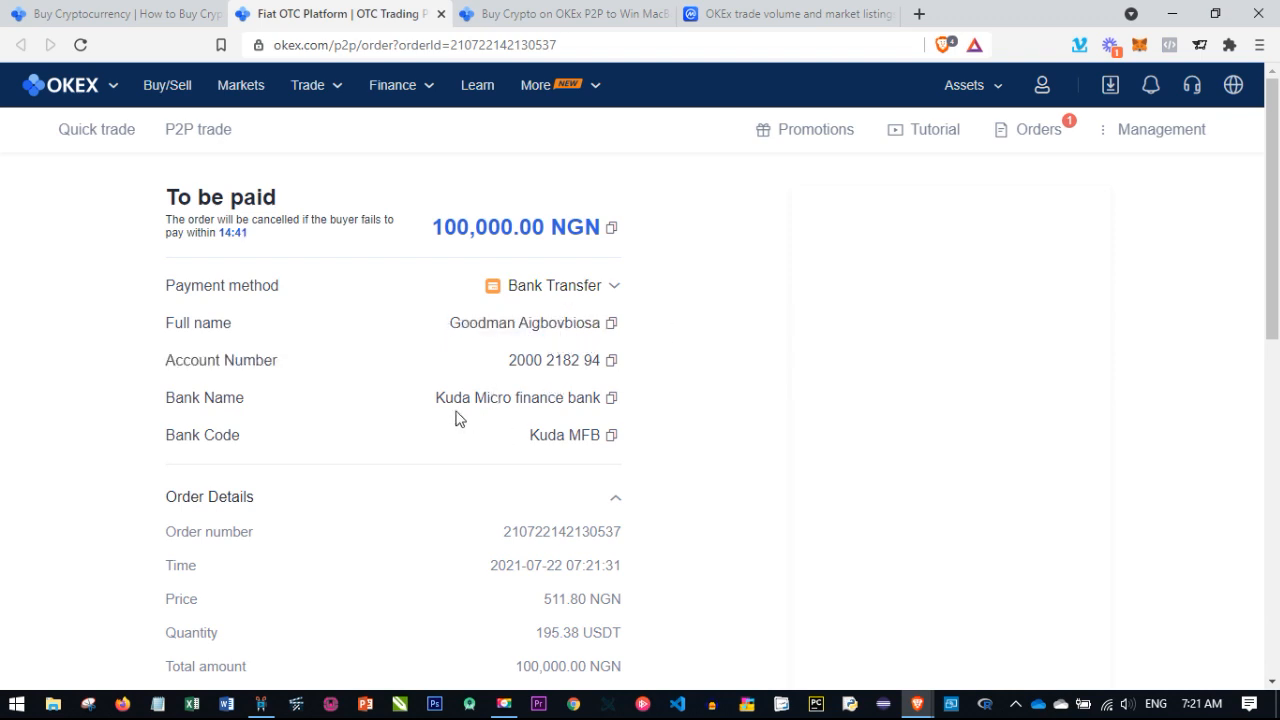
scroll("down", 3)
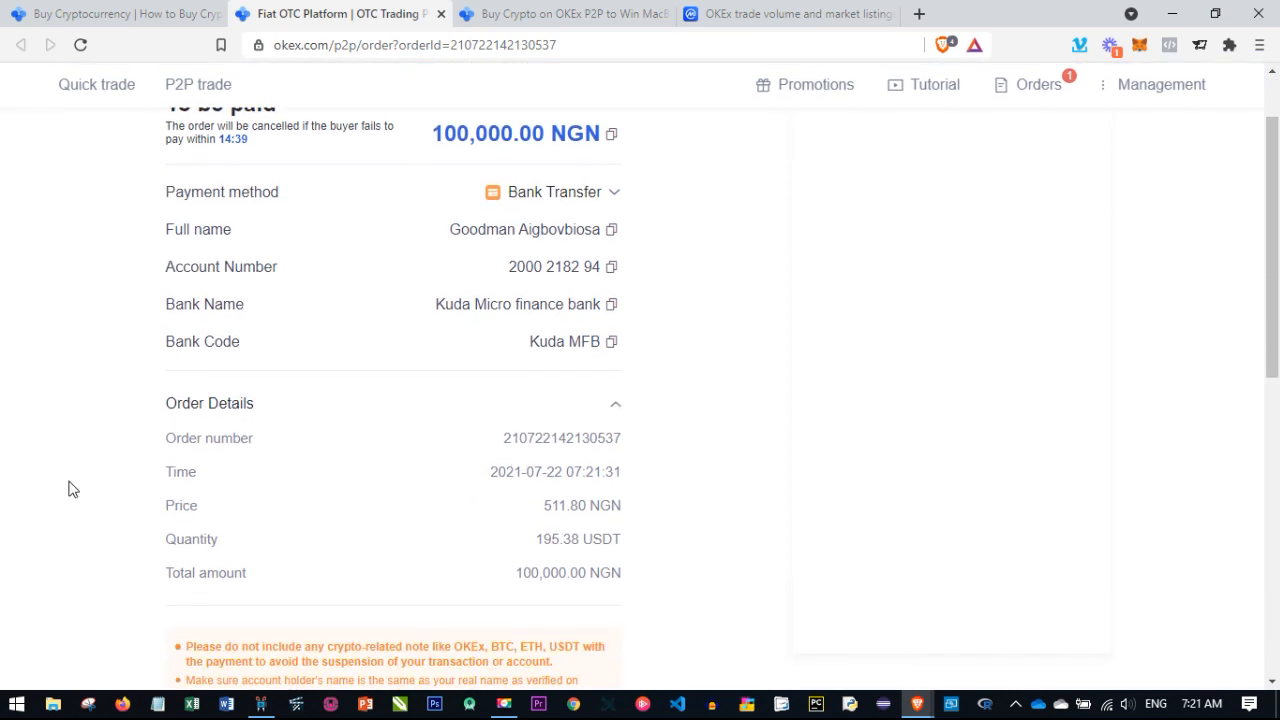
scroll("down", 3)
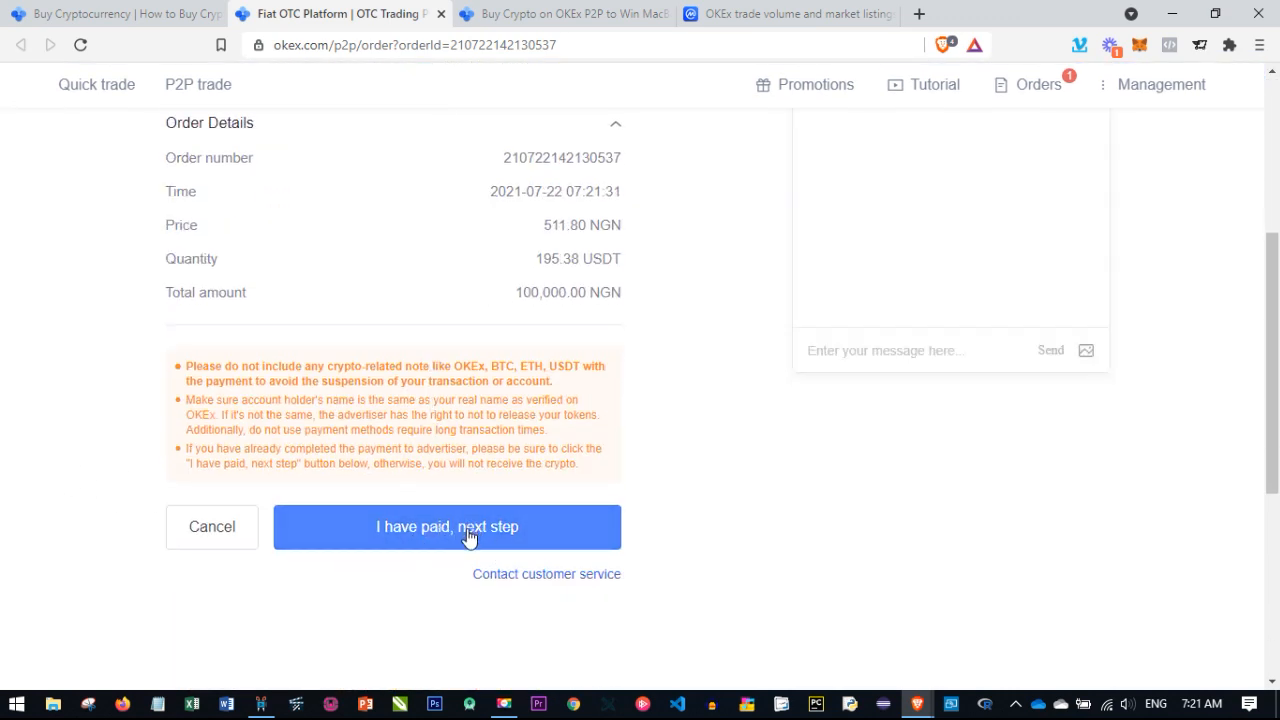
left_click(444, 527)
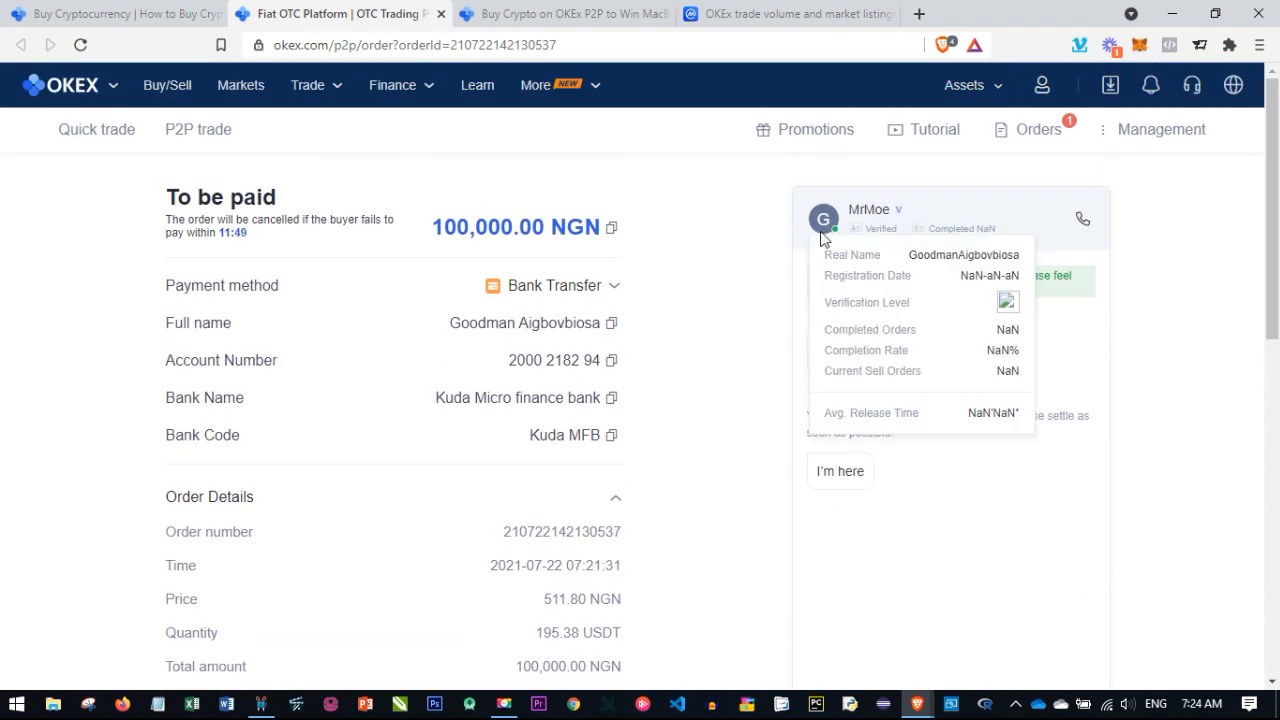
scroll("down", 3)
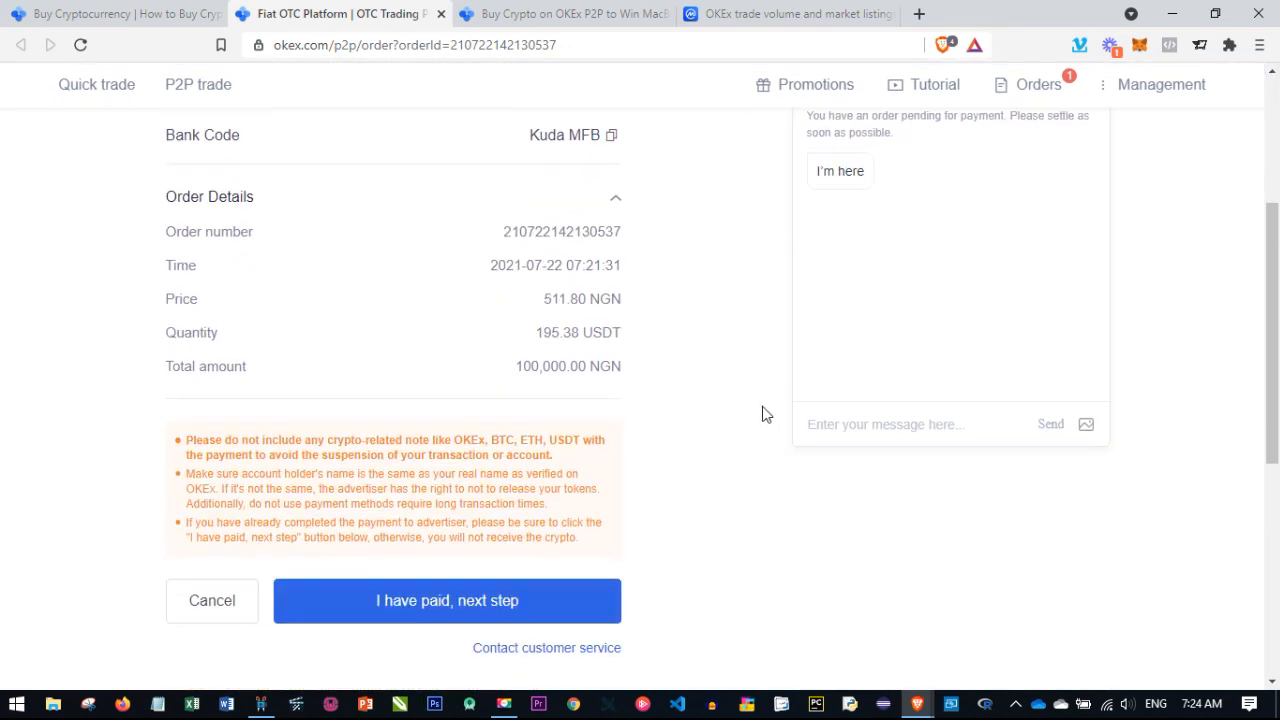
scroll("down", 3)
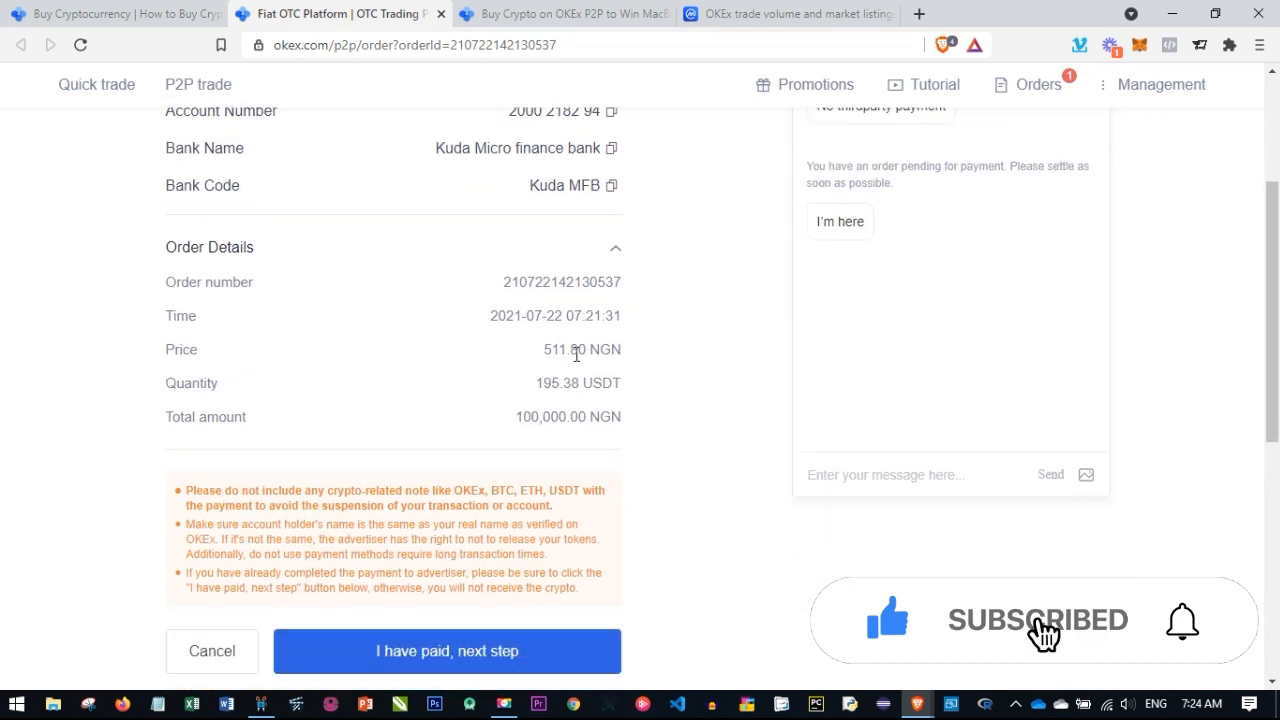
scroll("down", 3)
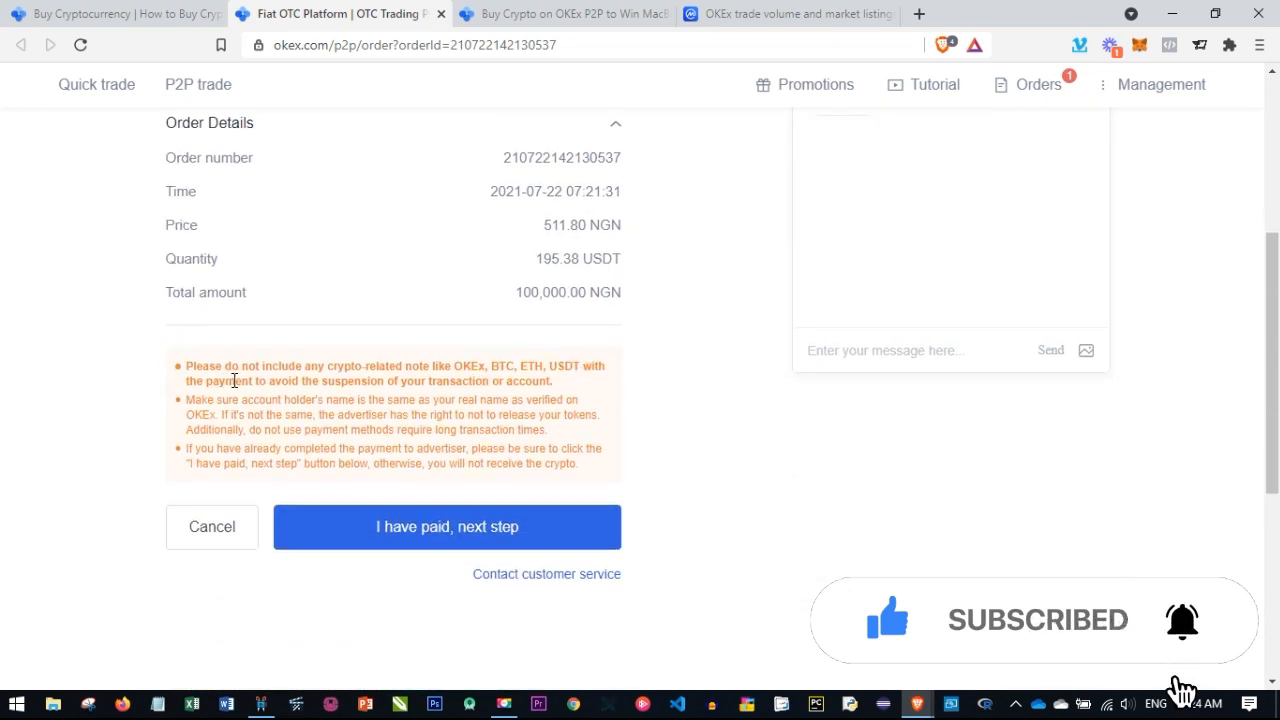
mouse_move(314, 383)
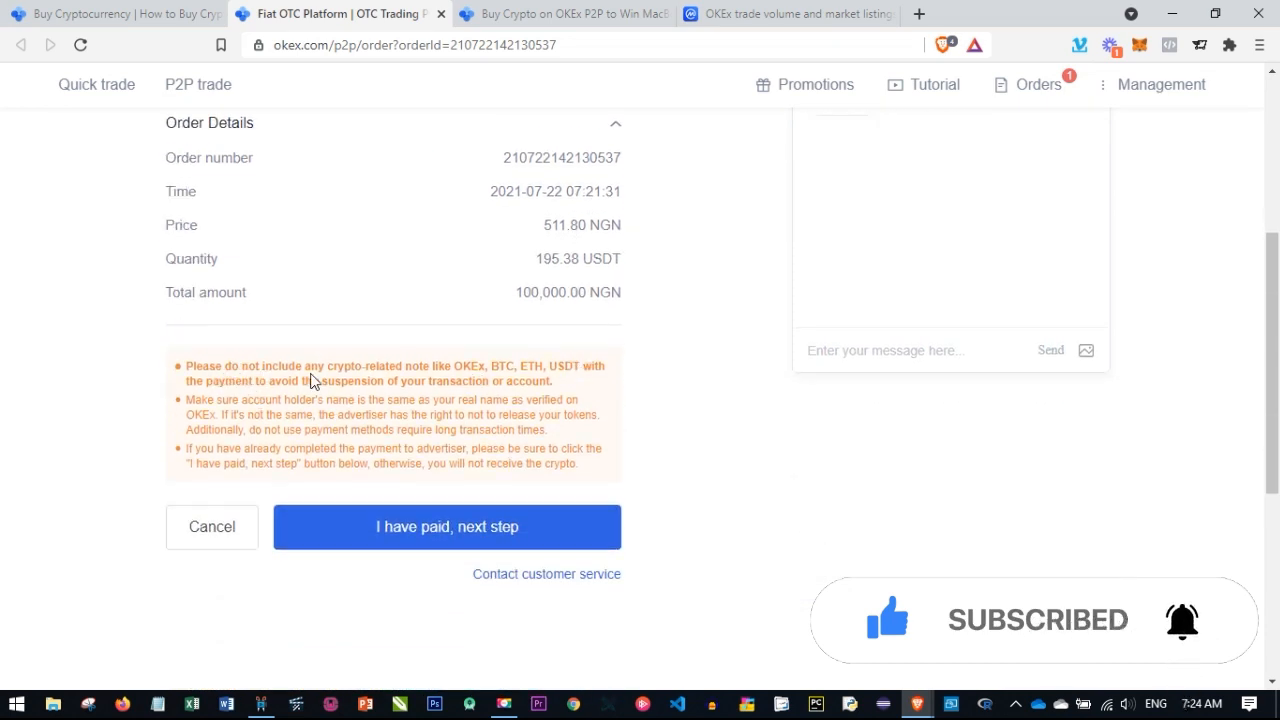
mouse_move(450, 374)
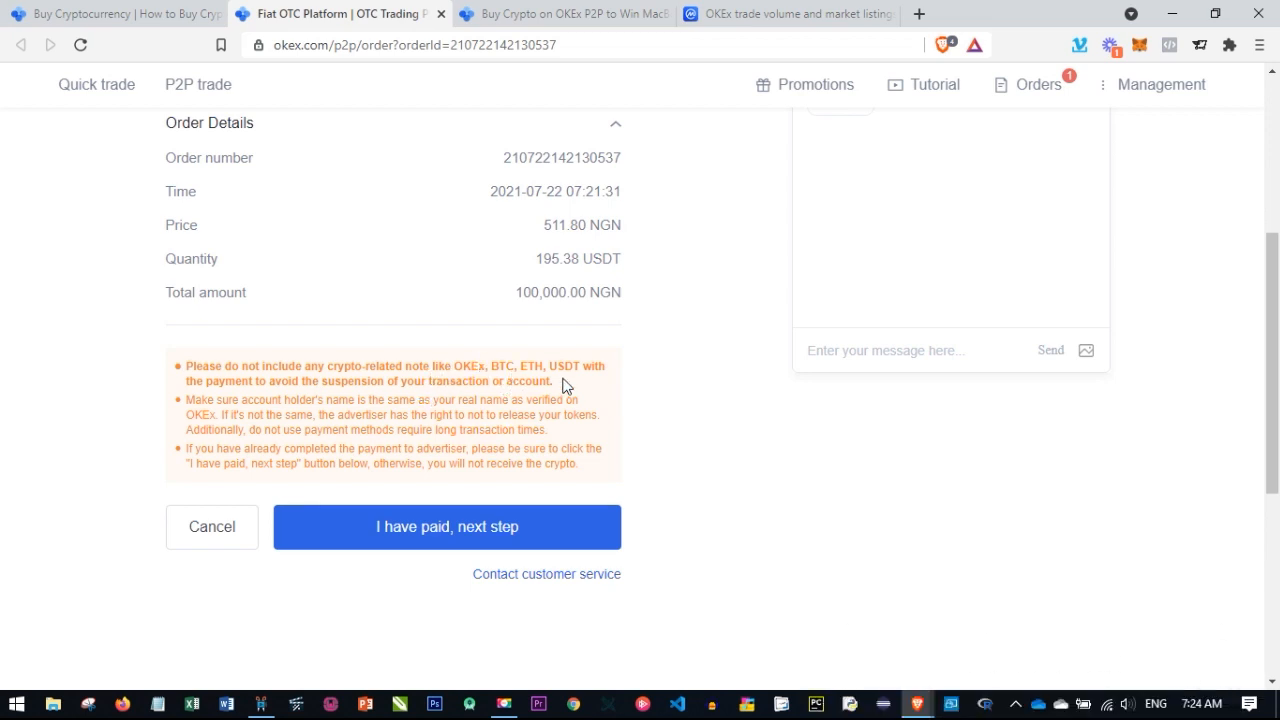
mouse_move(291, 364)
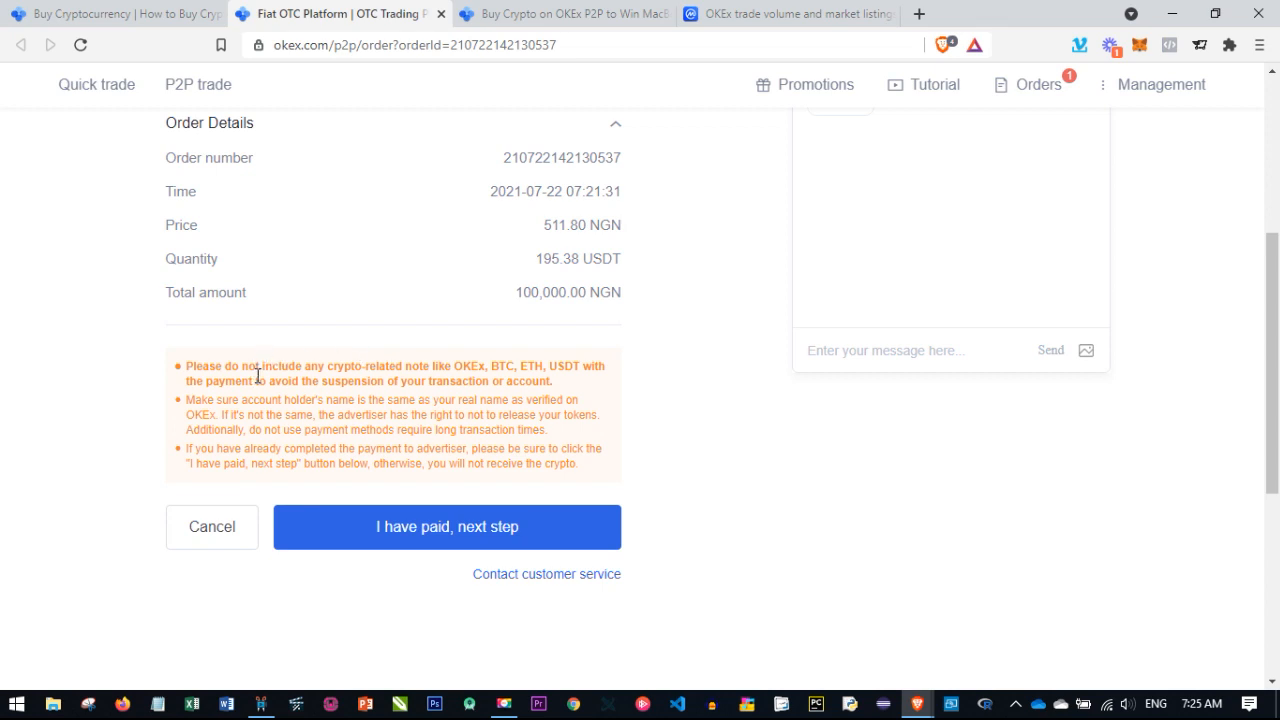
mouse_move(259, 367)
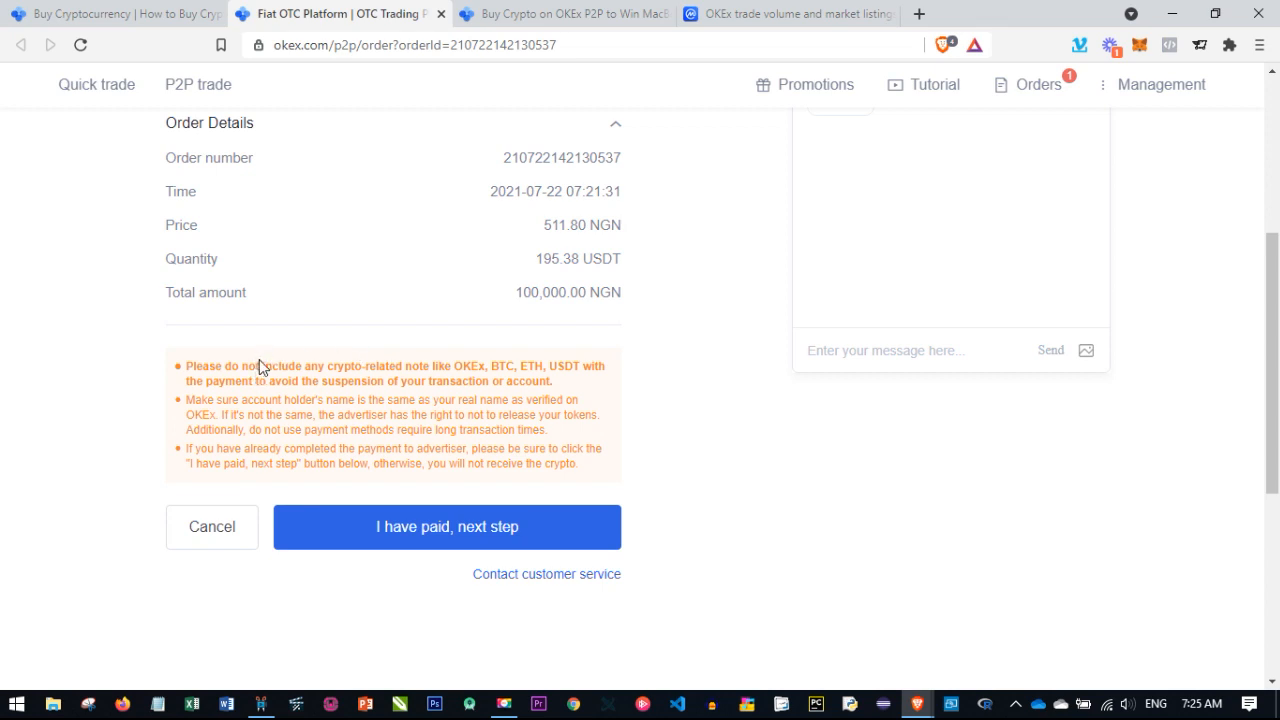
mouse_move(262, 362)
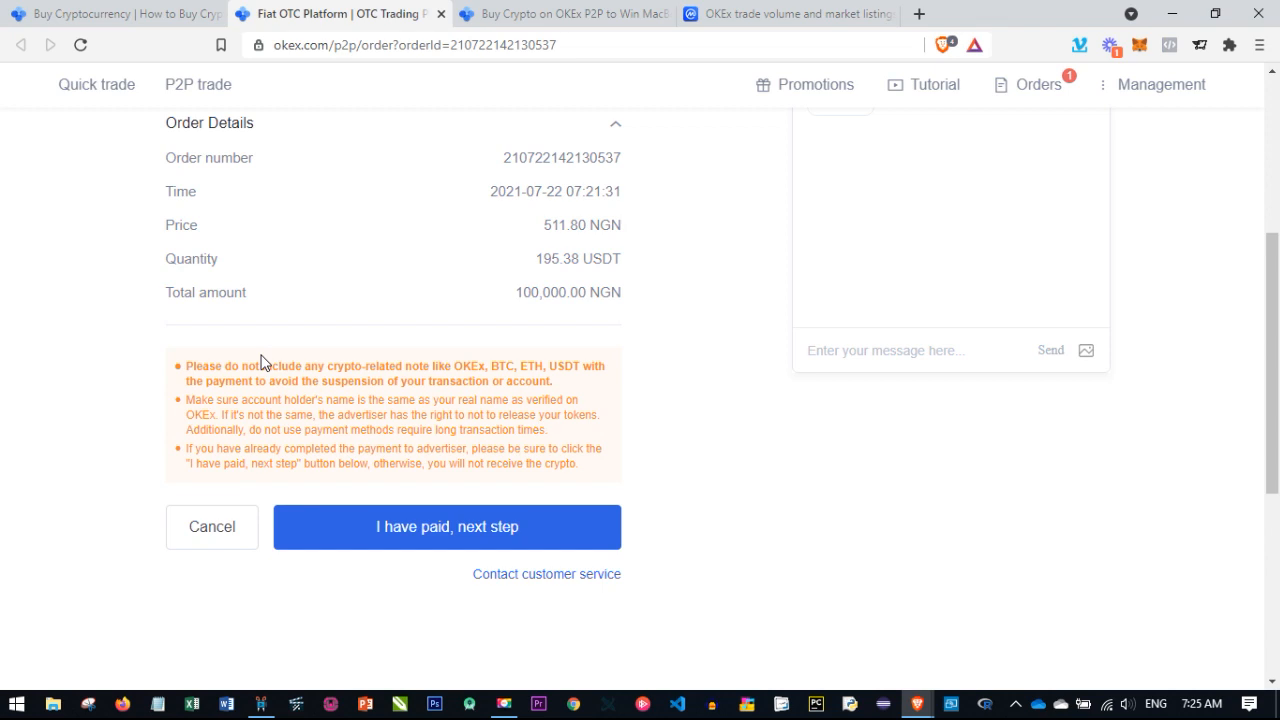
mouse_move(316, 379)
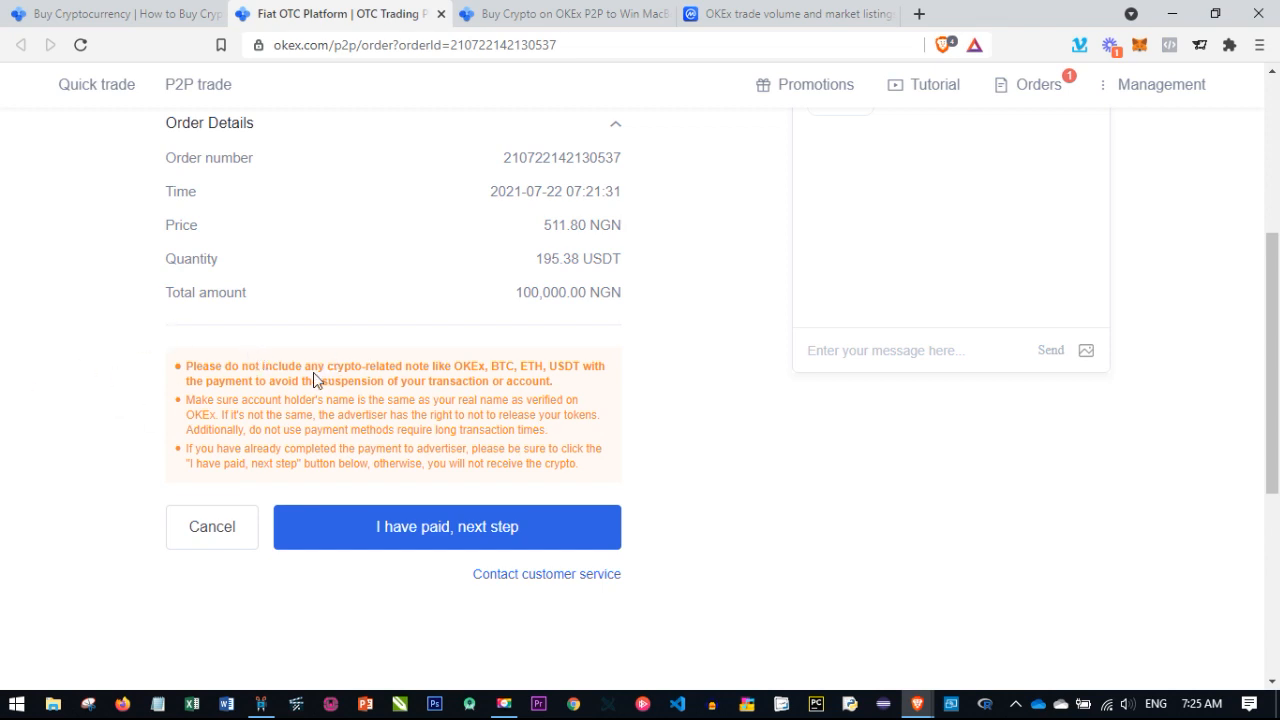
mouse_move(184, 496)
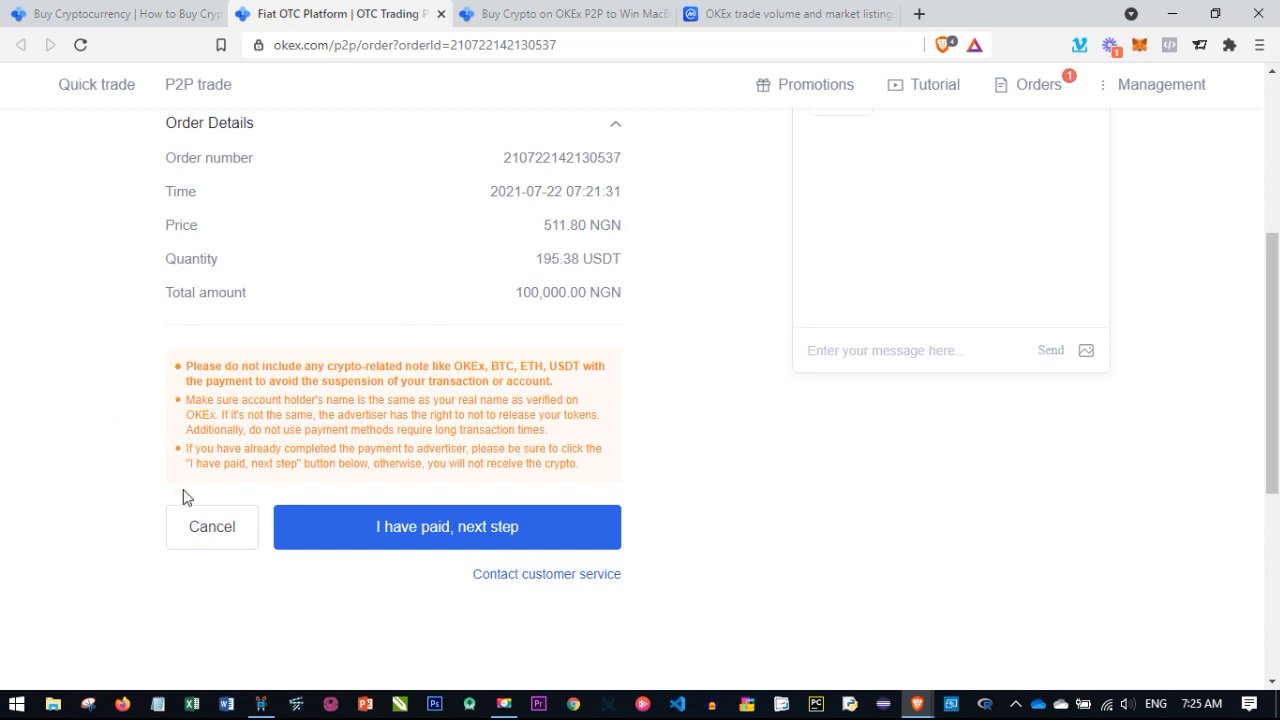
mouse_move(427, 538)
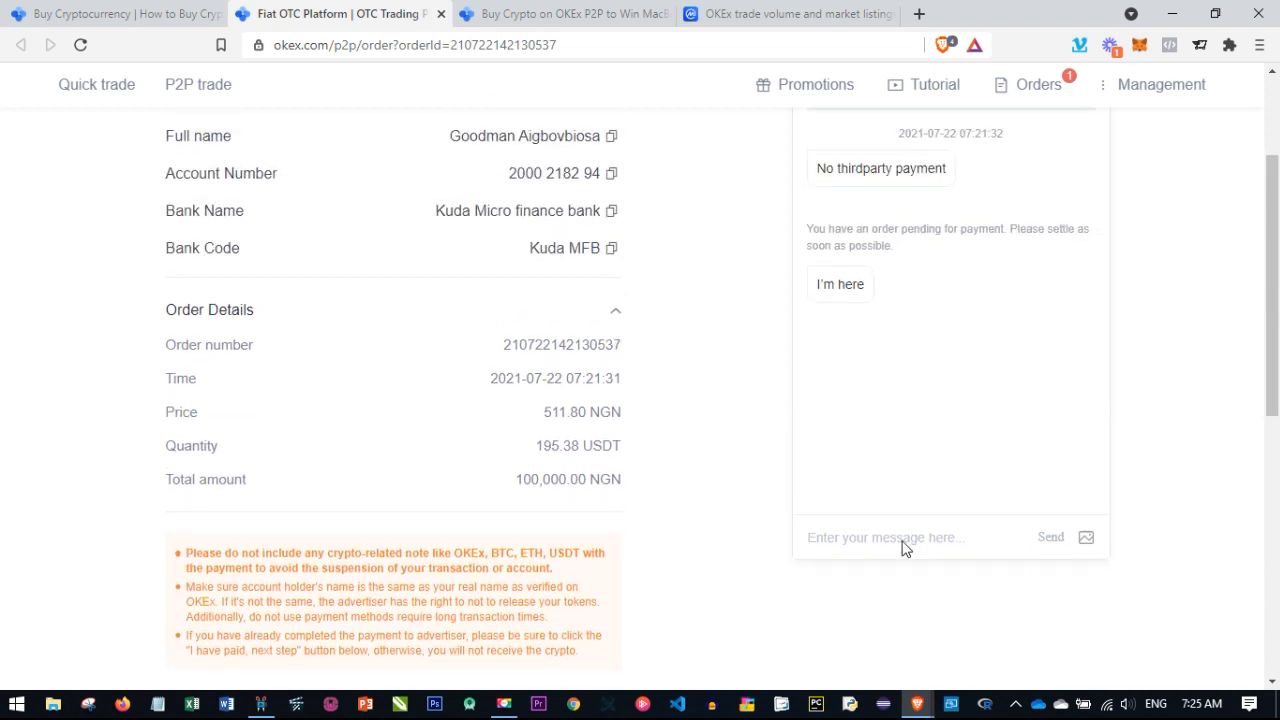
type("pay")
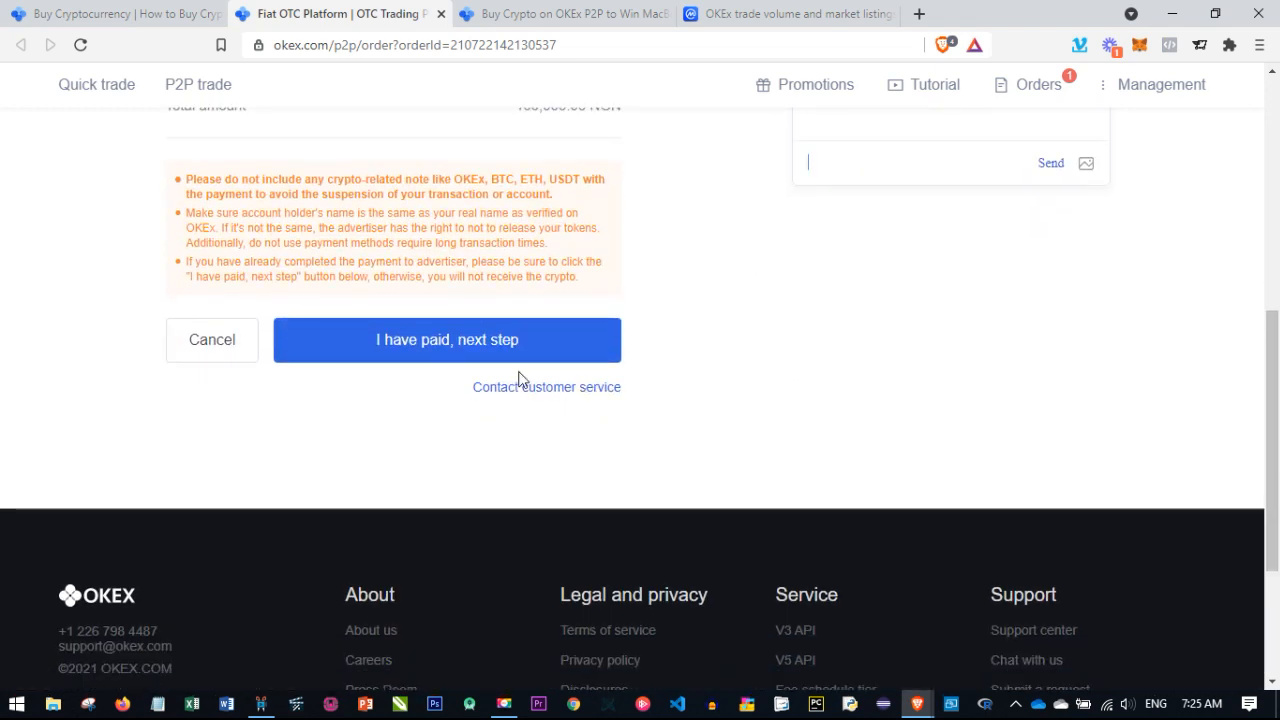
mouse_move(429, 353)
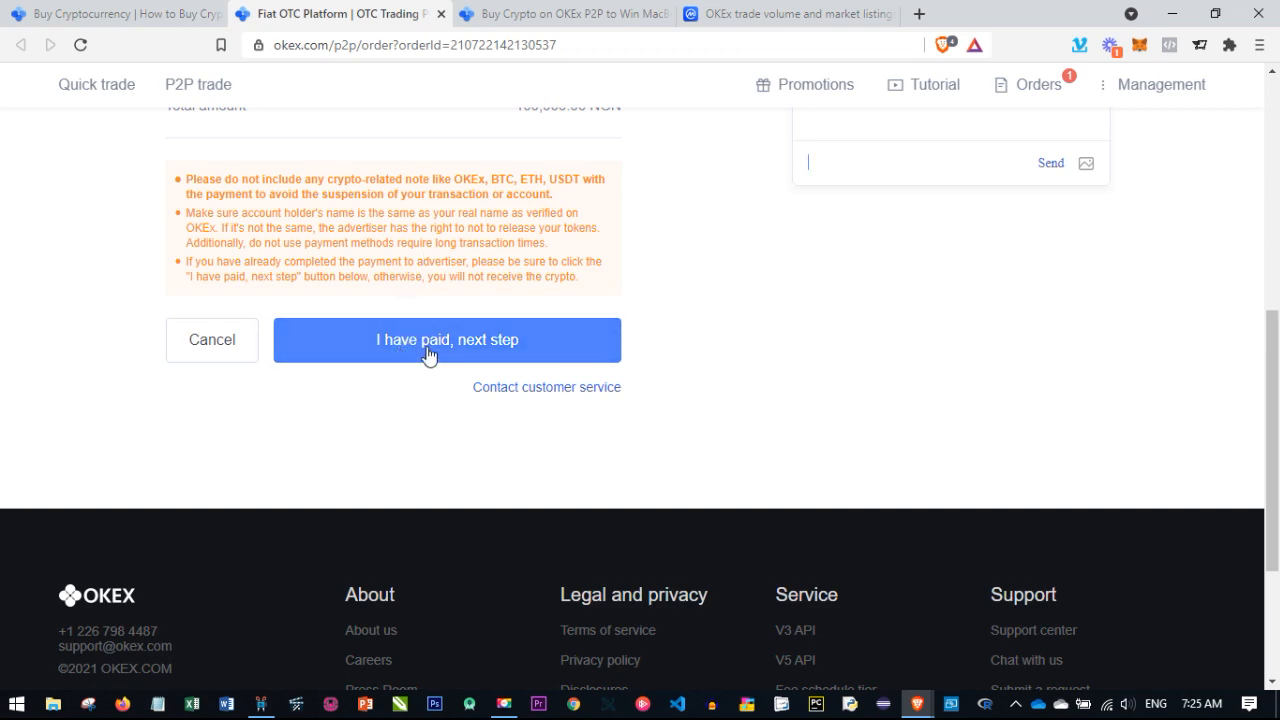
Report the 100,000 NGN bank transfer as paid and confirm it in the dialog
left_click(447, 340)
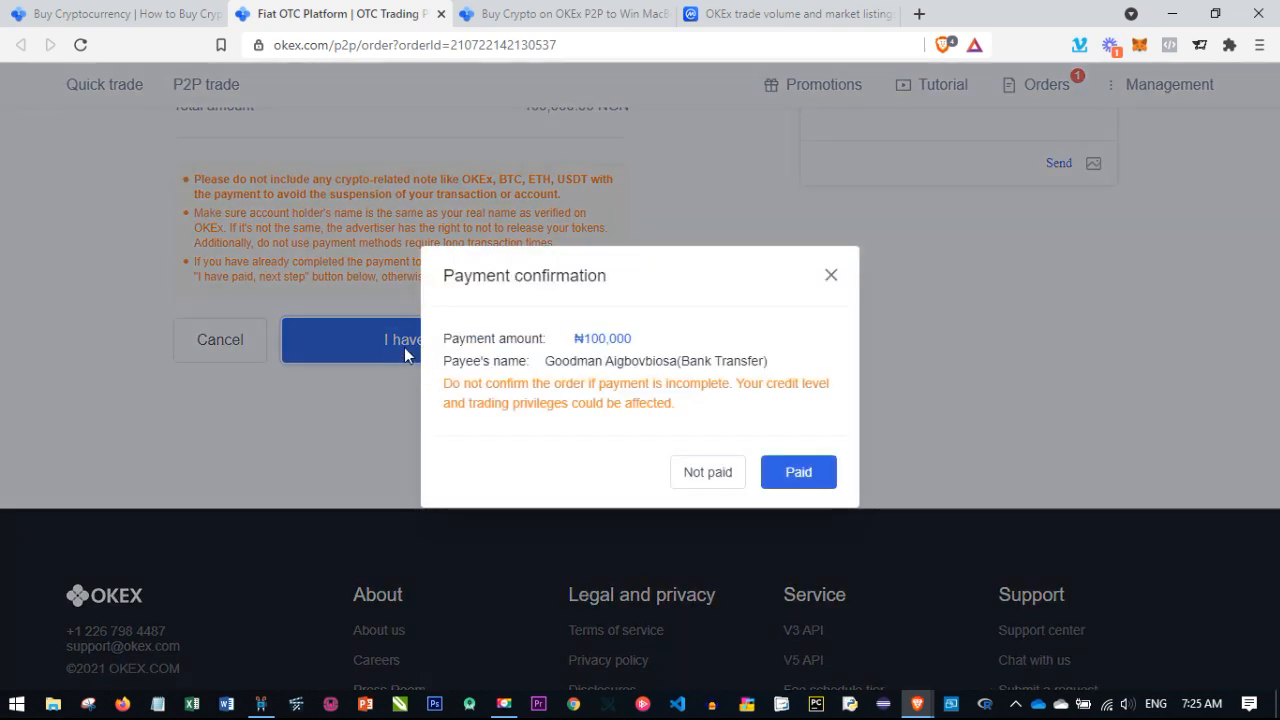
mouse_move(520, 407)
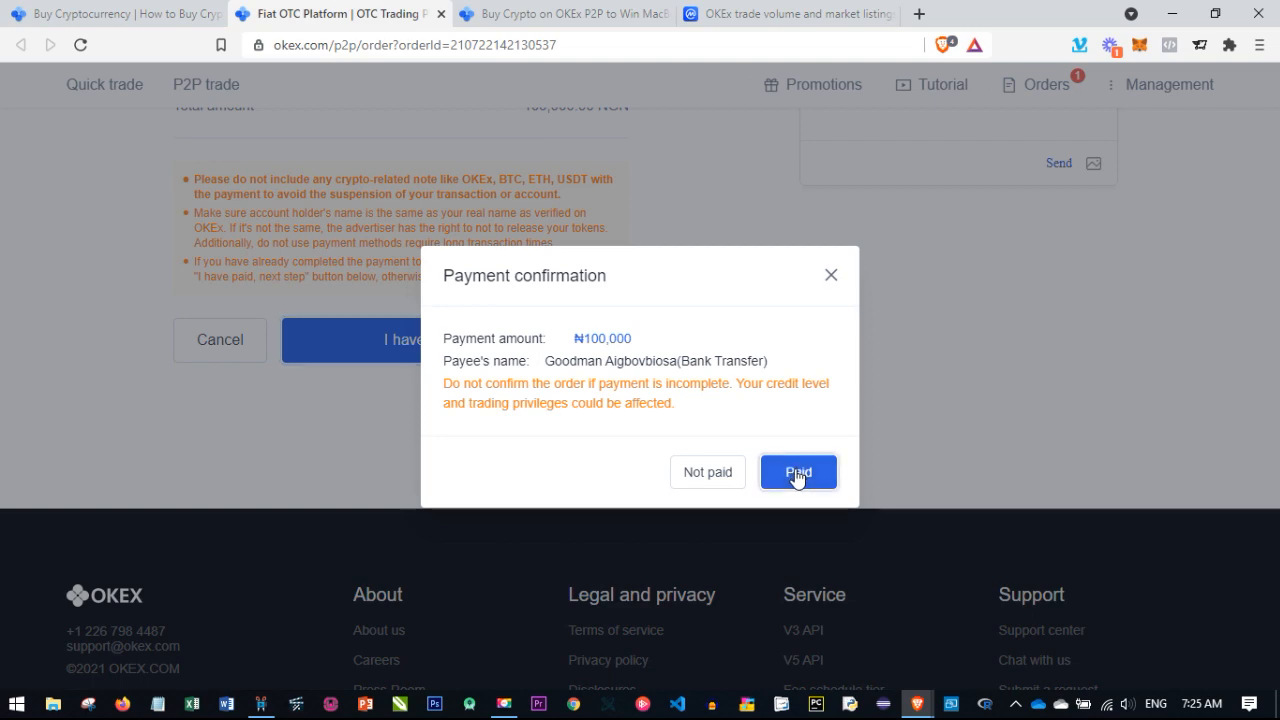
left_click(798, 472)
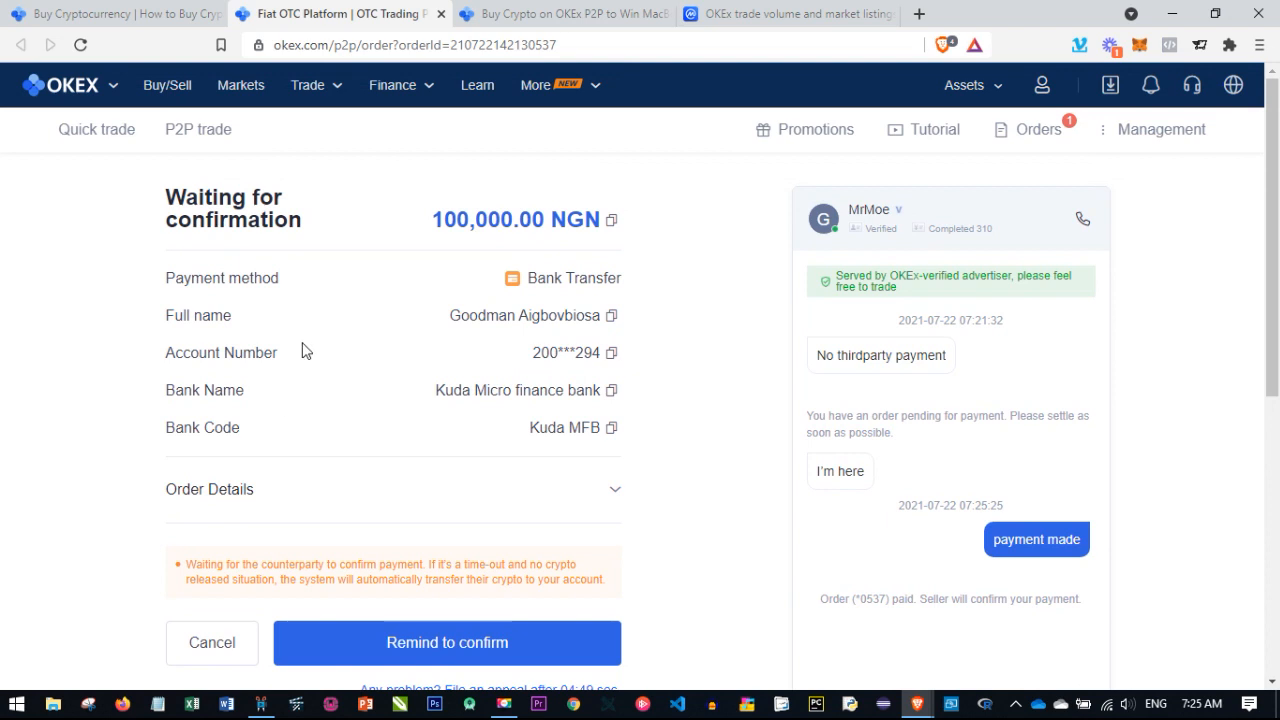
scroll("down", 3)
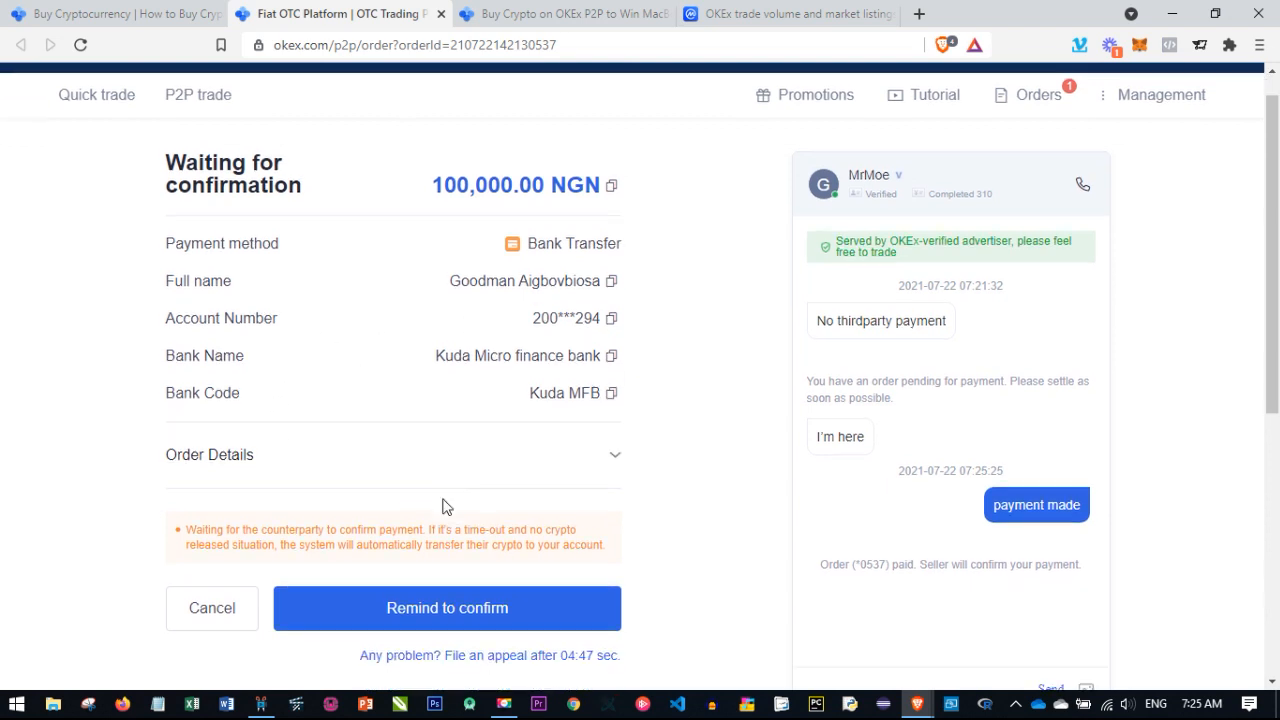
scroll("down", 3)
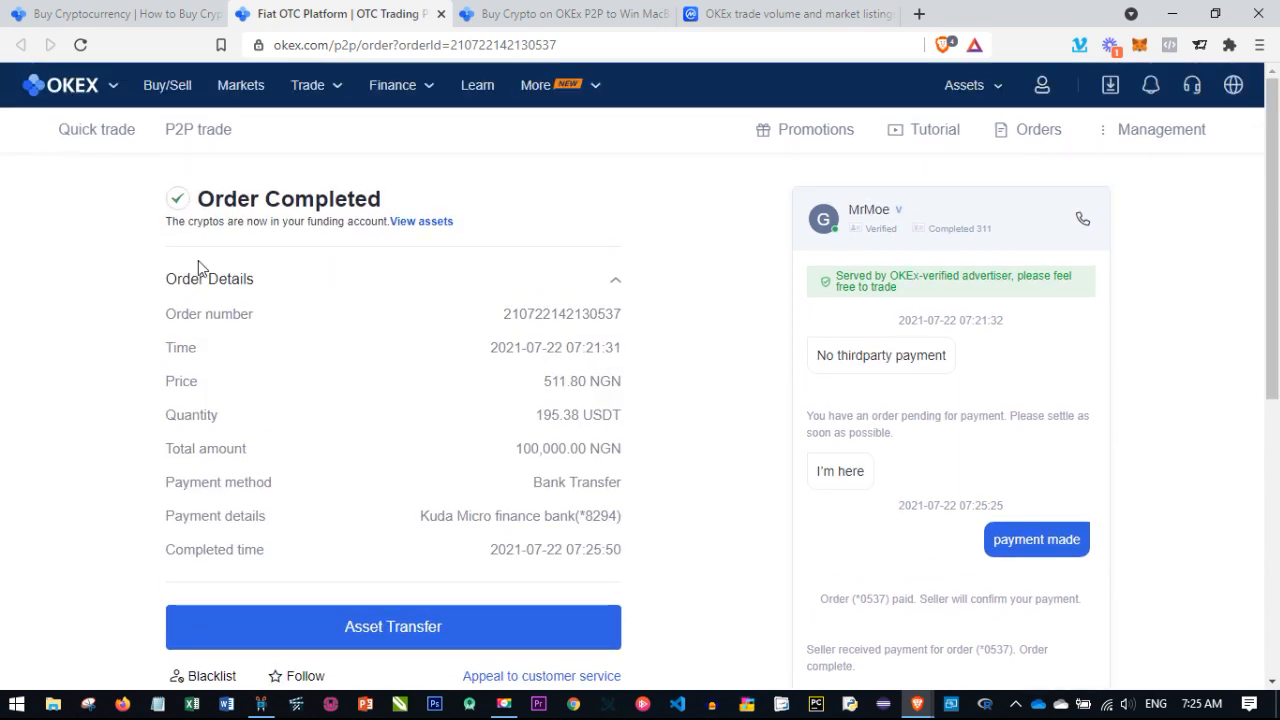
mouse_move(560, 291)
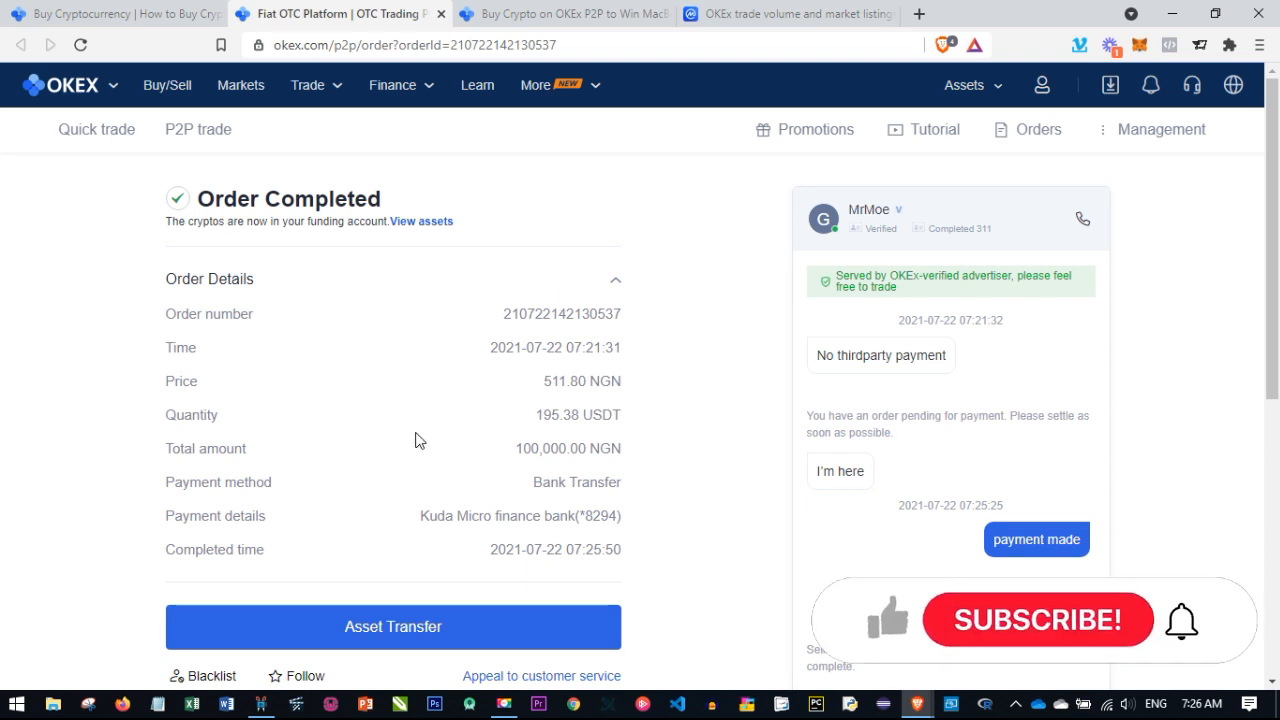
Scroll the Order Completed page down to the Asset Transfer section
scroll("down", 3)
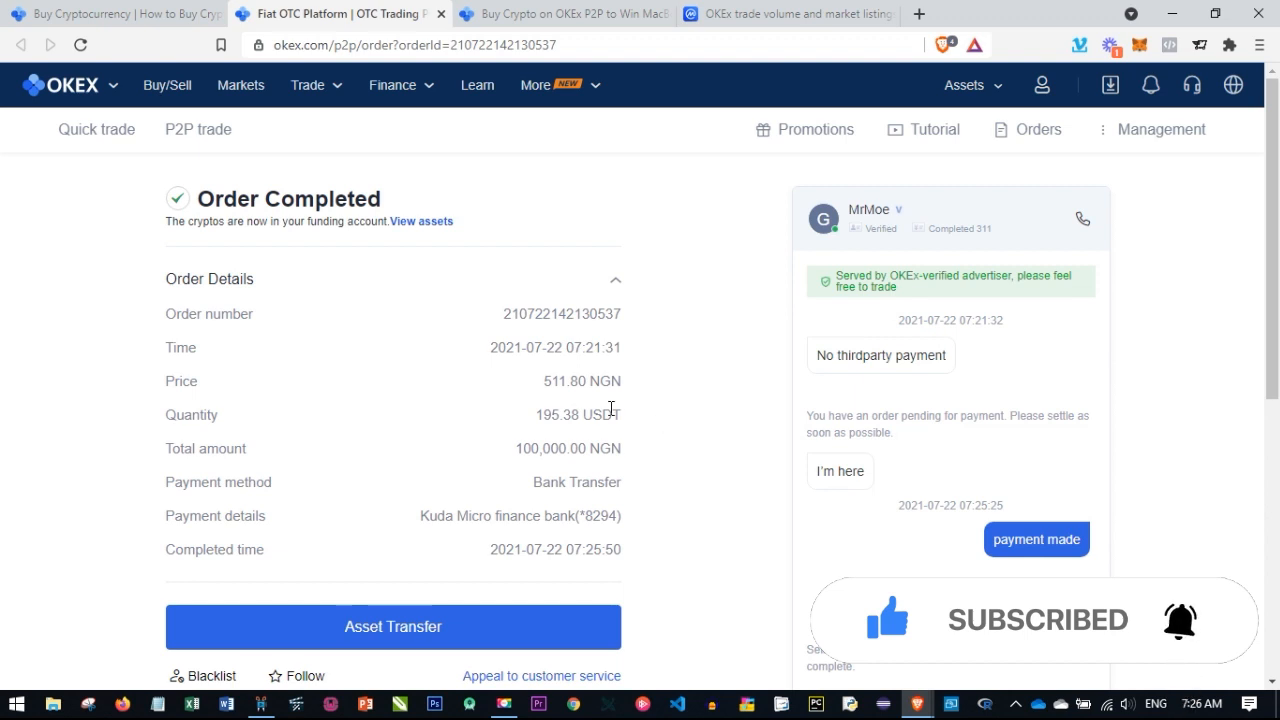
scroll("down", 3)
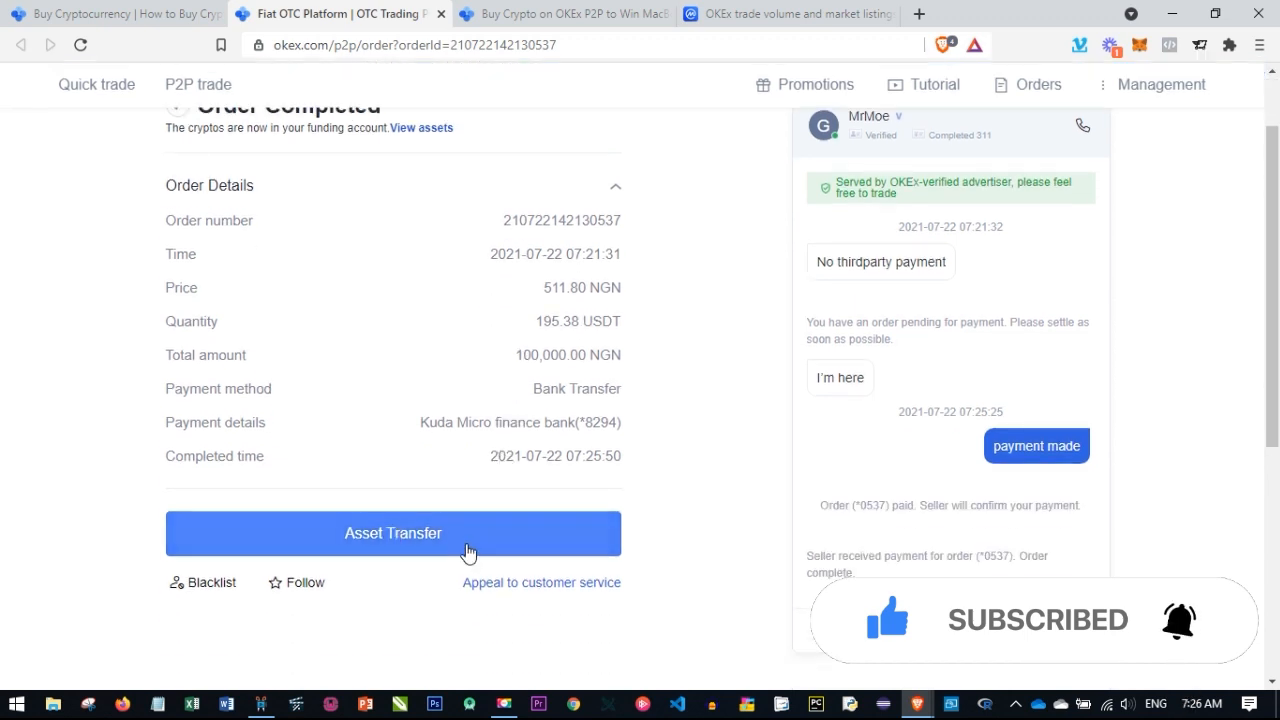
scroll("down", 3)
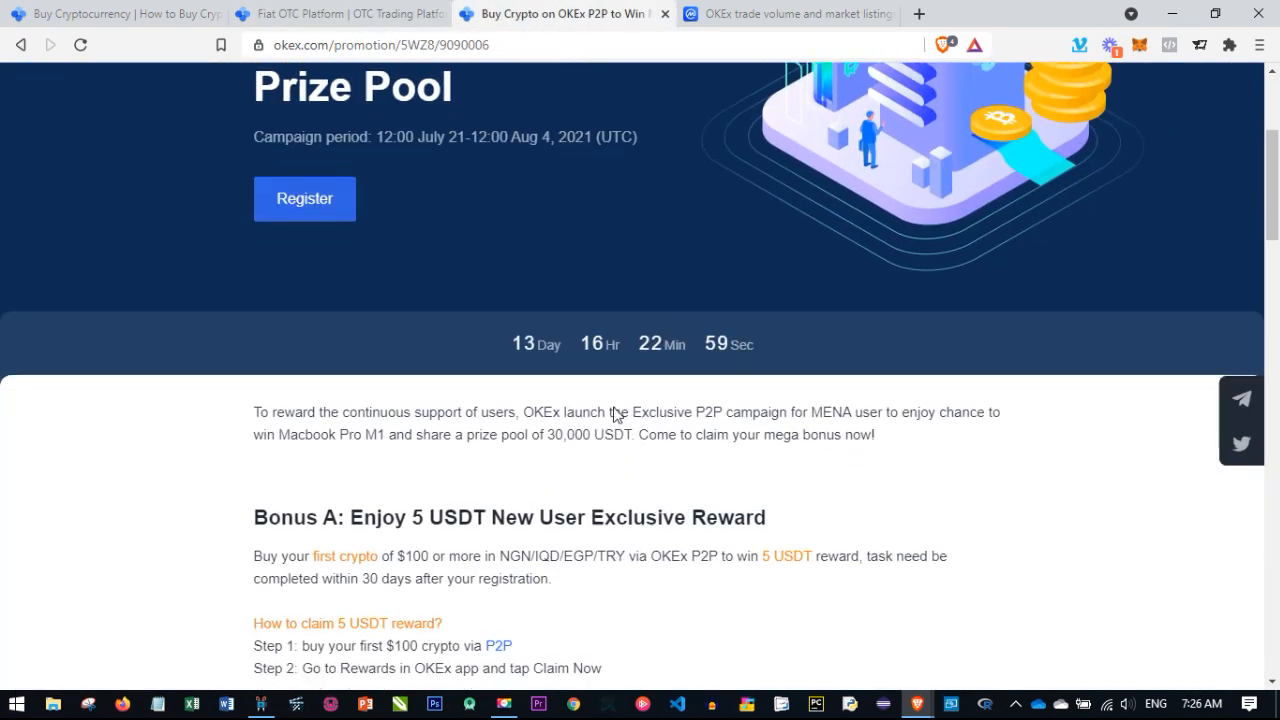
scroll("down", 3)
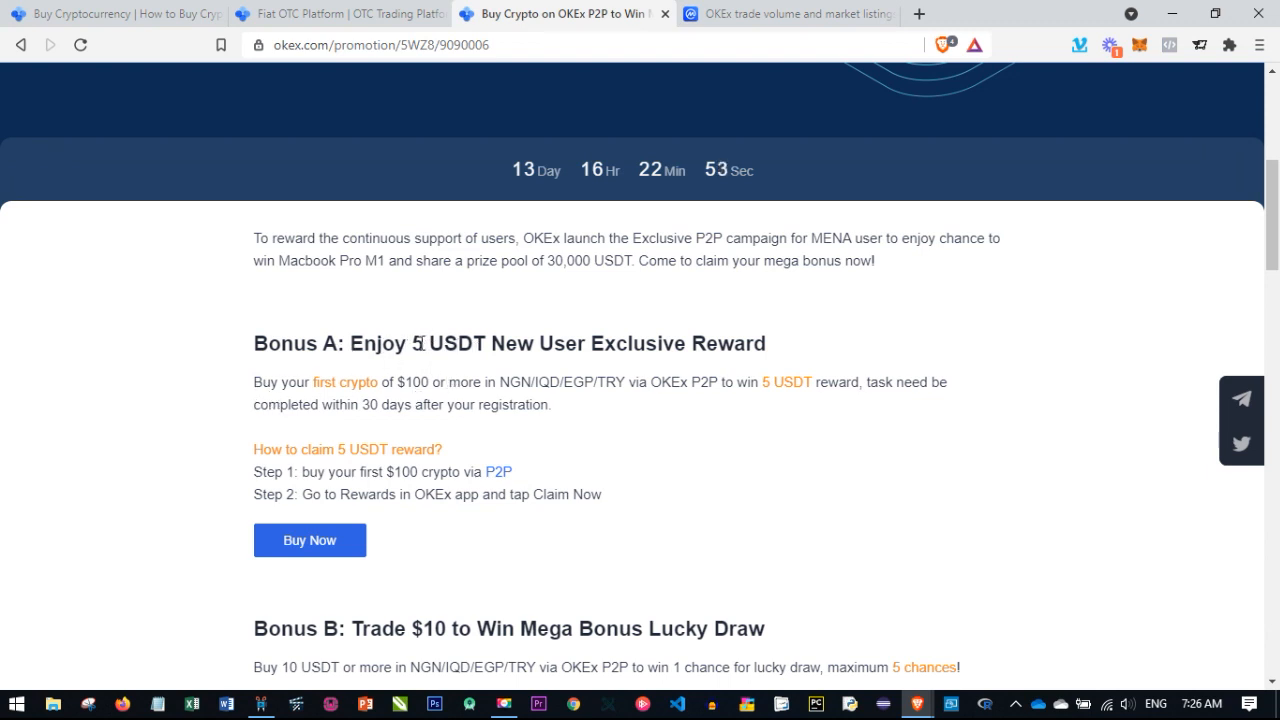
mouse_move(210, 444)
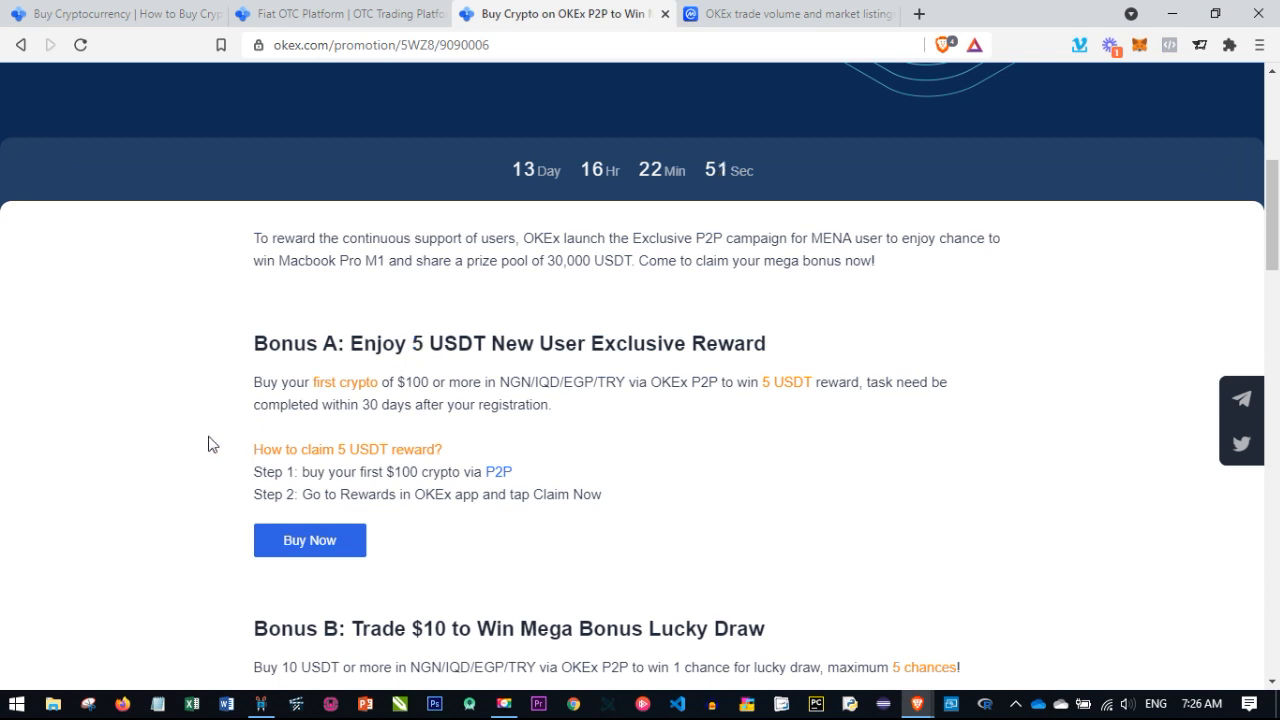
scroll("down", 3)
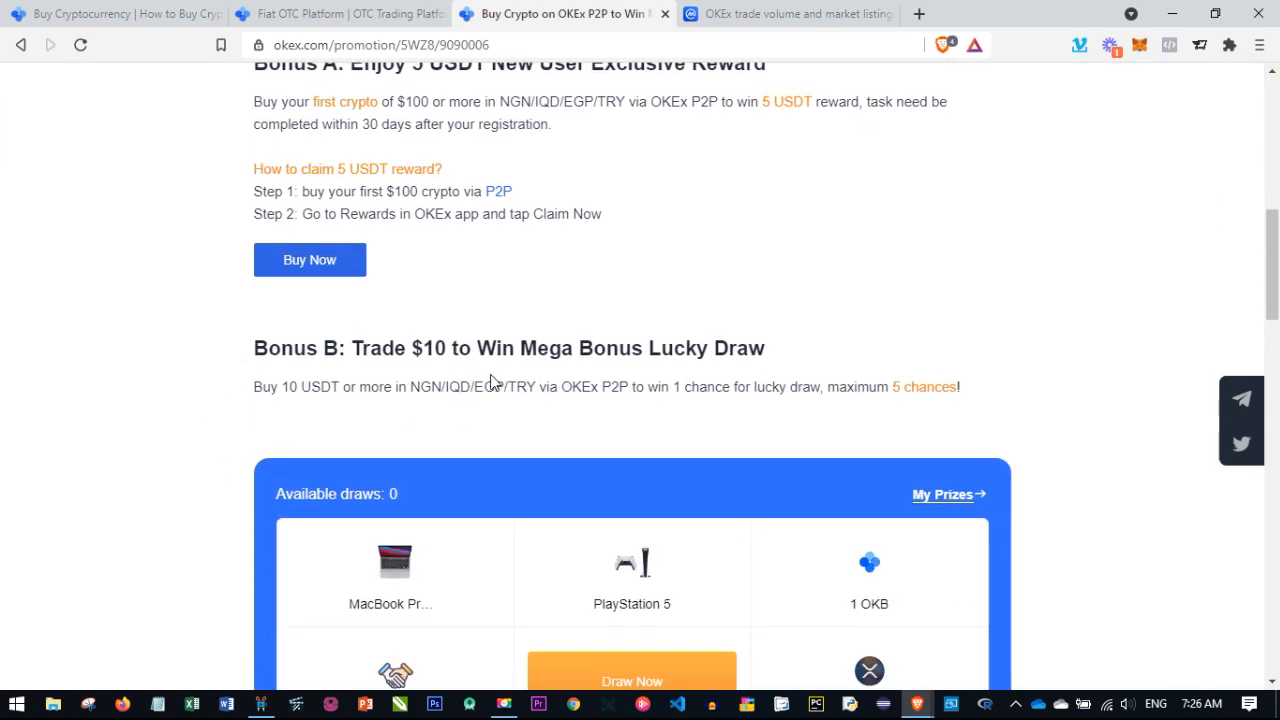
scroll("down", 3)
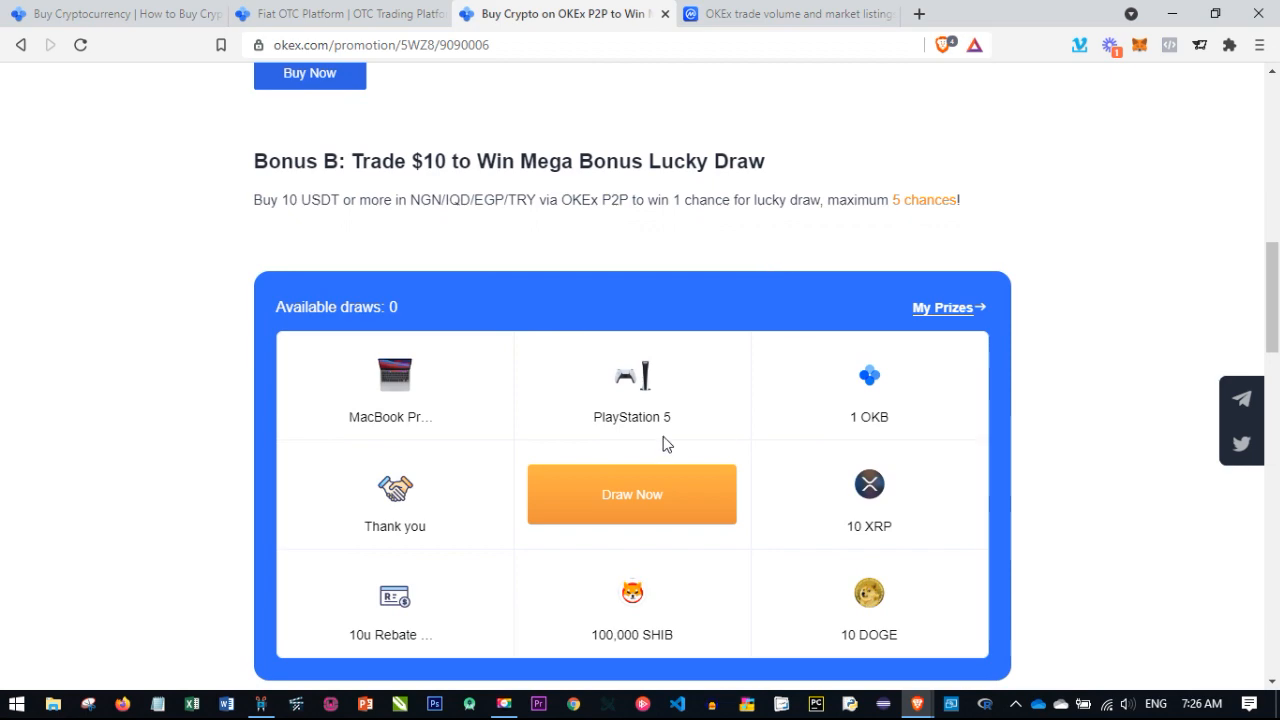
scroll("down", 3)
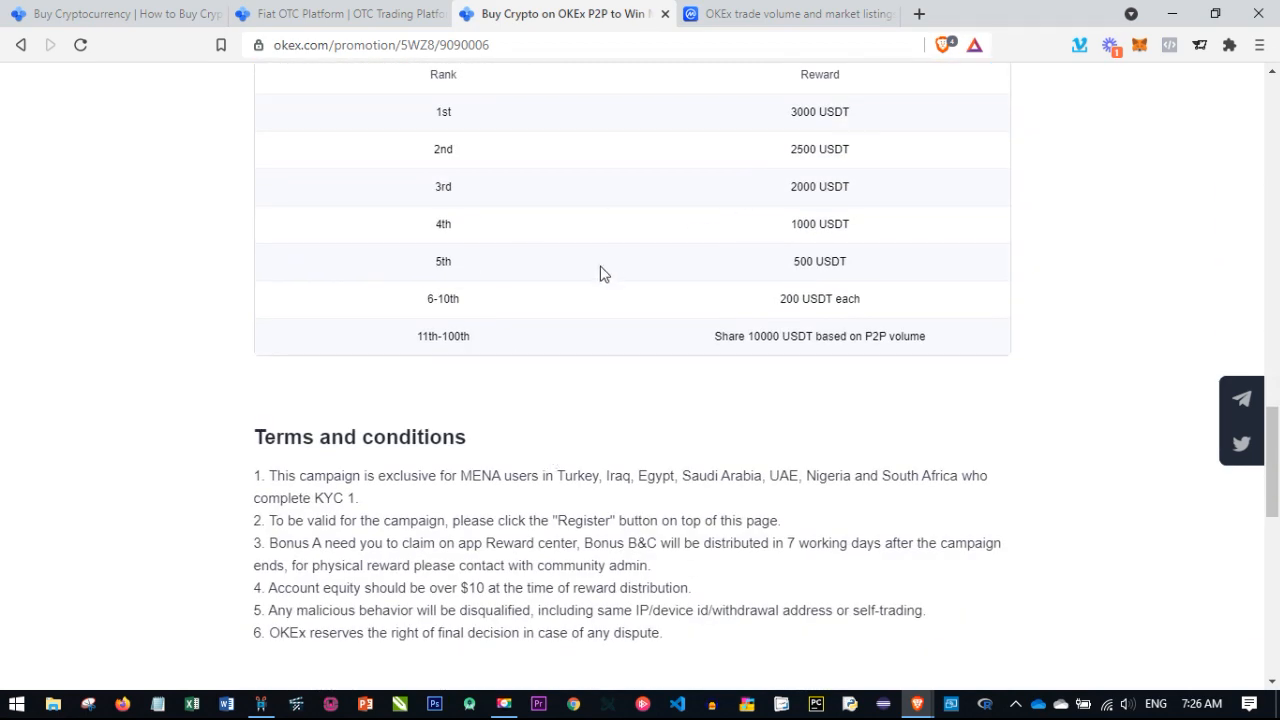
scroll("up", 3)
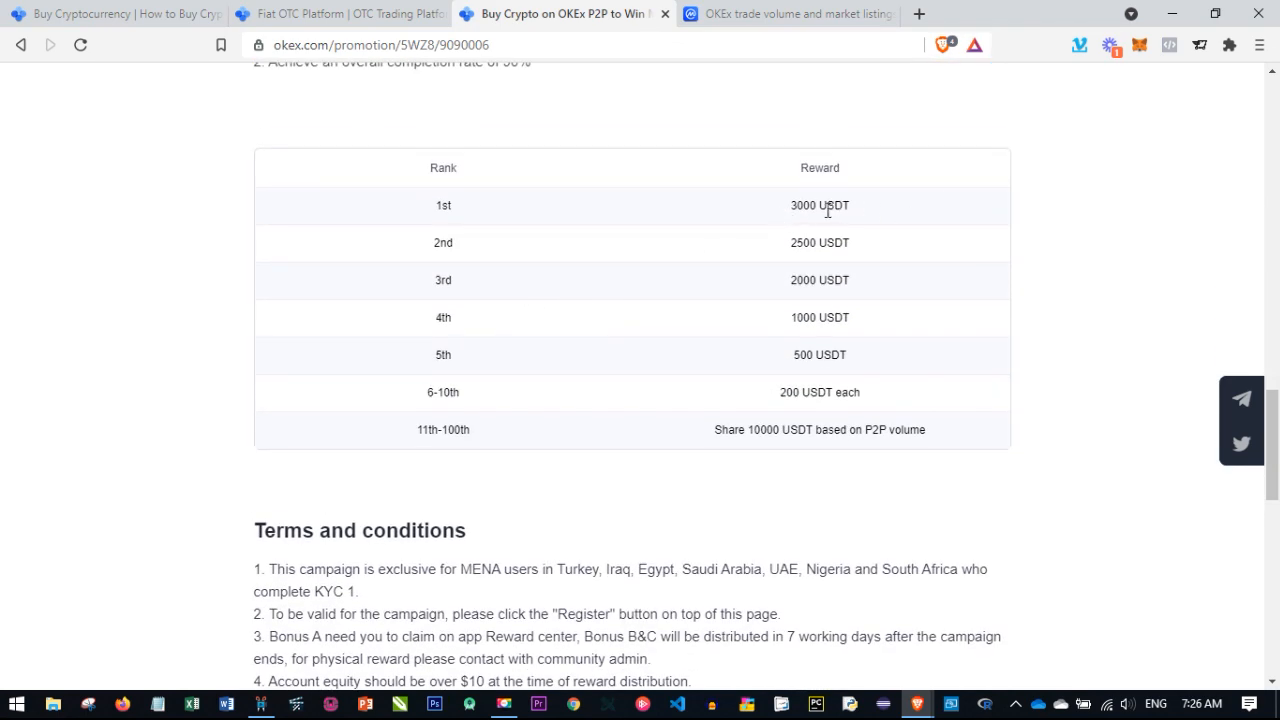
mouse_move(592, 282)
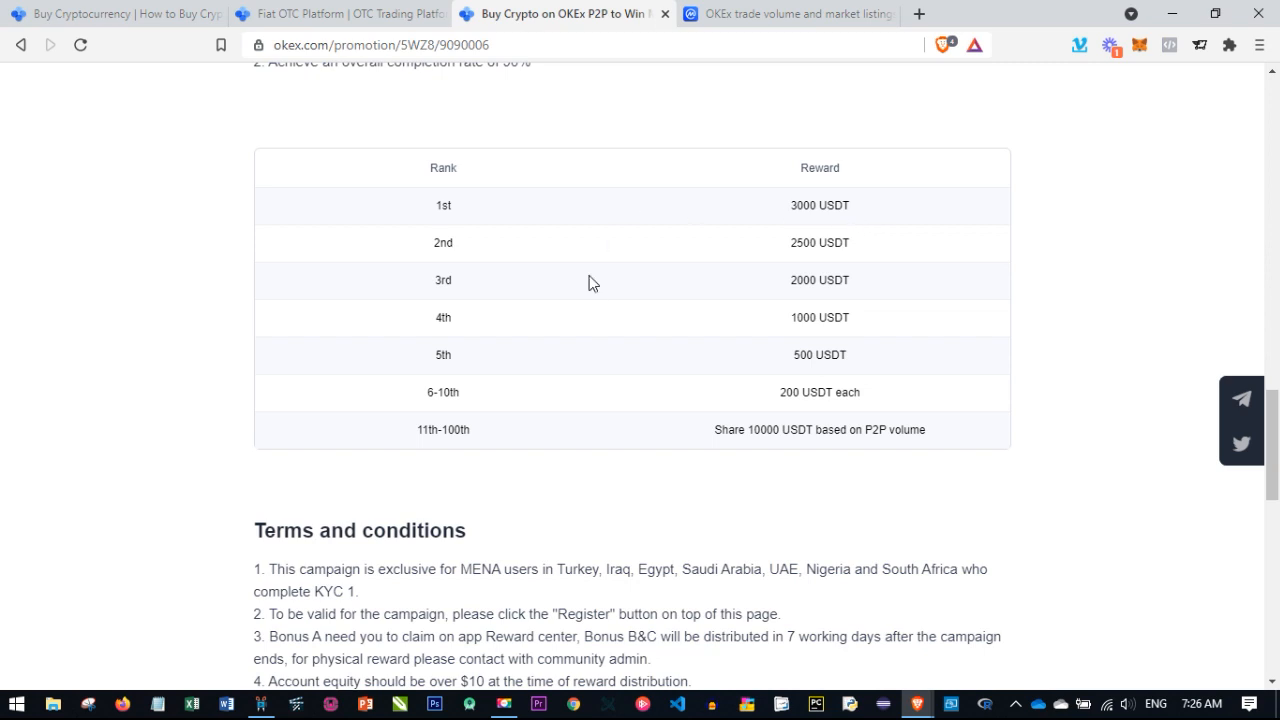
left_click(330, 13)
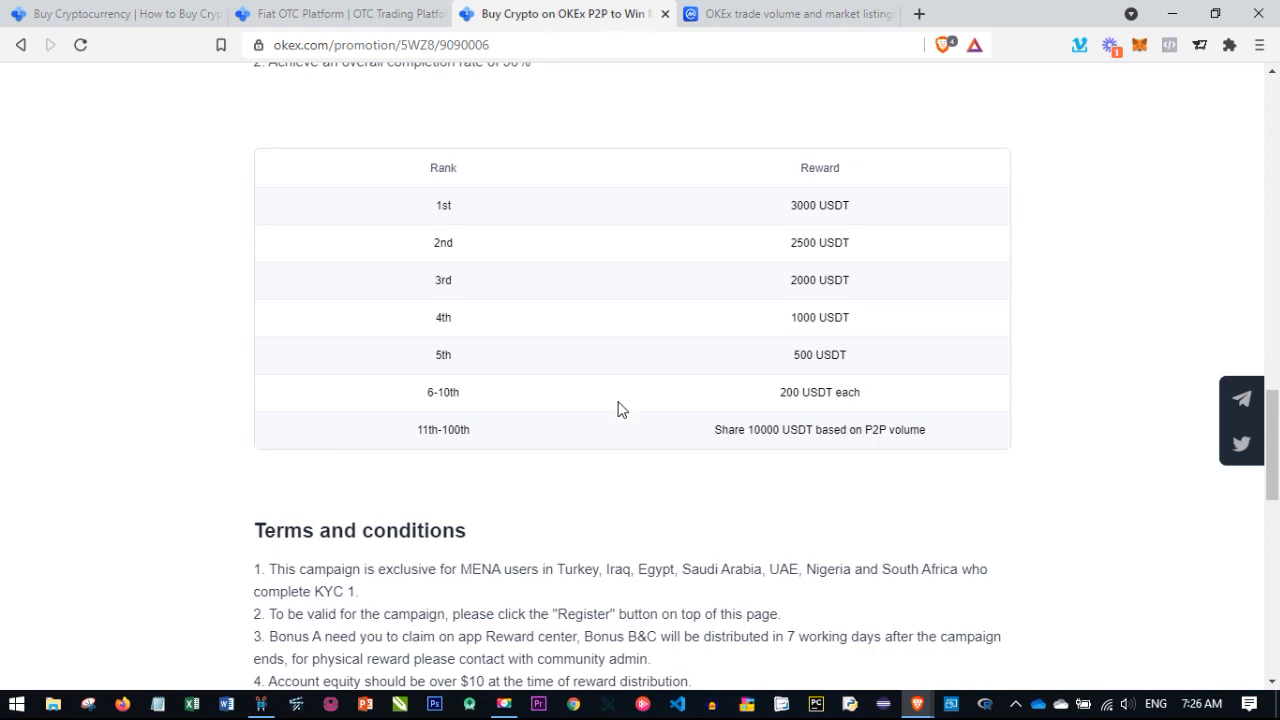
scroll("up", 3)
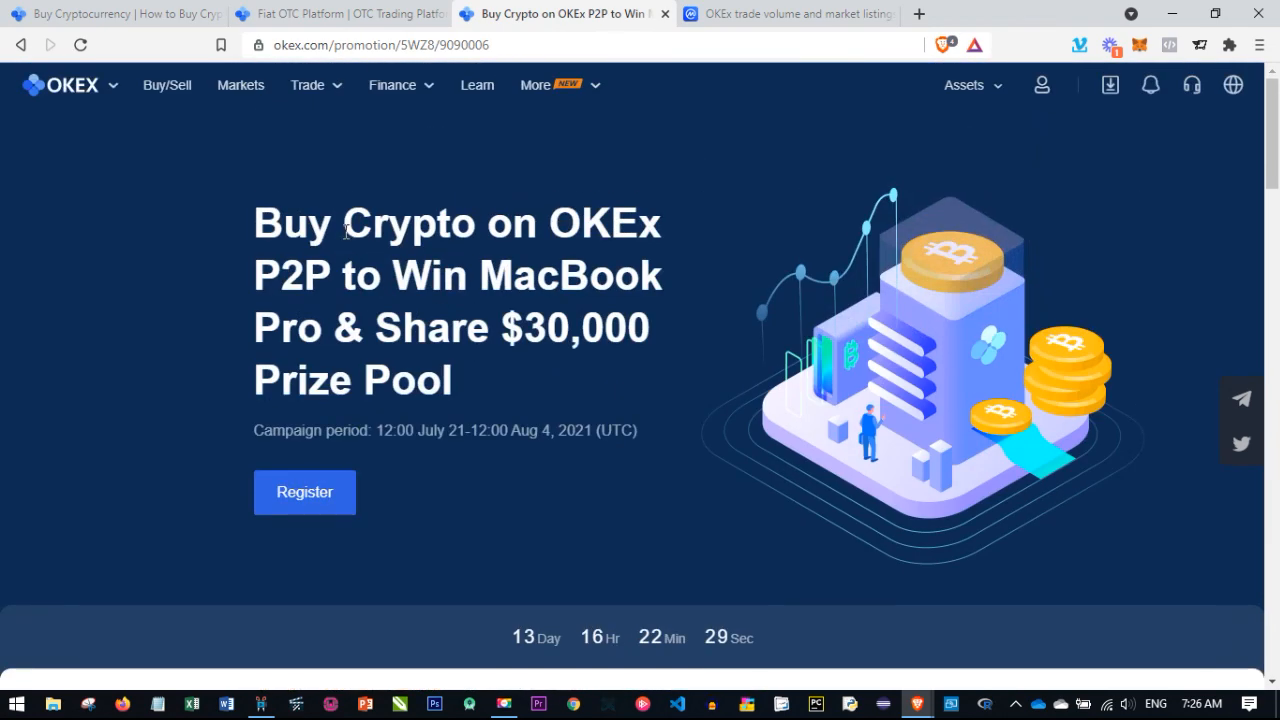
mouse_move(376, 330)
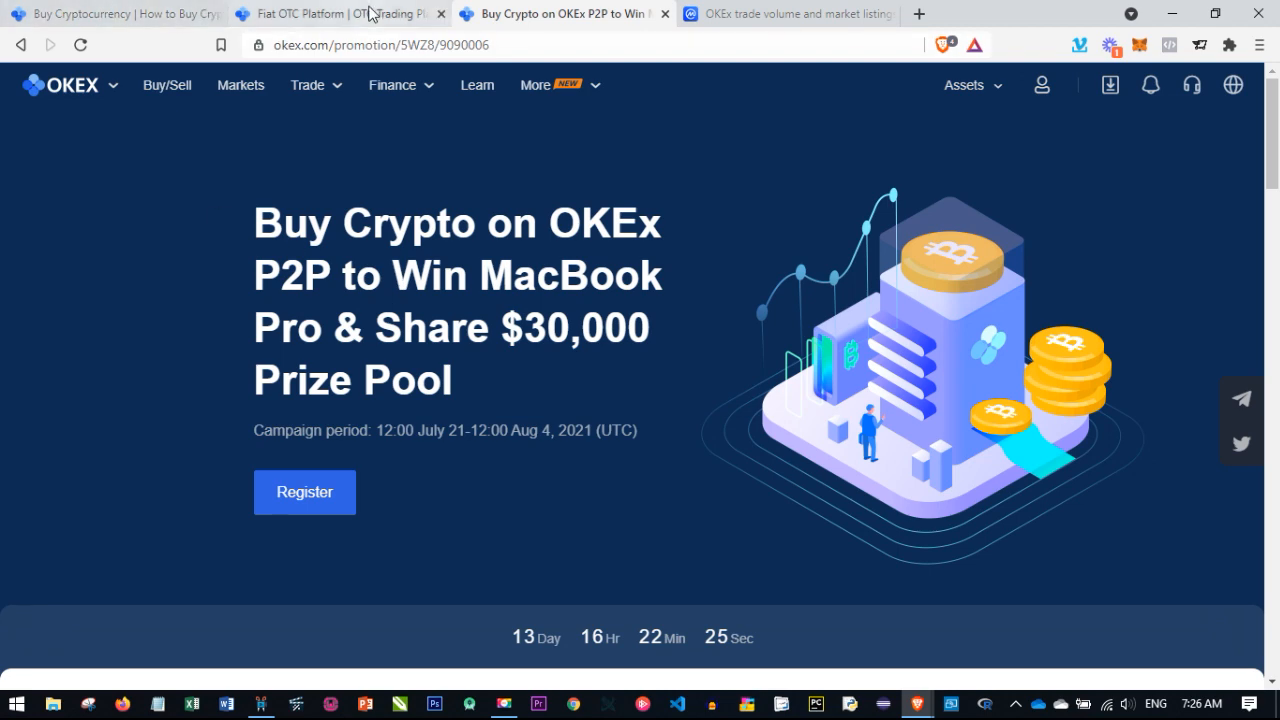
Return to the Fiat OTC Platform tab and scroll through order details and seller chat
left_click(350, 13)
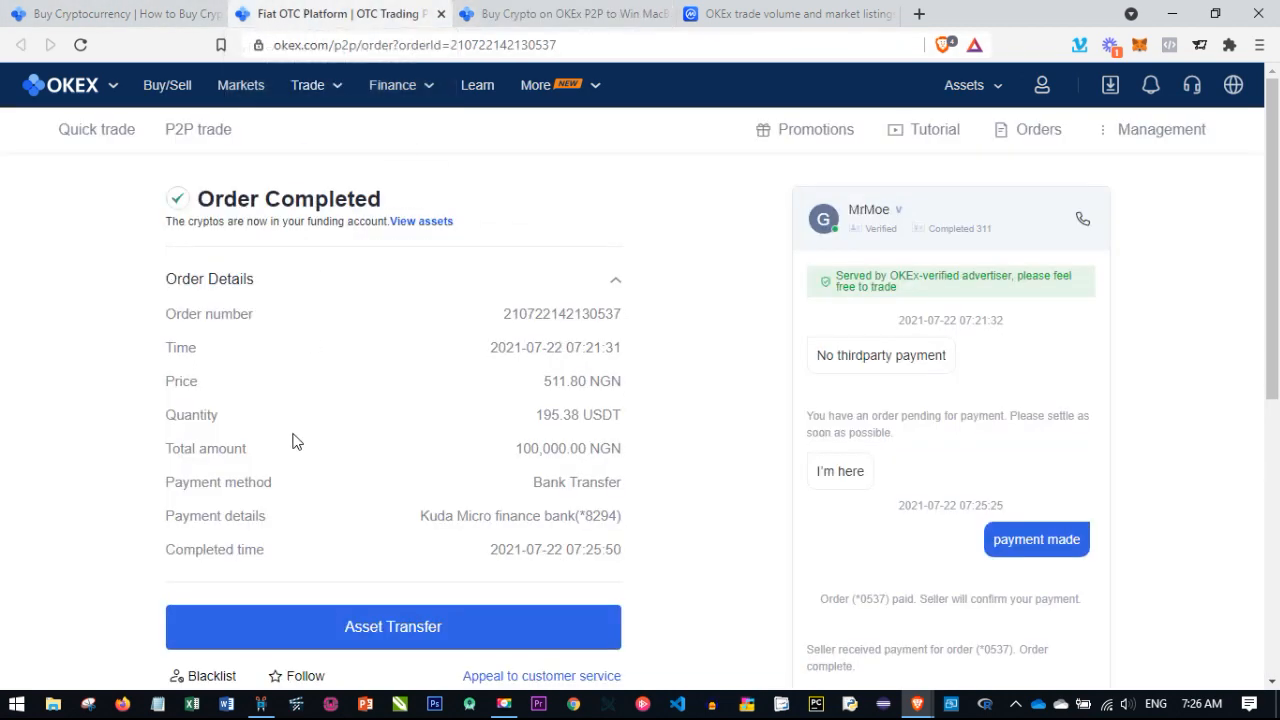
mouse_move(293, 433)
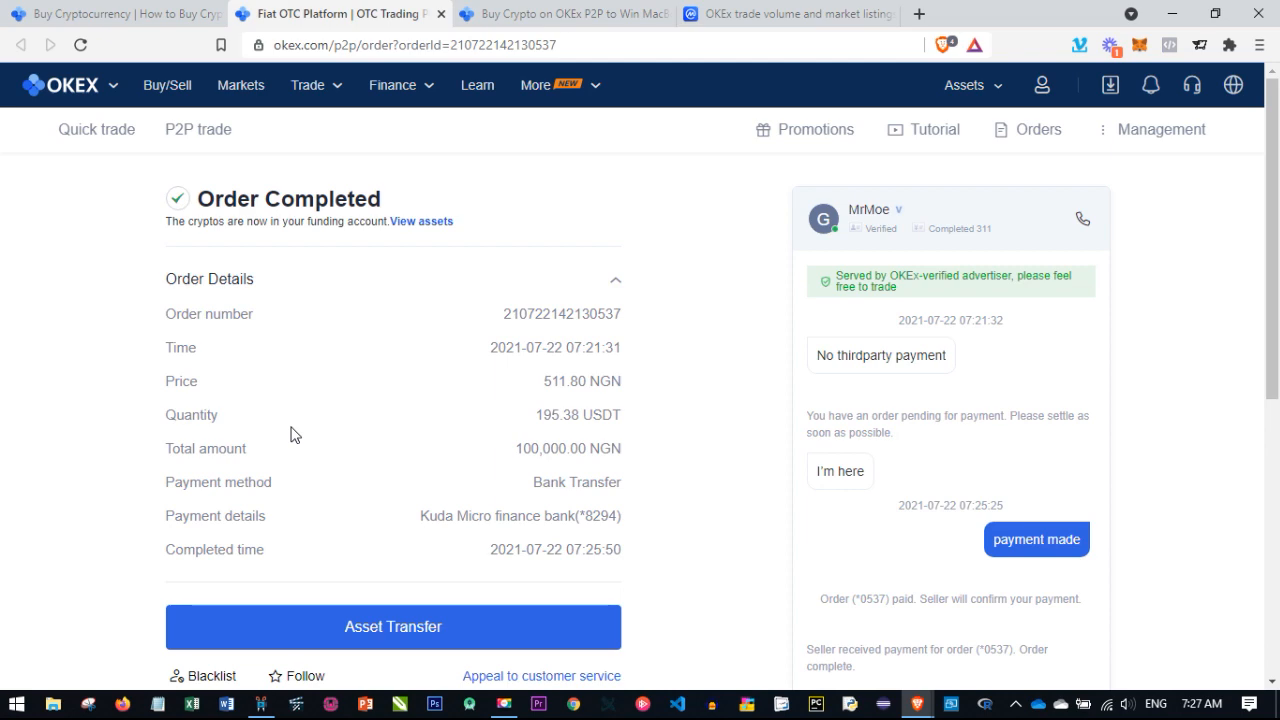
scroll("down", 3)
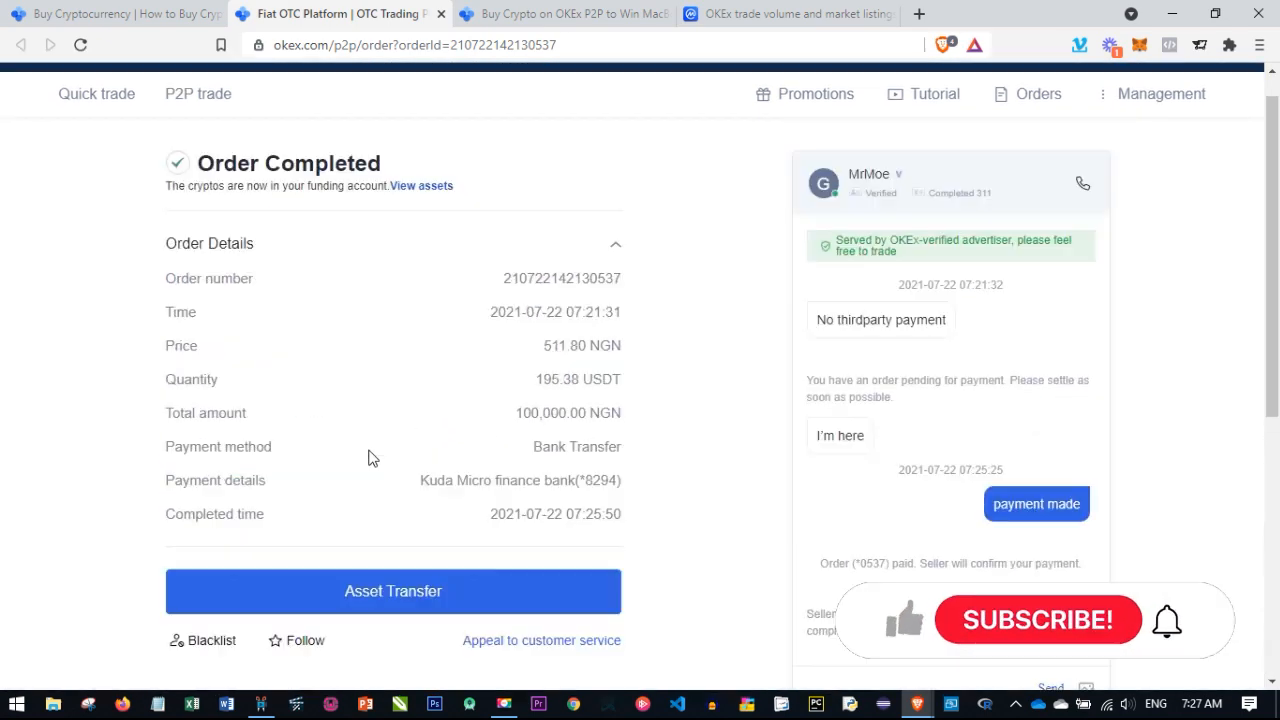
scroll("down", 3)
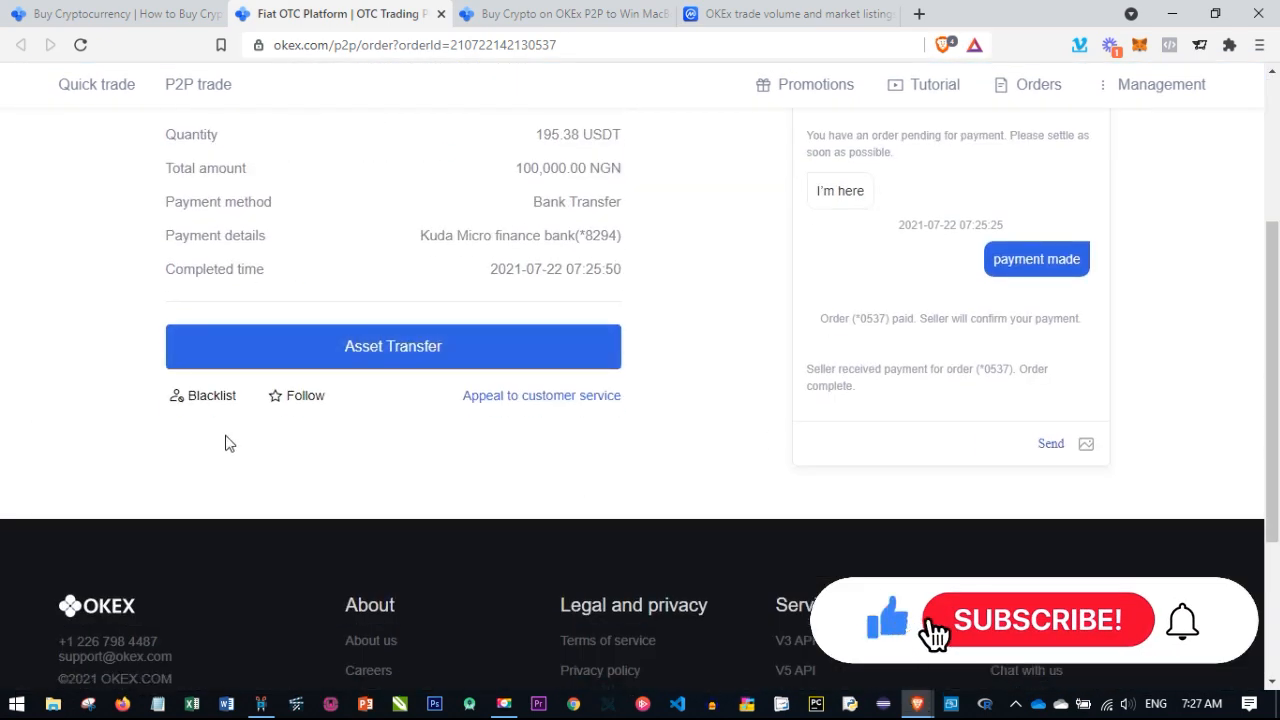
scroll("up", 3)
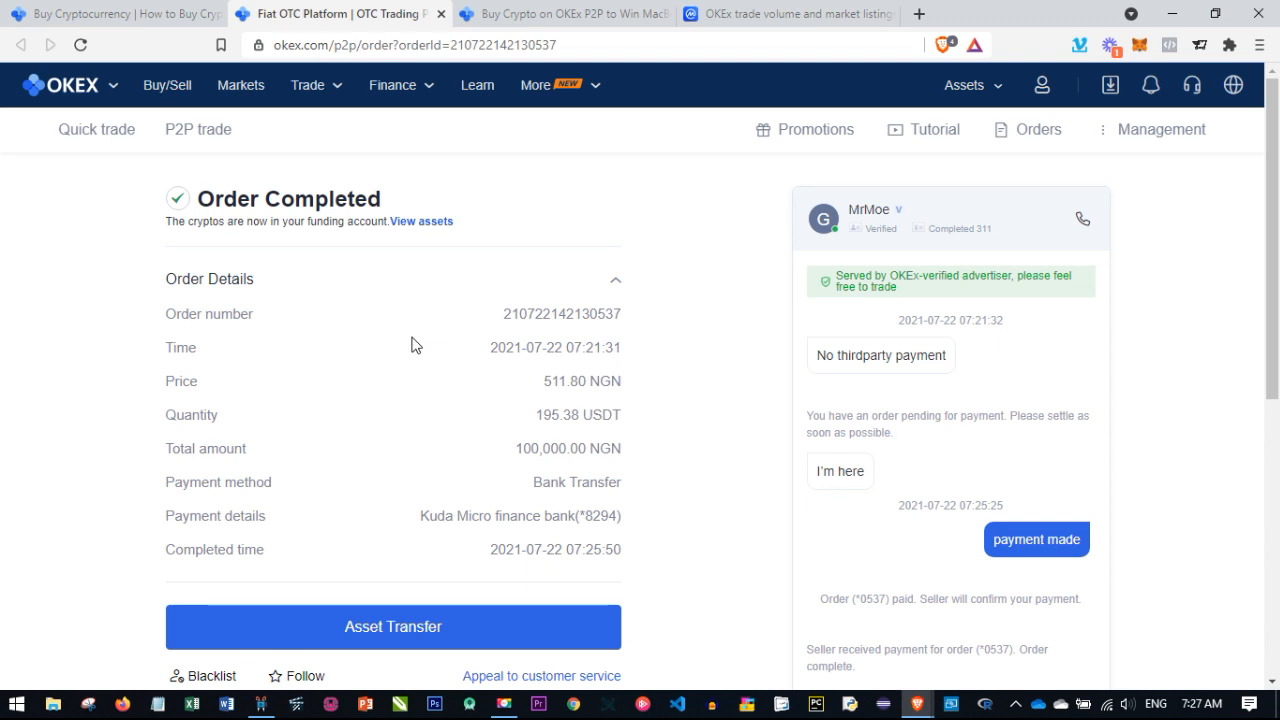
Return to the P2P campaign page and go to the Rewards page
left_click(600, 14)
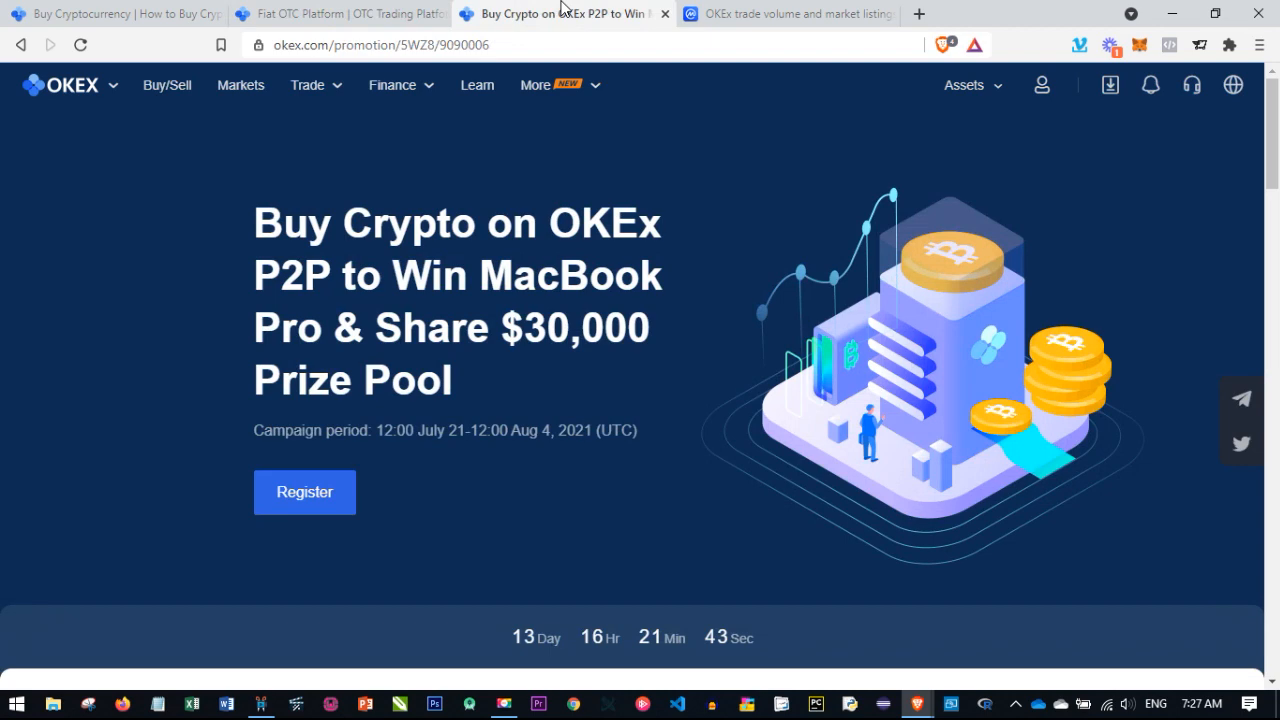
mouse_move(600, 28)
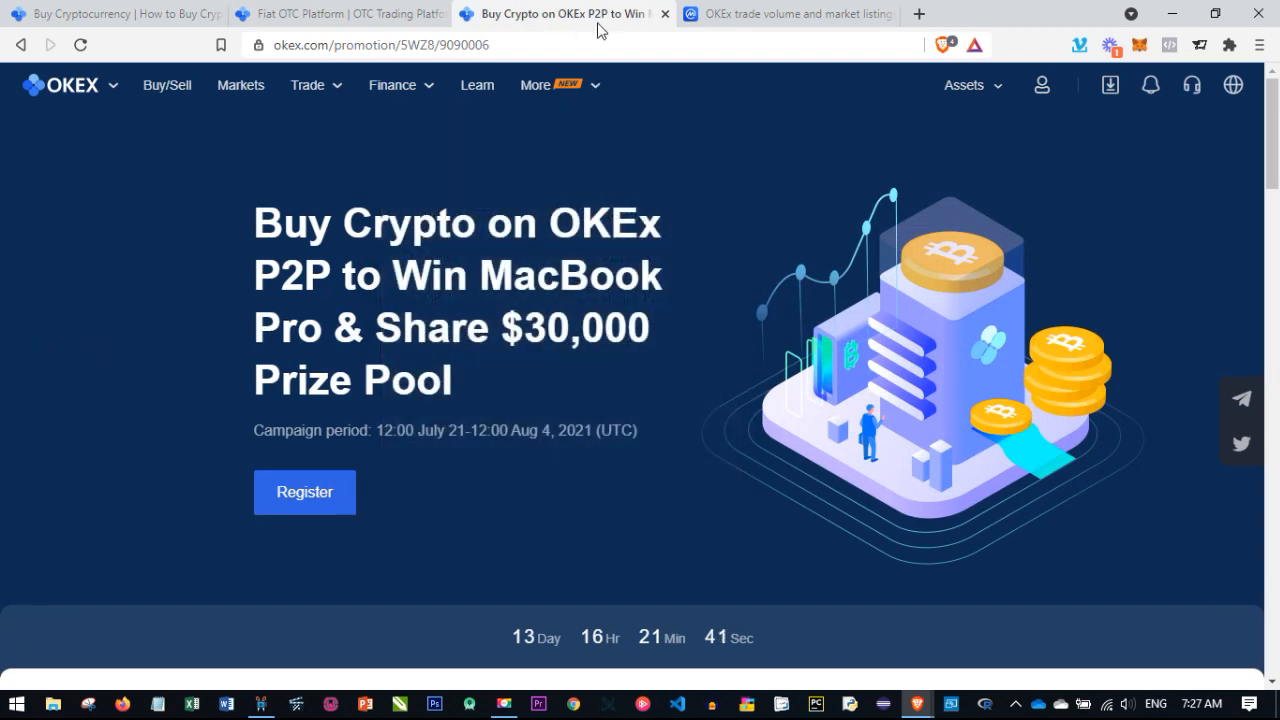
mouse_move(535, 85)
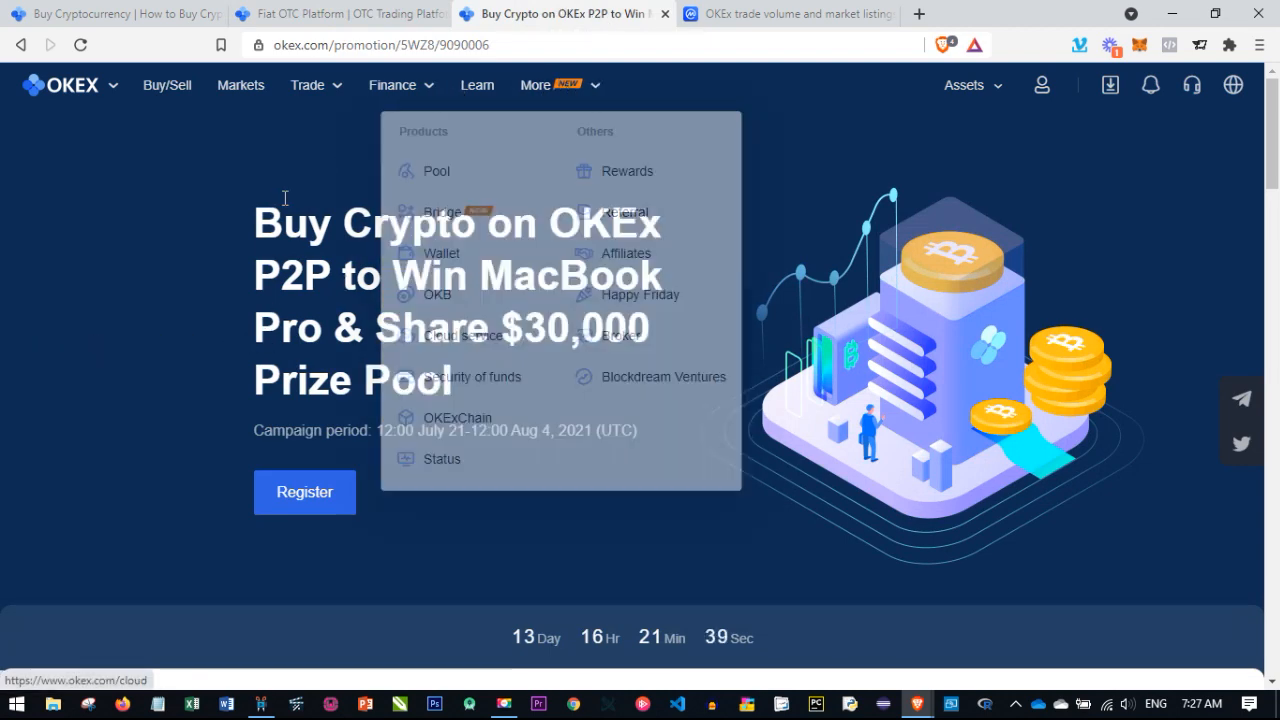
mouse_move(455, 97)
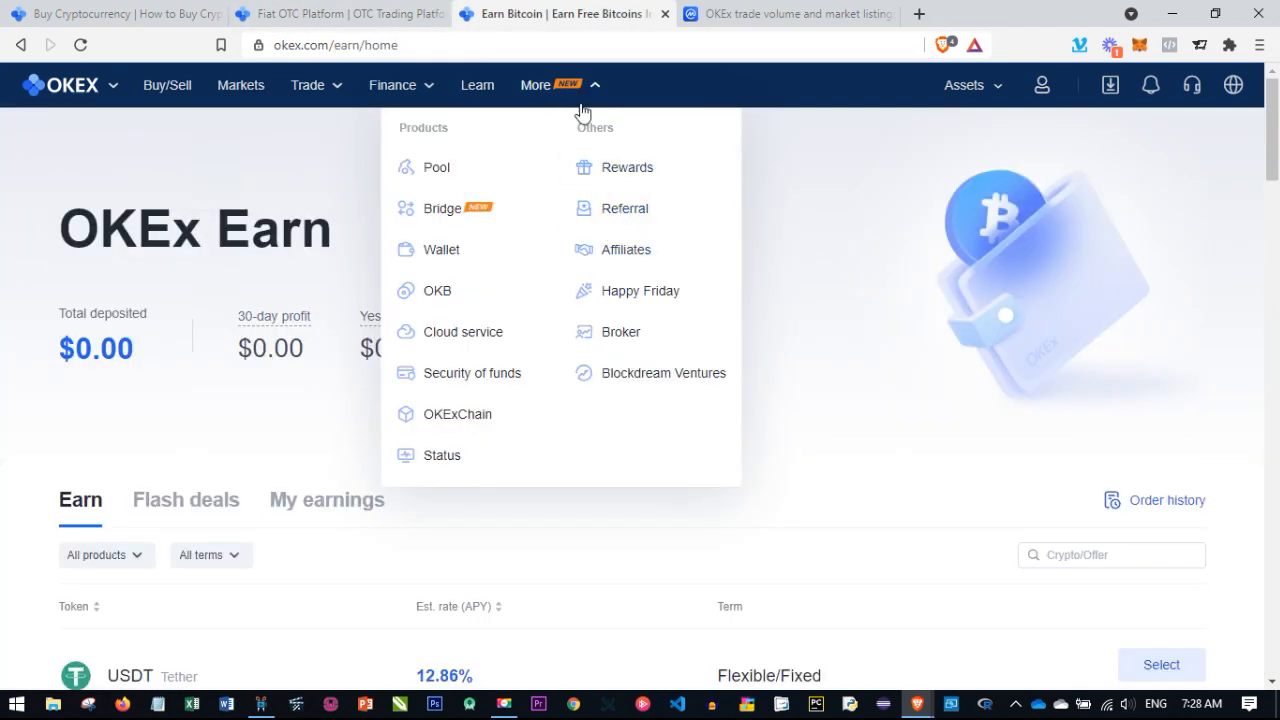
left_click(627, 167)
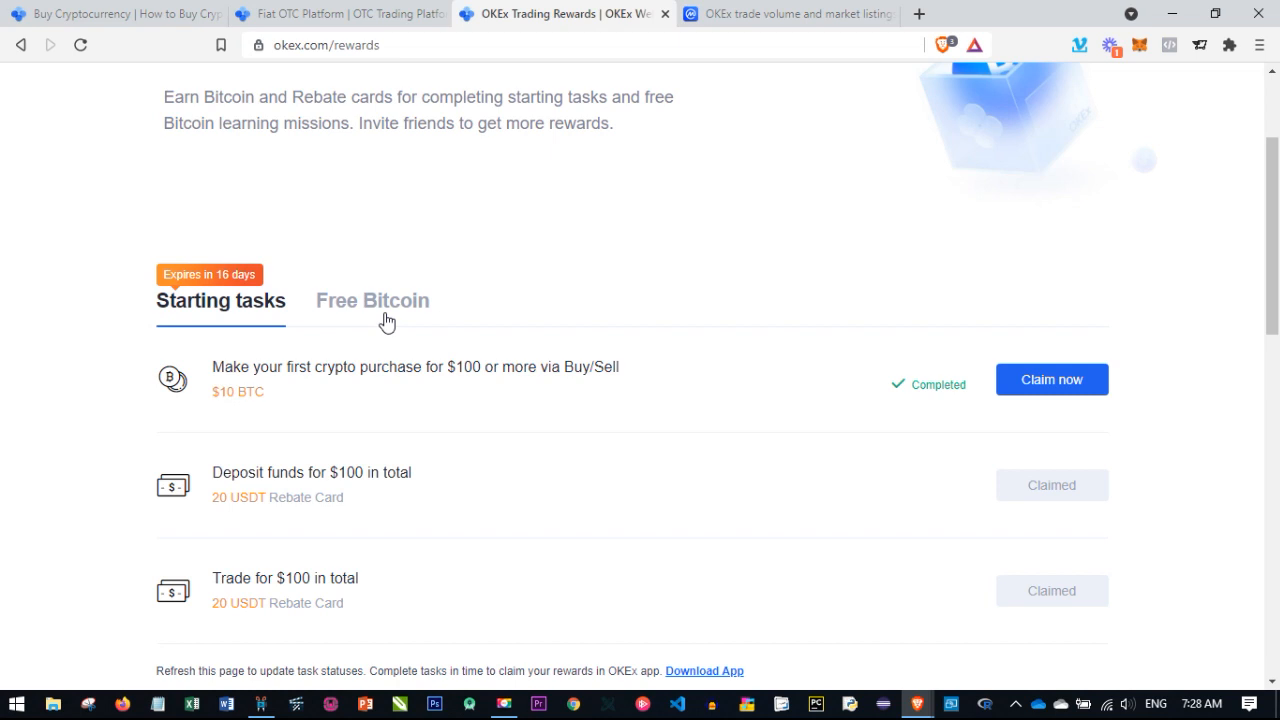
View the Free Bitcoin daily learning missions on the Rewards page, scrolling down and back up
left_click(372, 301)
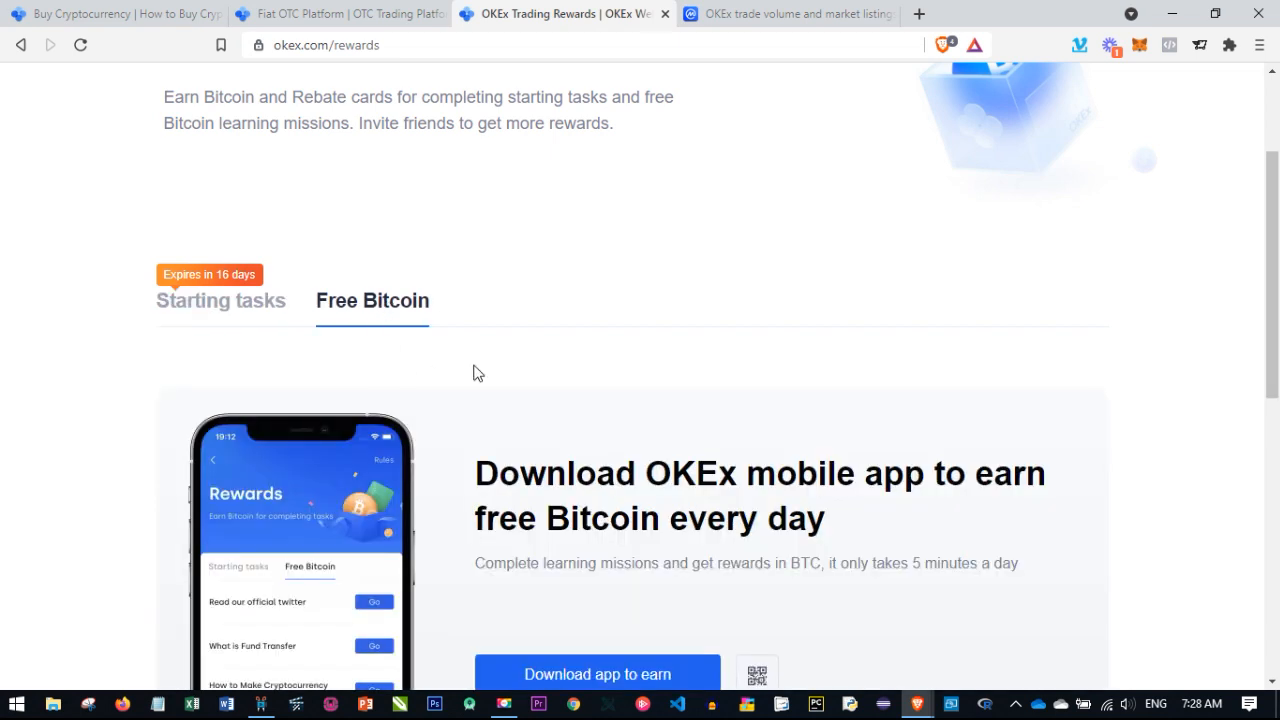
scroll("down", 3)
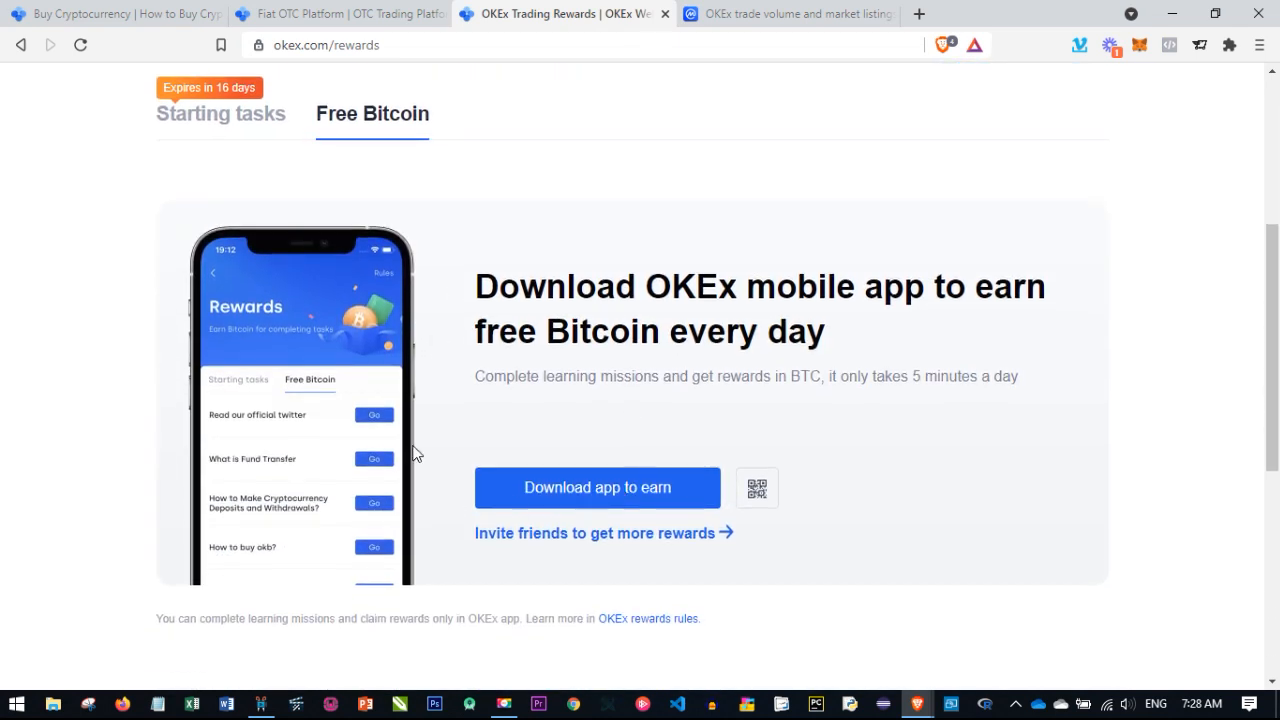
mouse_move(293, 450)
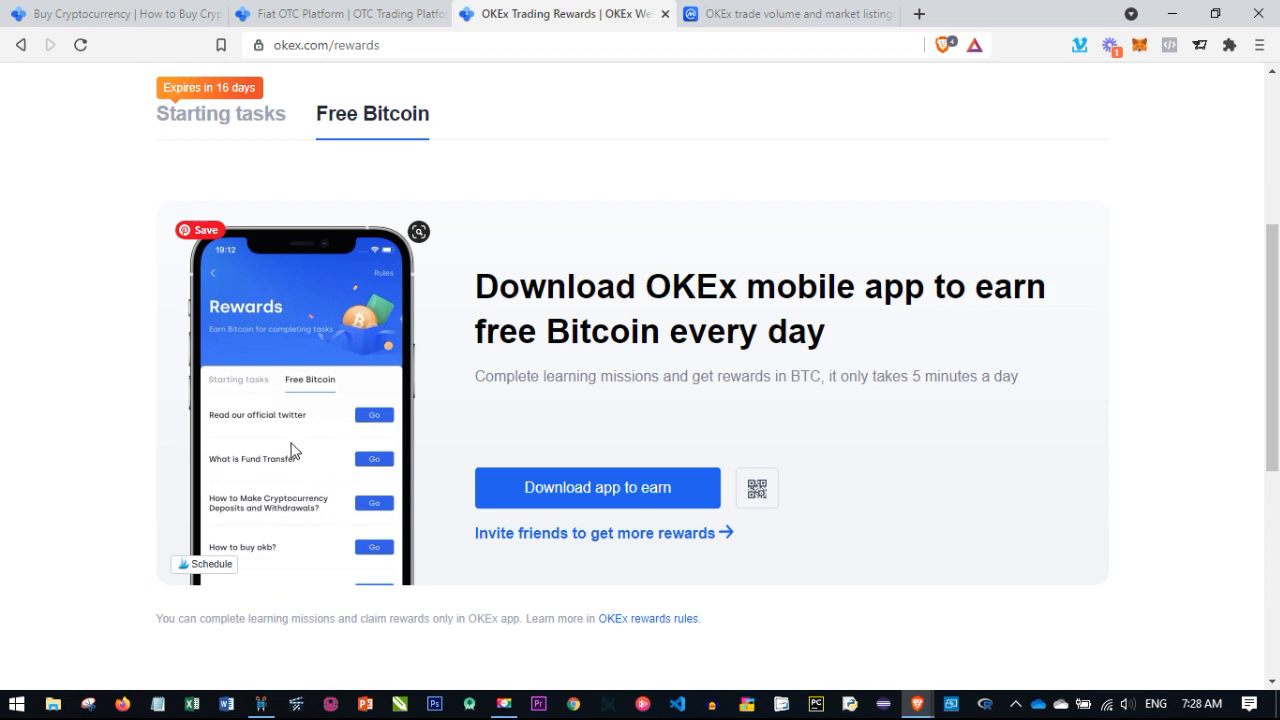
mouse_move(253, 472)
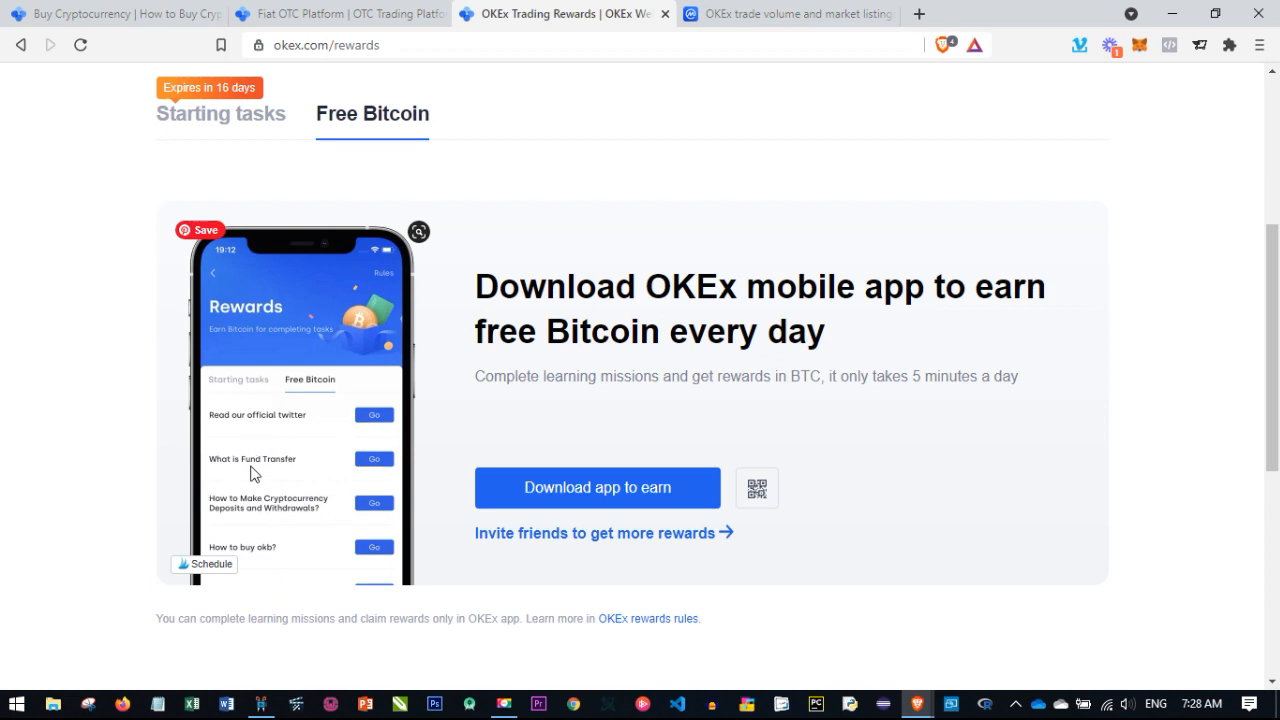
mouse_move(601, 381)
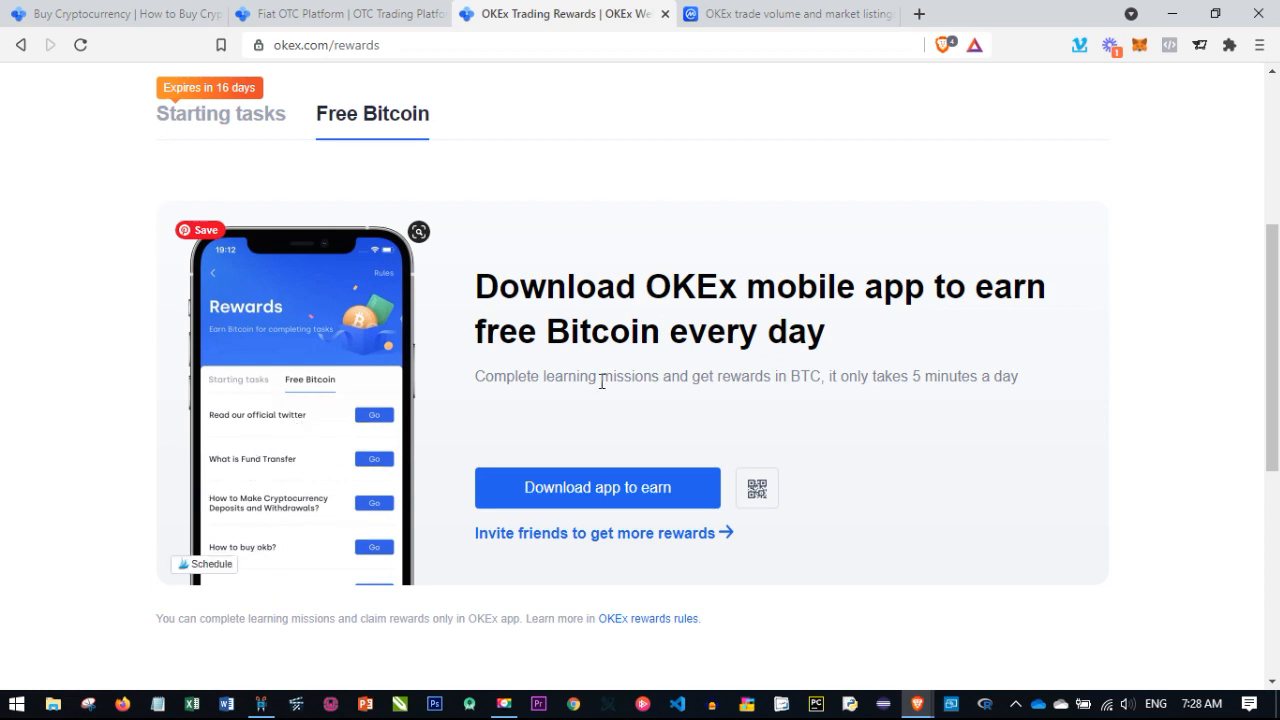
scroll("up", 3)
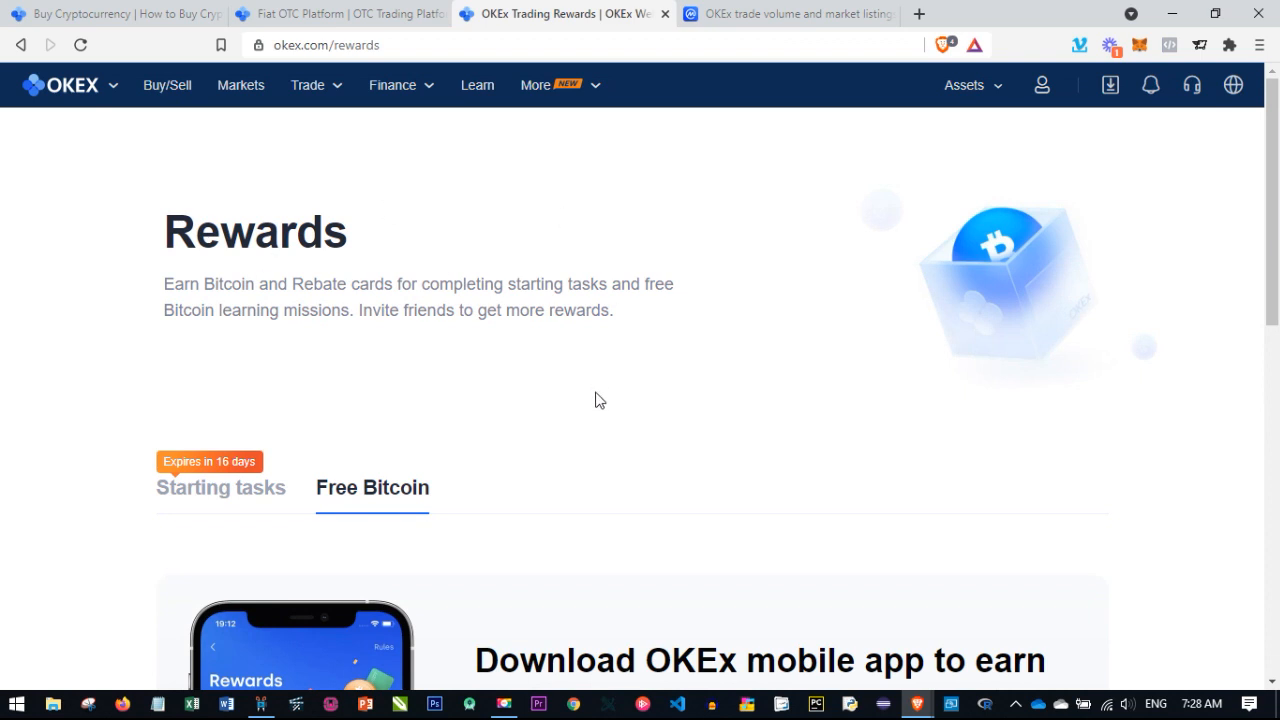
mouse_move(525, 356)
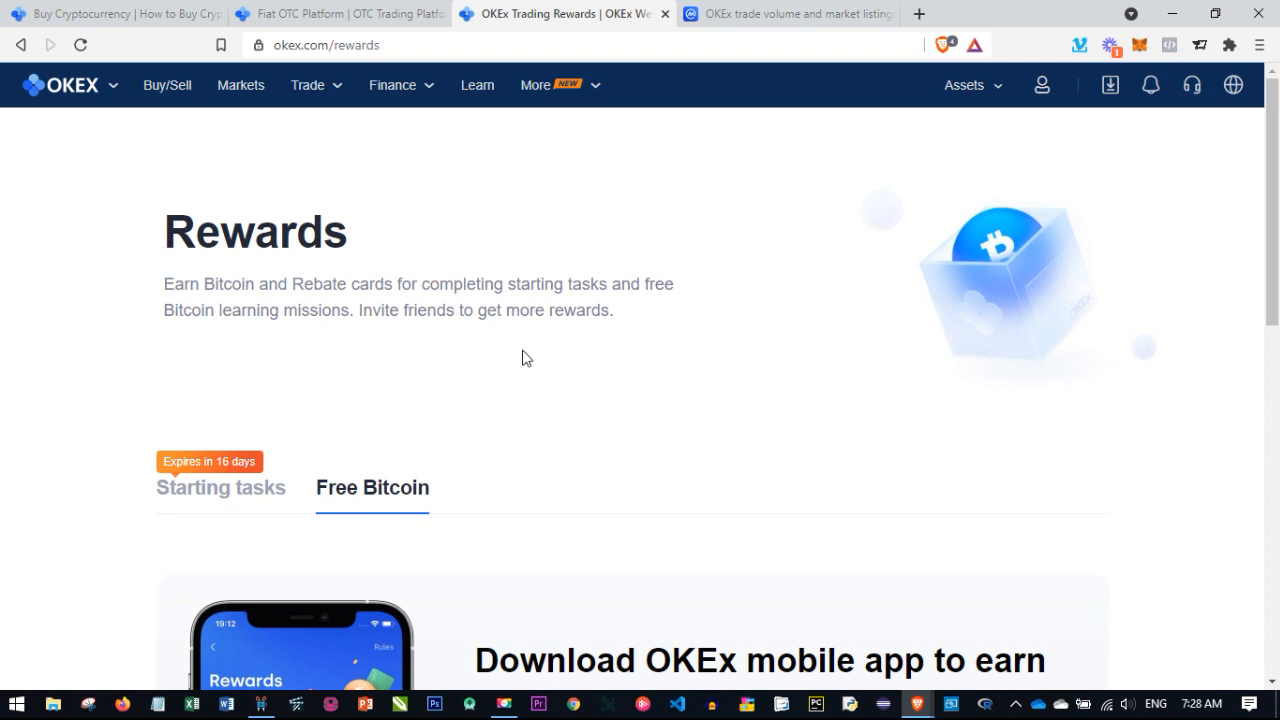
mouse_move(530, 355)
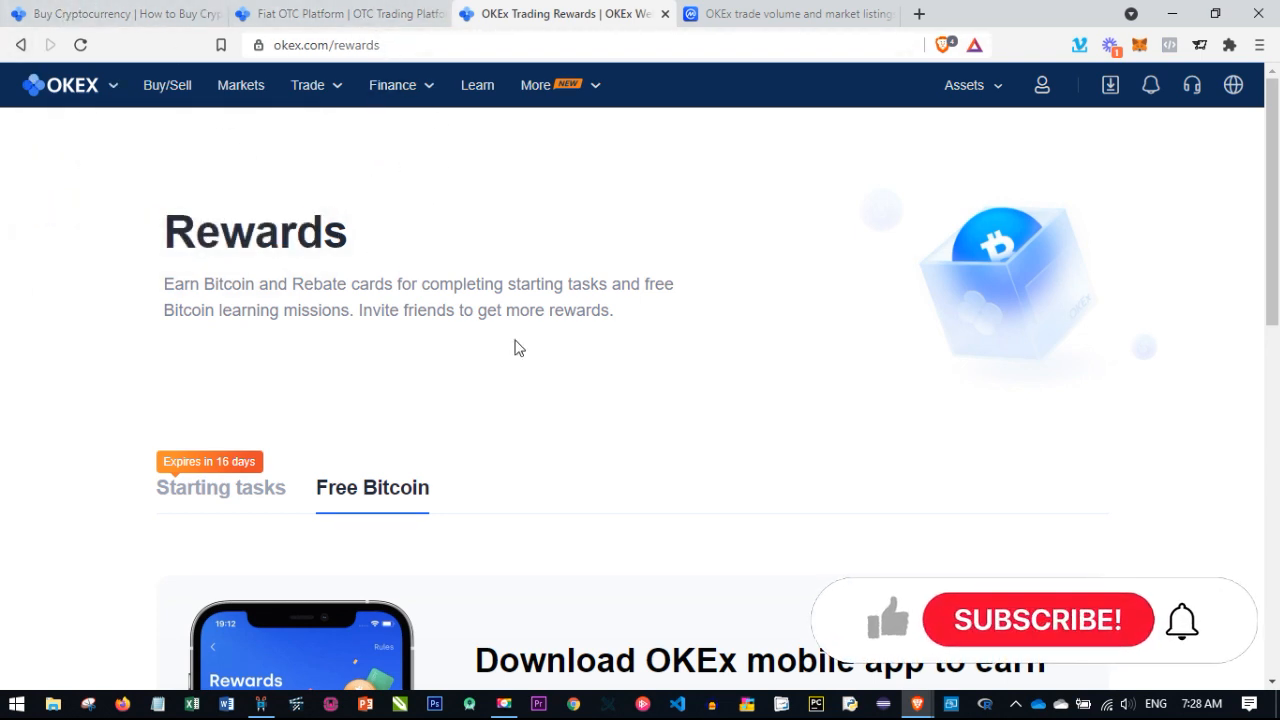
mouse_move(1007, 632)
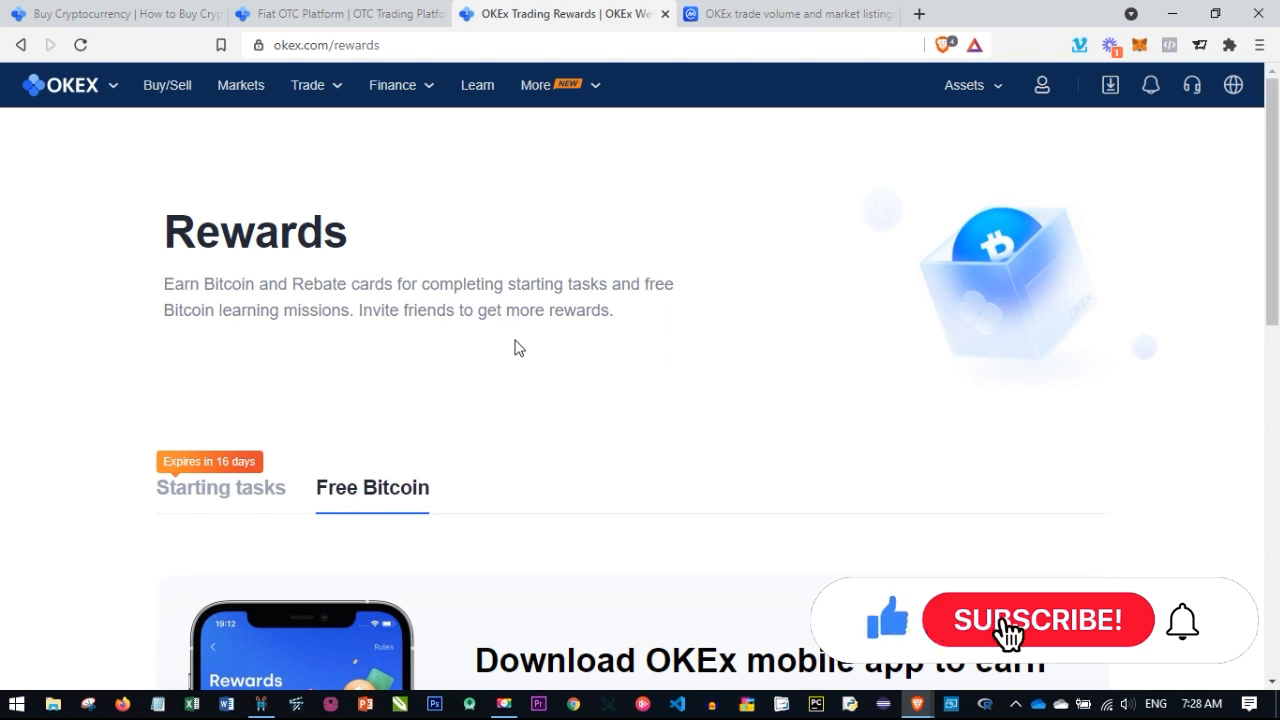
left_click(1040, 619)
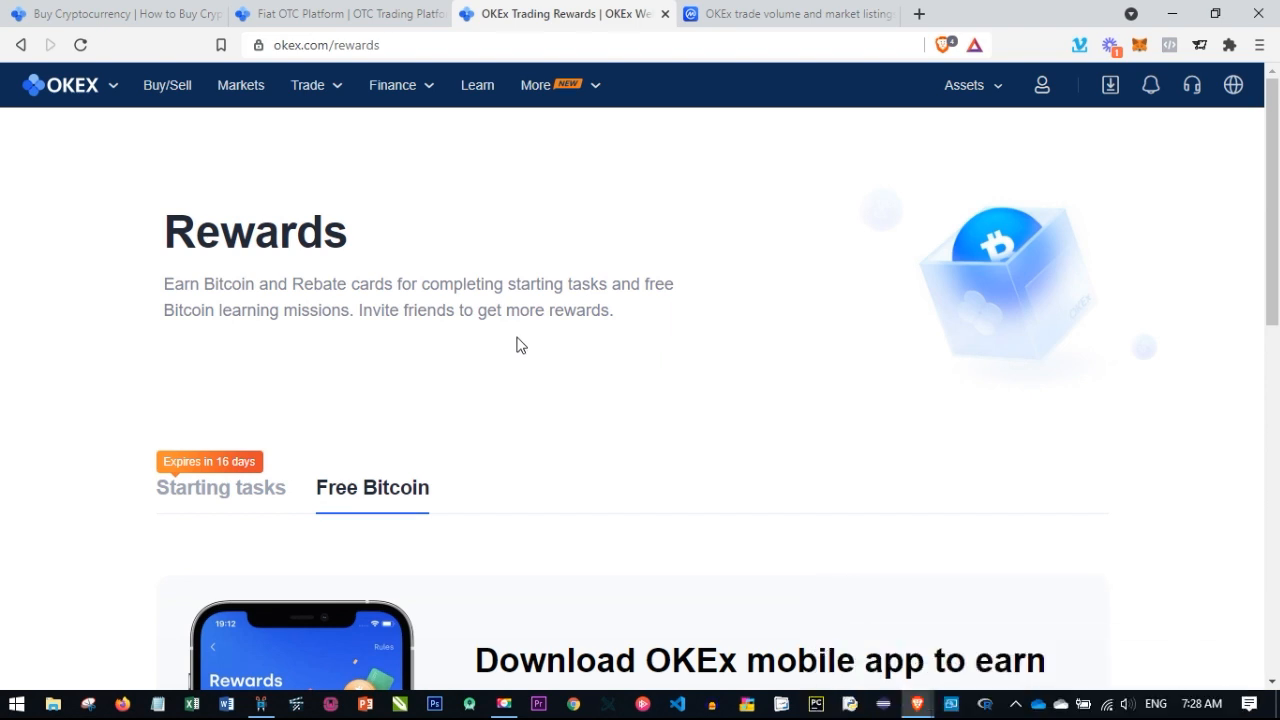
mouse_move(497, 335)
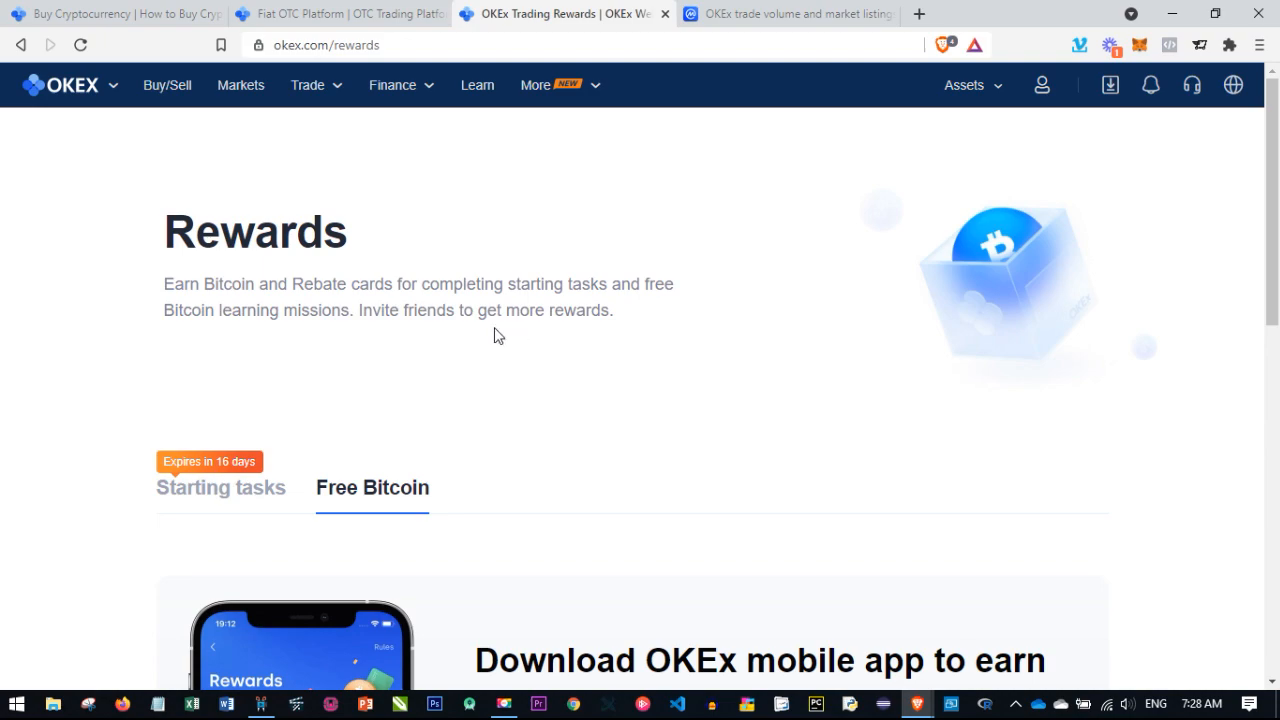